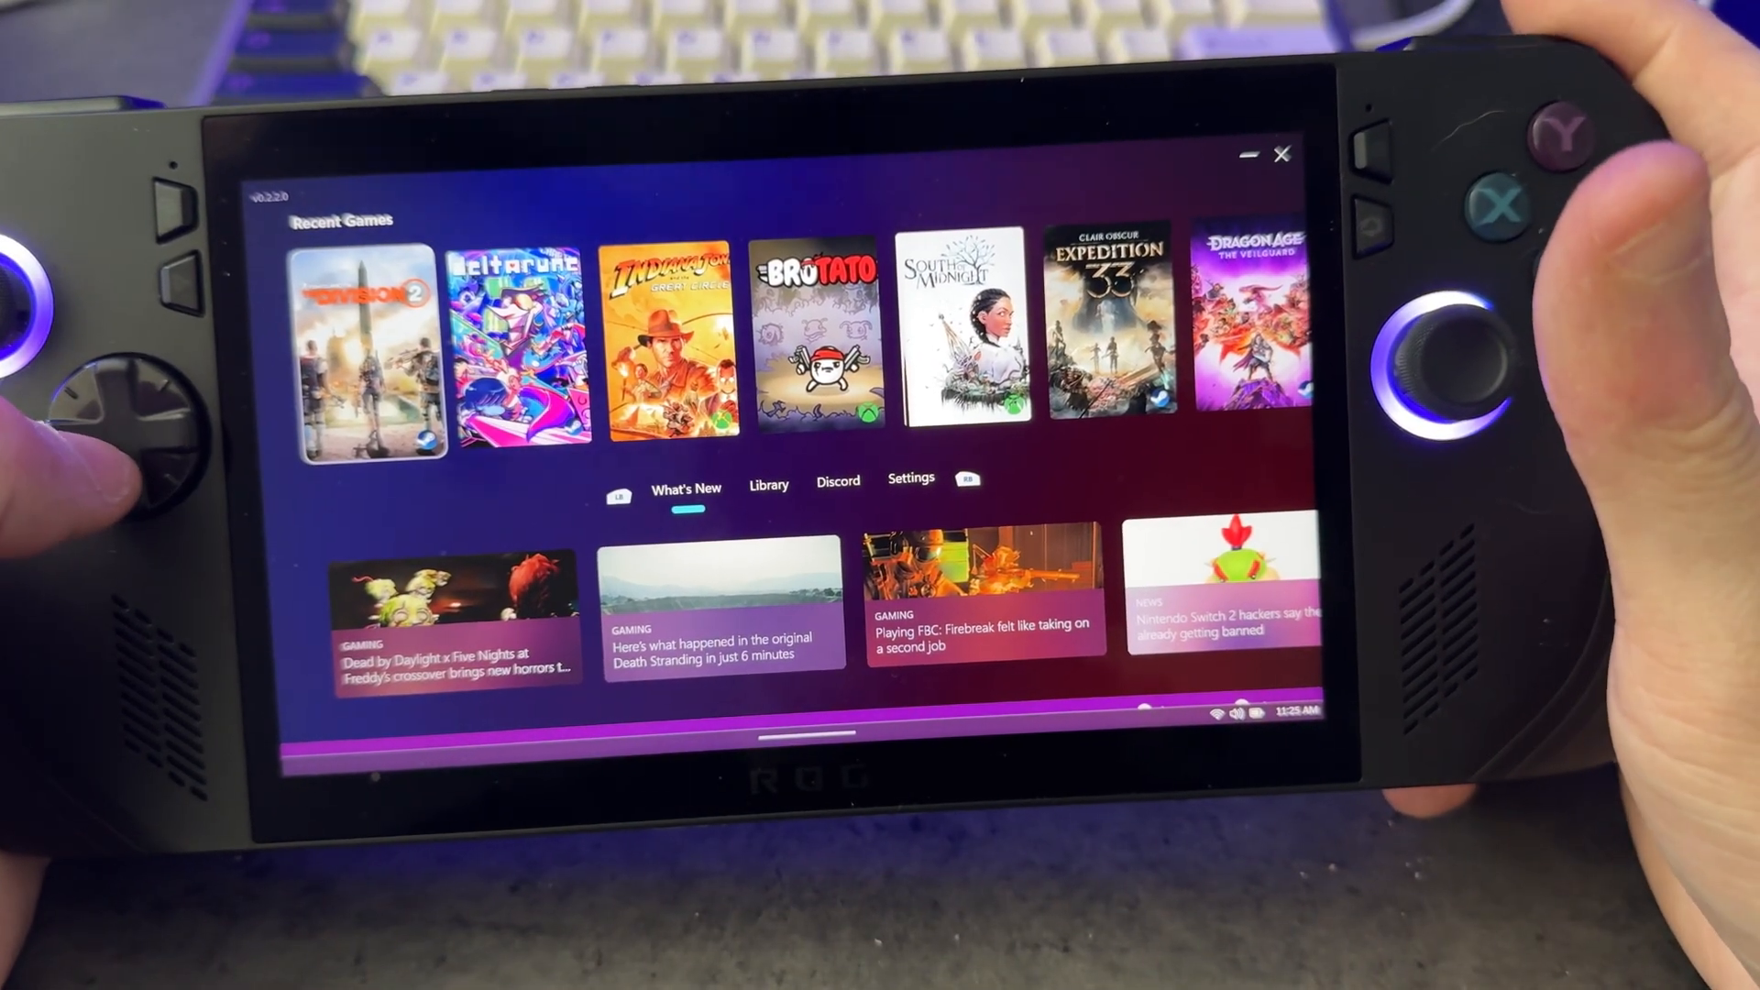
- Cycle from What's New through Discord to the Settings tab with the bumpers
{"action": "left_click", "coordinate": [836, 480]}
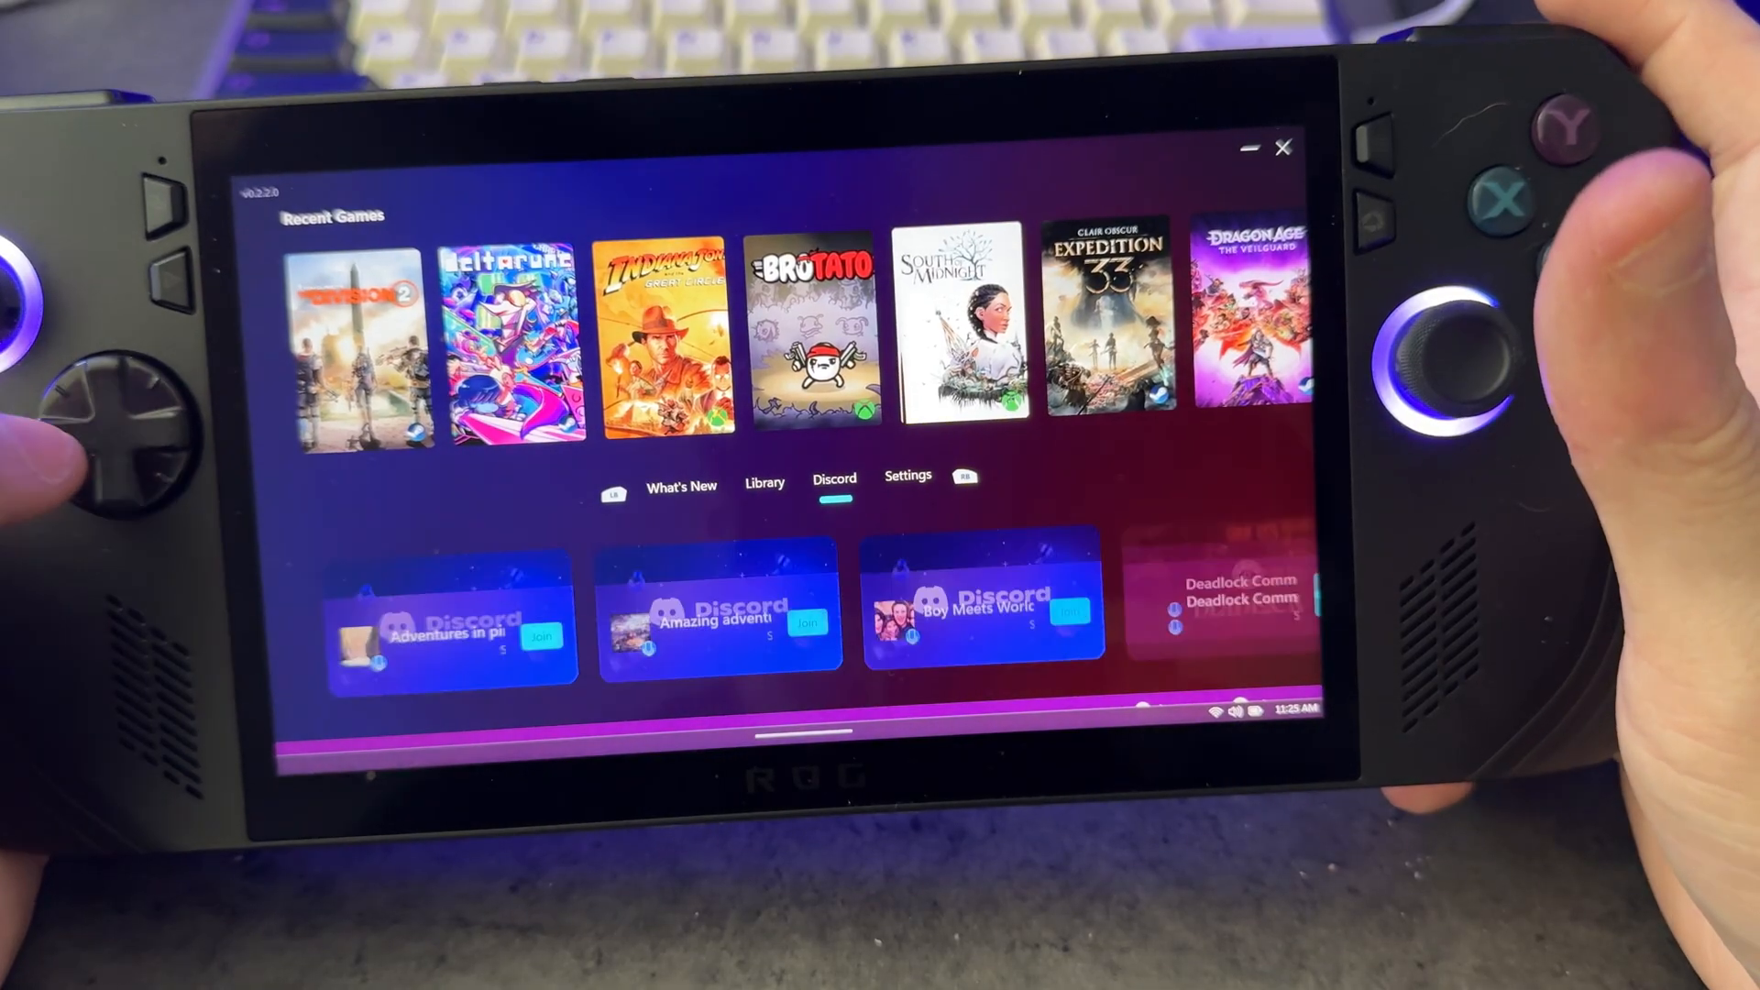
{"action": "left_click", "coordinate": [908, 453]}
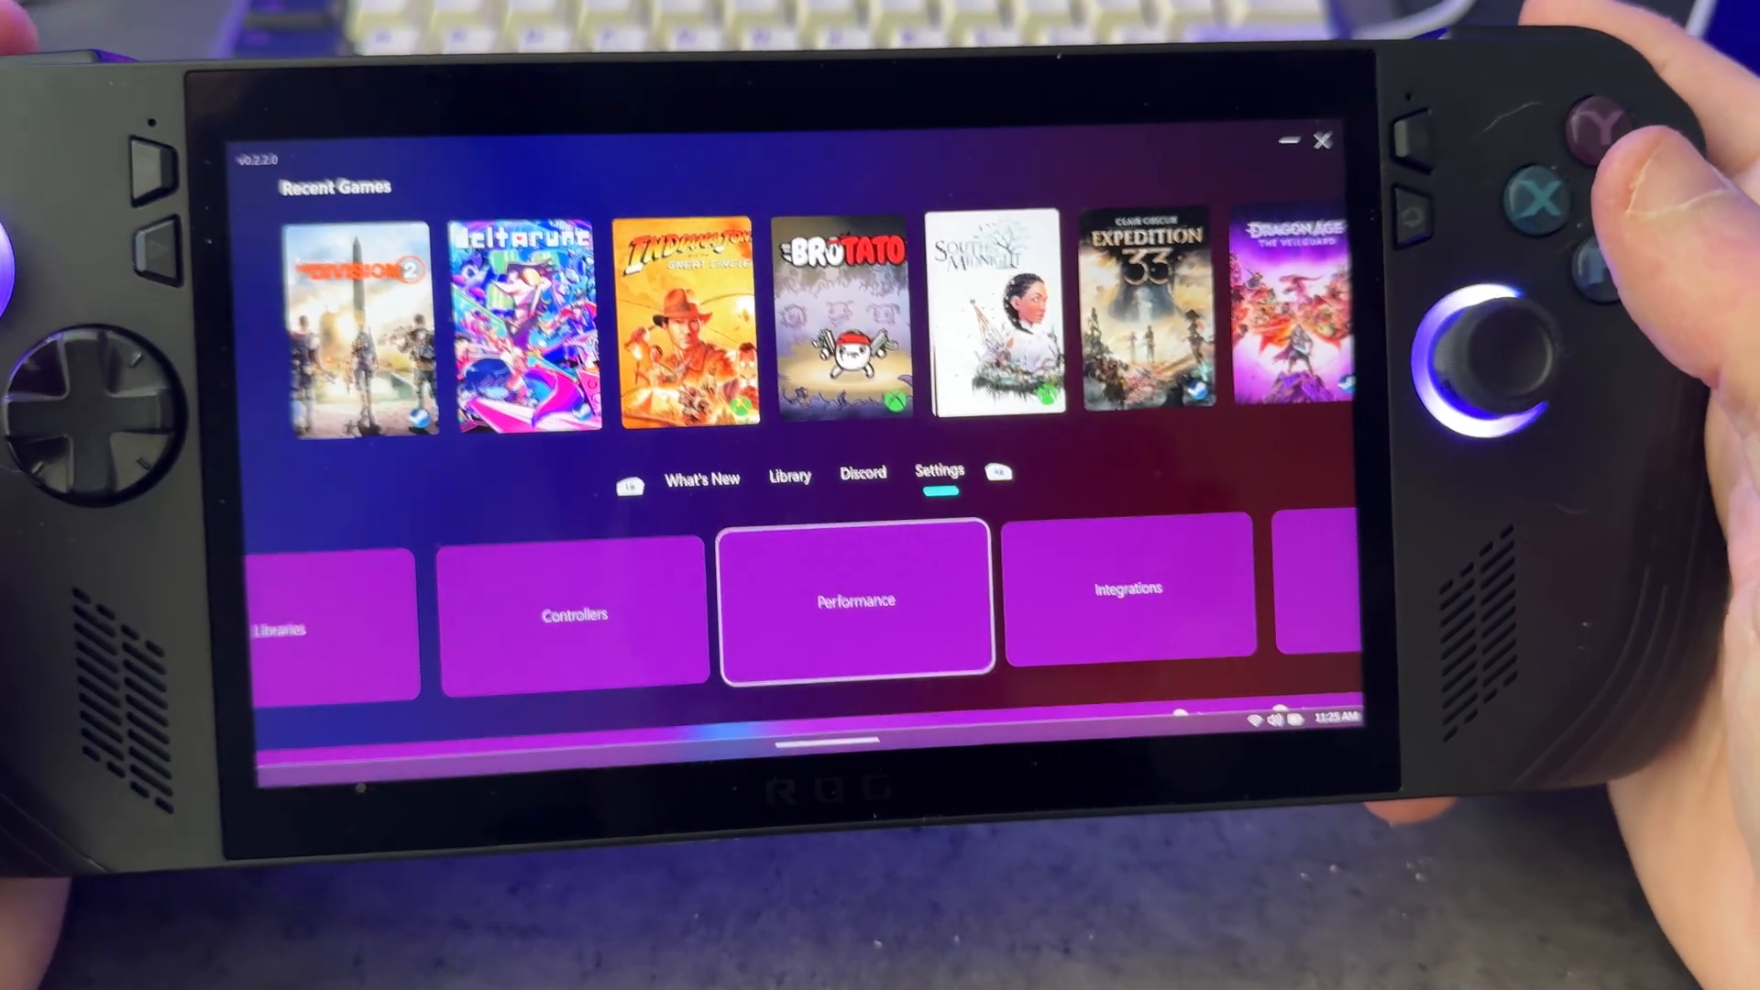
- Cycle the tabs from Settings through What's New back to the Discord activity feed
{"action": "left_click", "coordinate": [874, 479]}
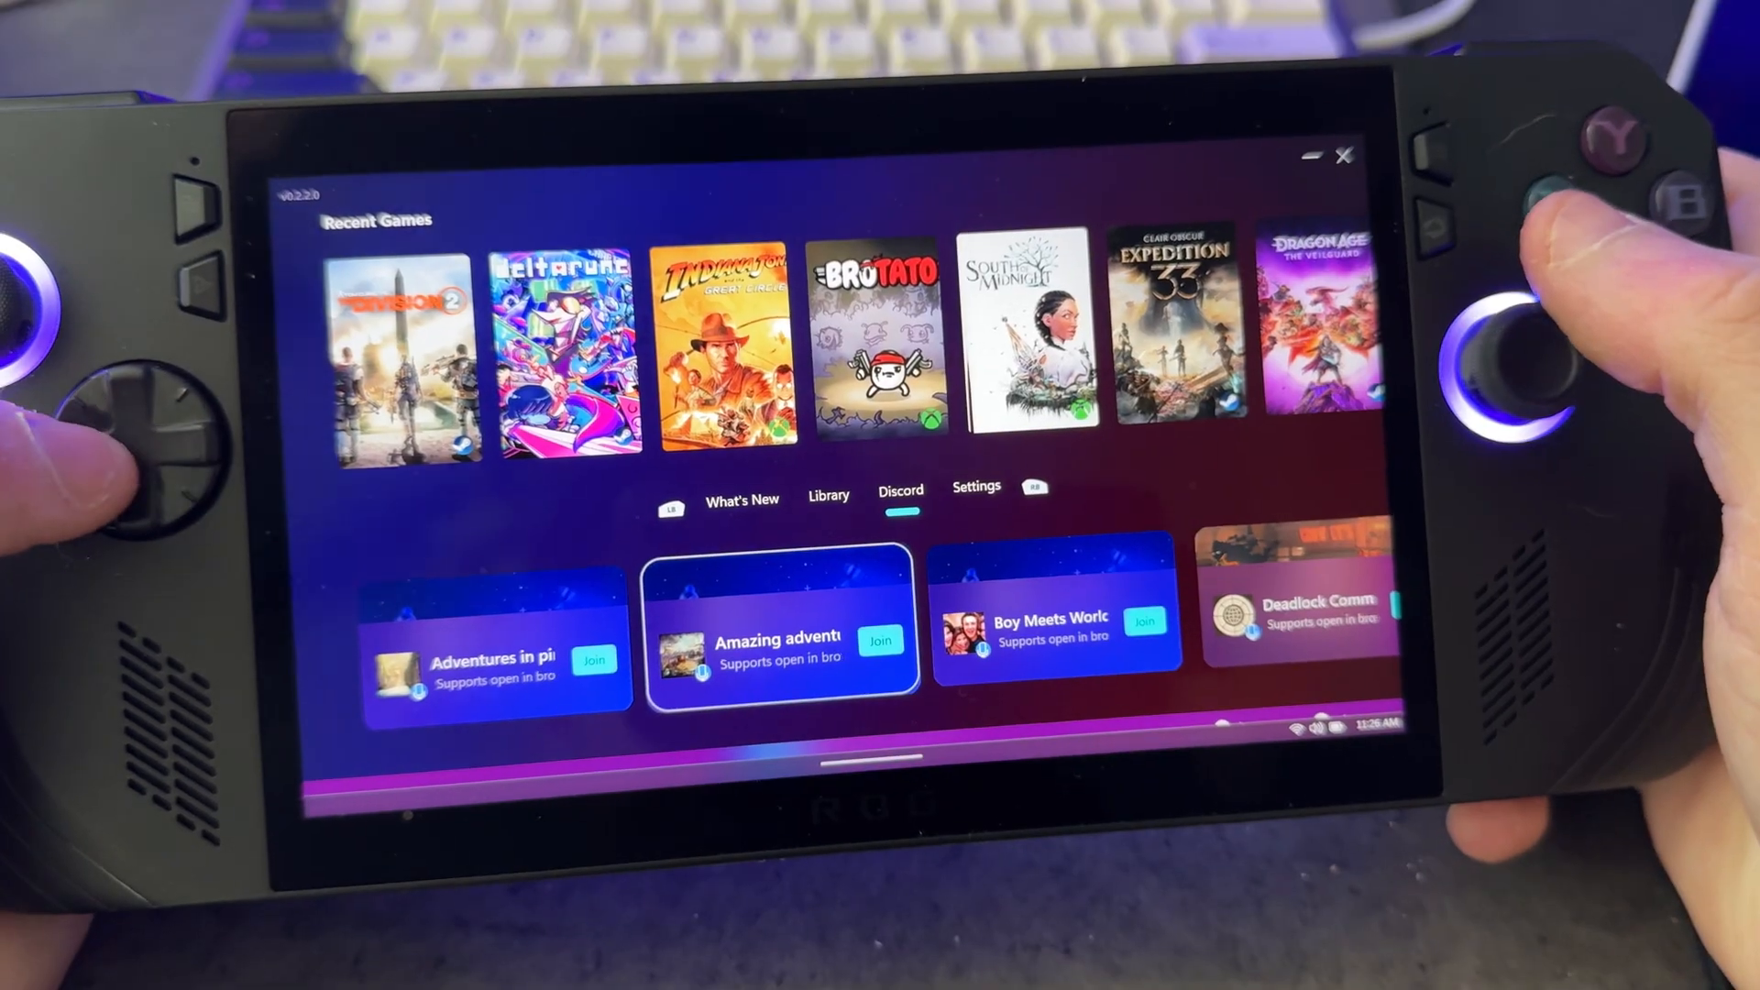
{"action": "left_click", "coordinate": [803, 481]}
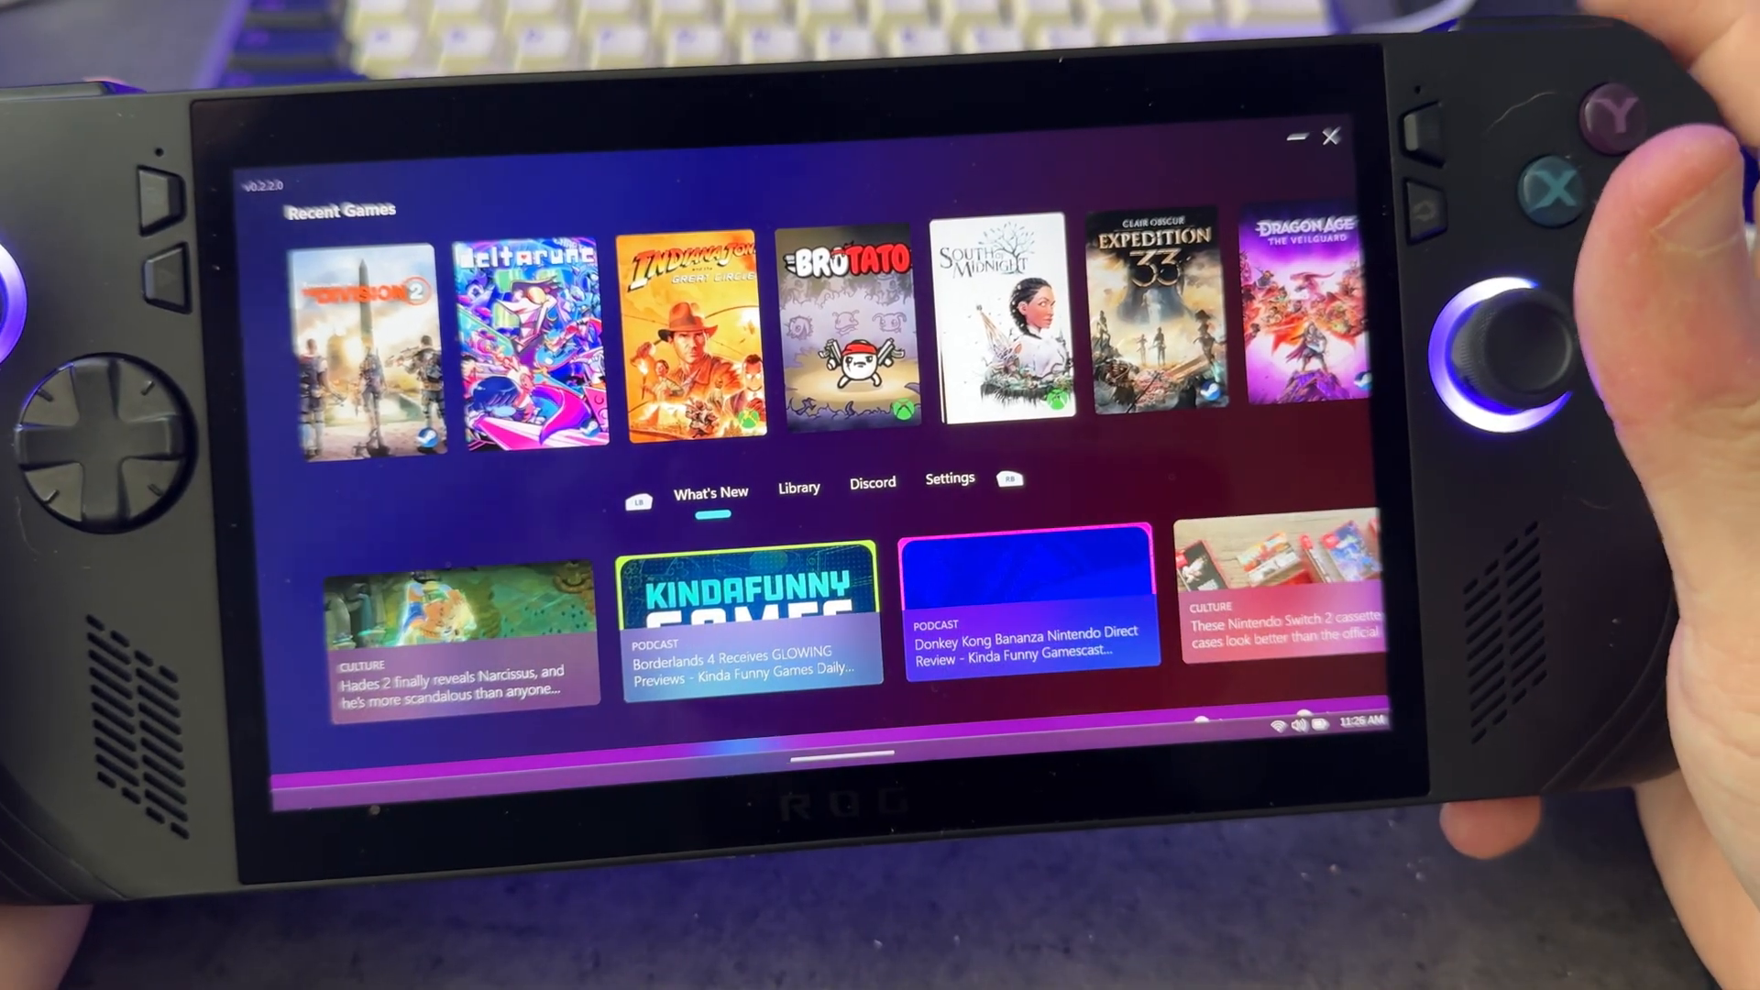
{"action": "left_click", "coordinate": [873, 482]}
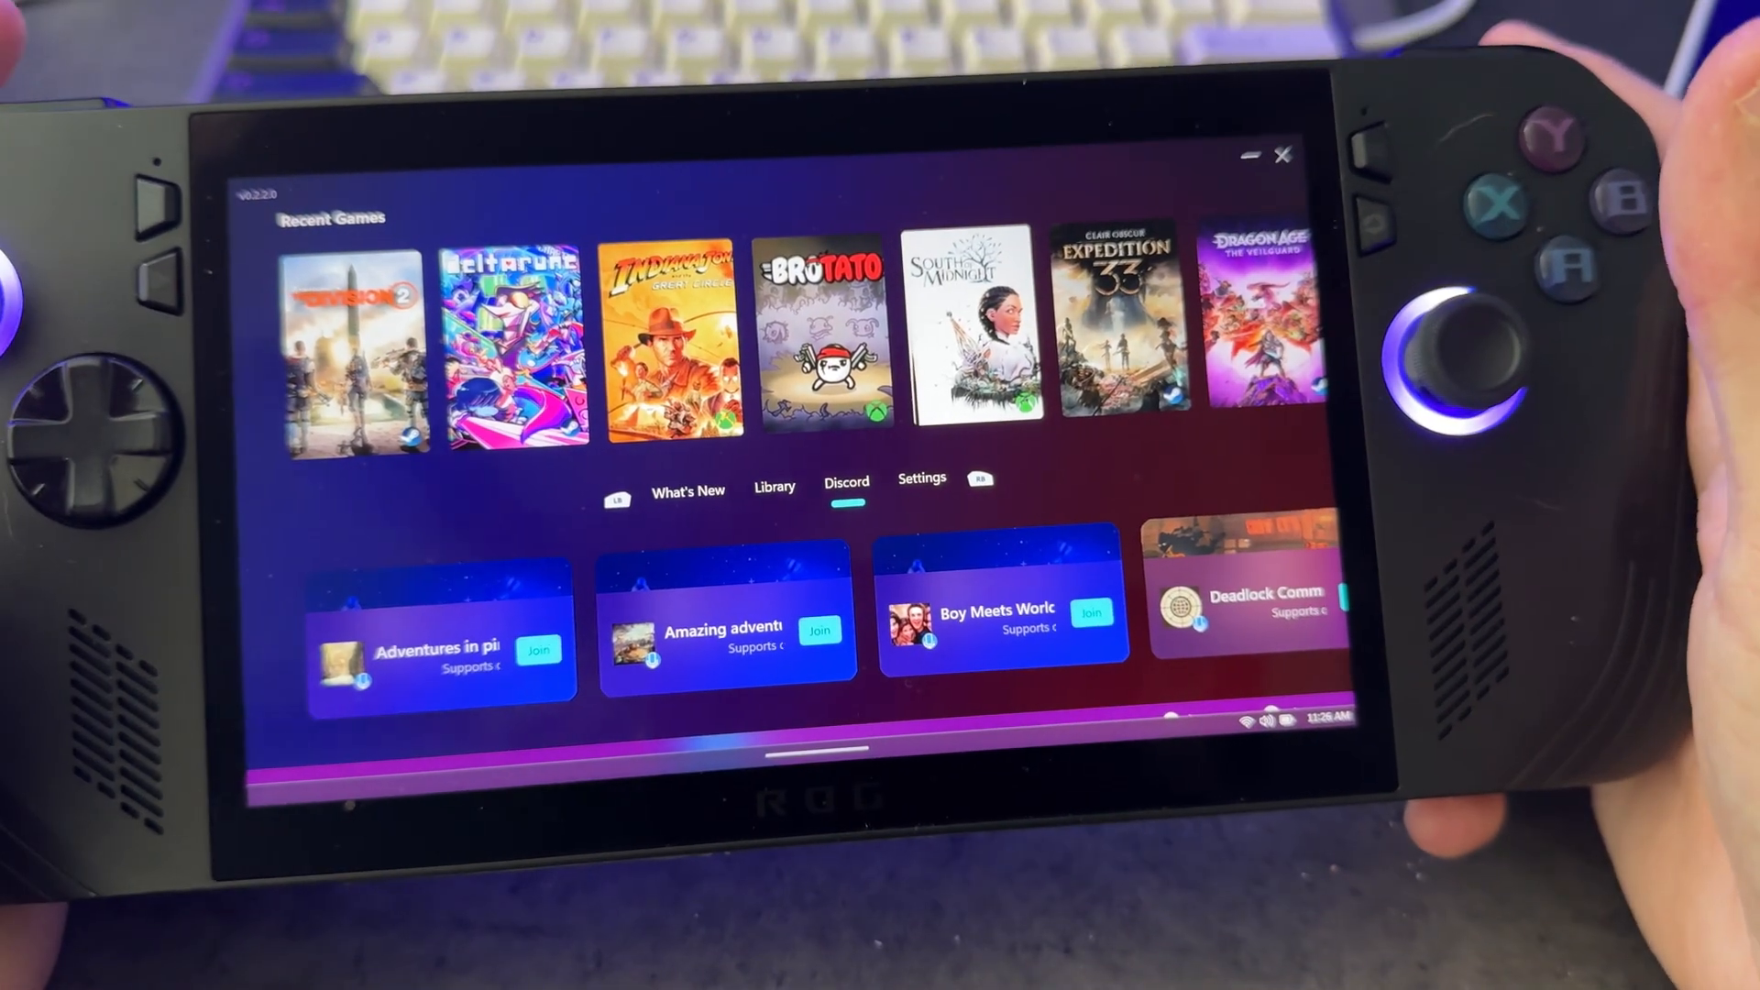
- Switch from the Discord tab to the Library tab of game sources
{"action": "left_click", "coordinate": [774, 488]}
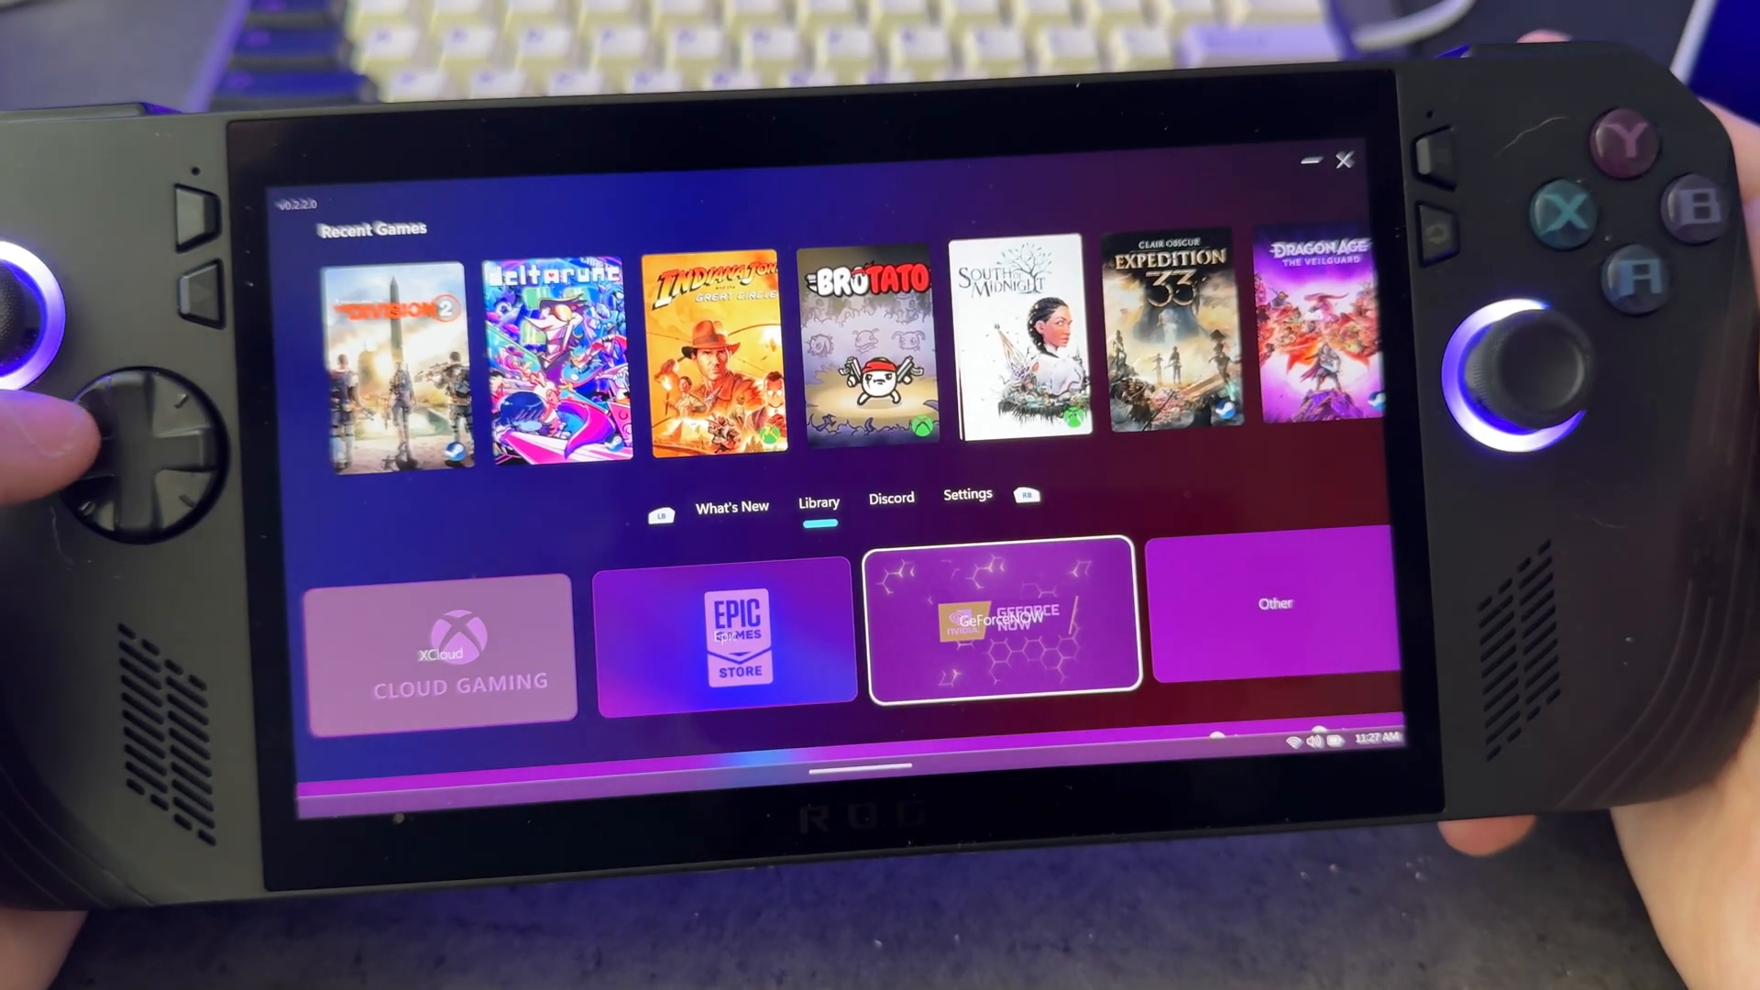
{"action": "left_click", "coordinate": [1003, 621]}
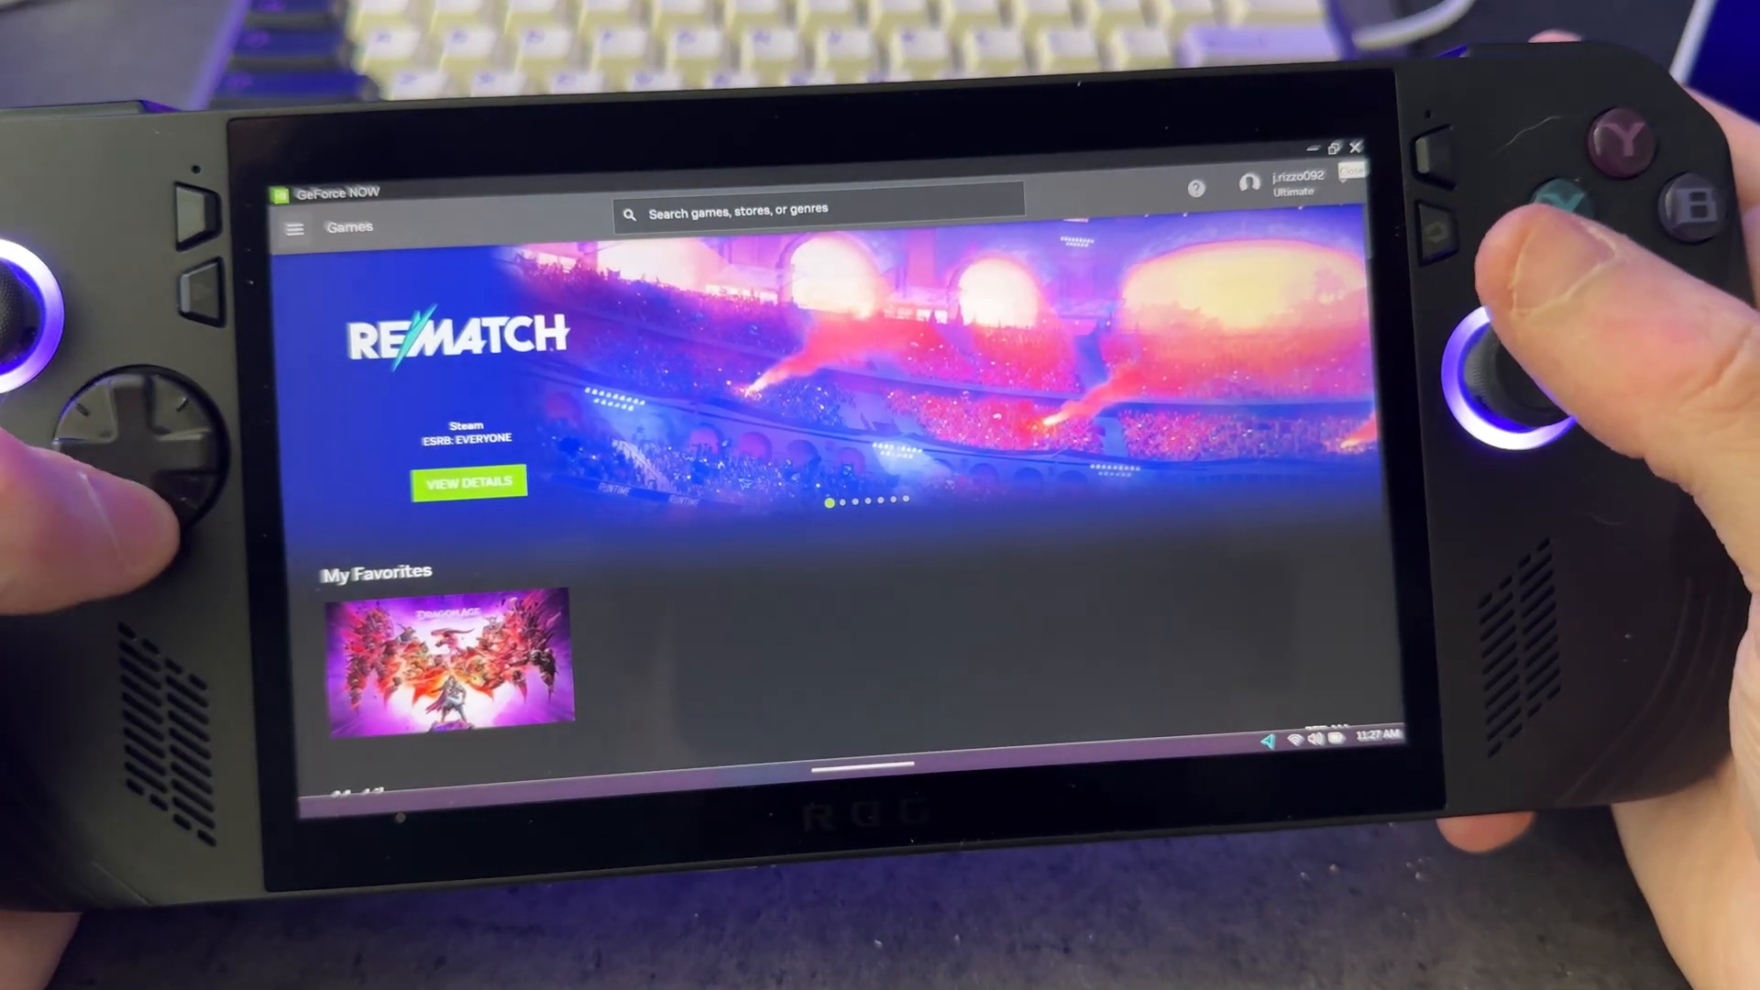
{"action": "scroll", "scroll_direction": "down", "scroll_amount": 3}
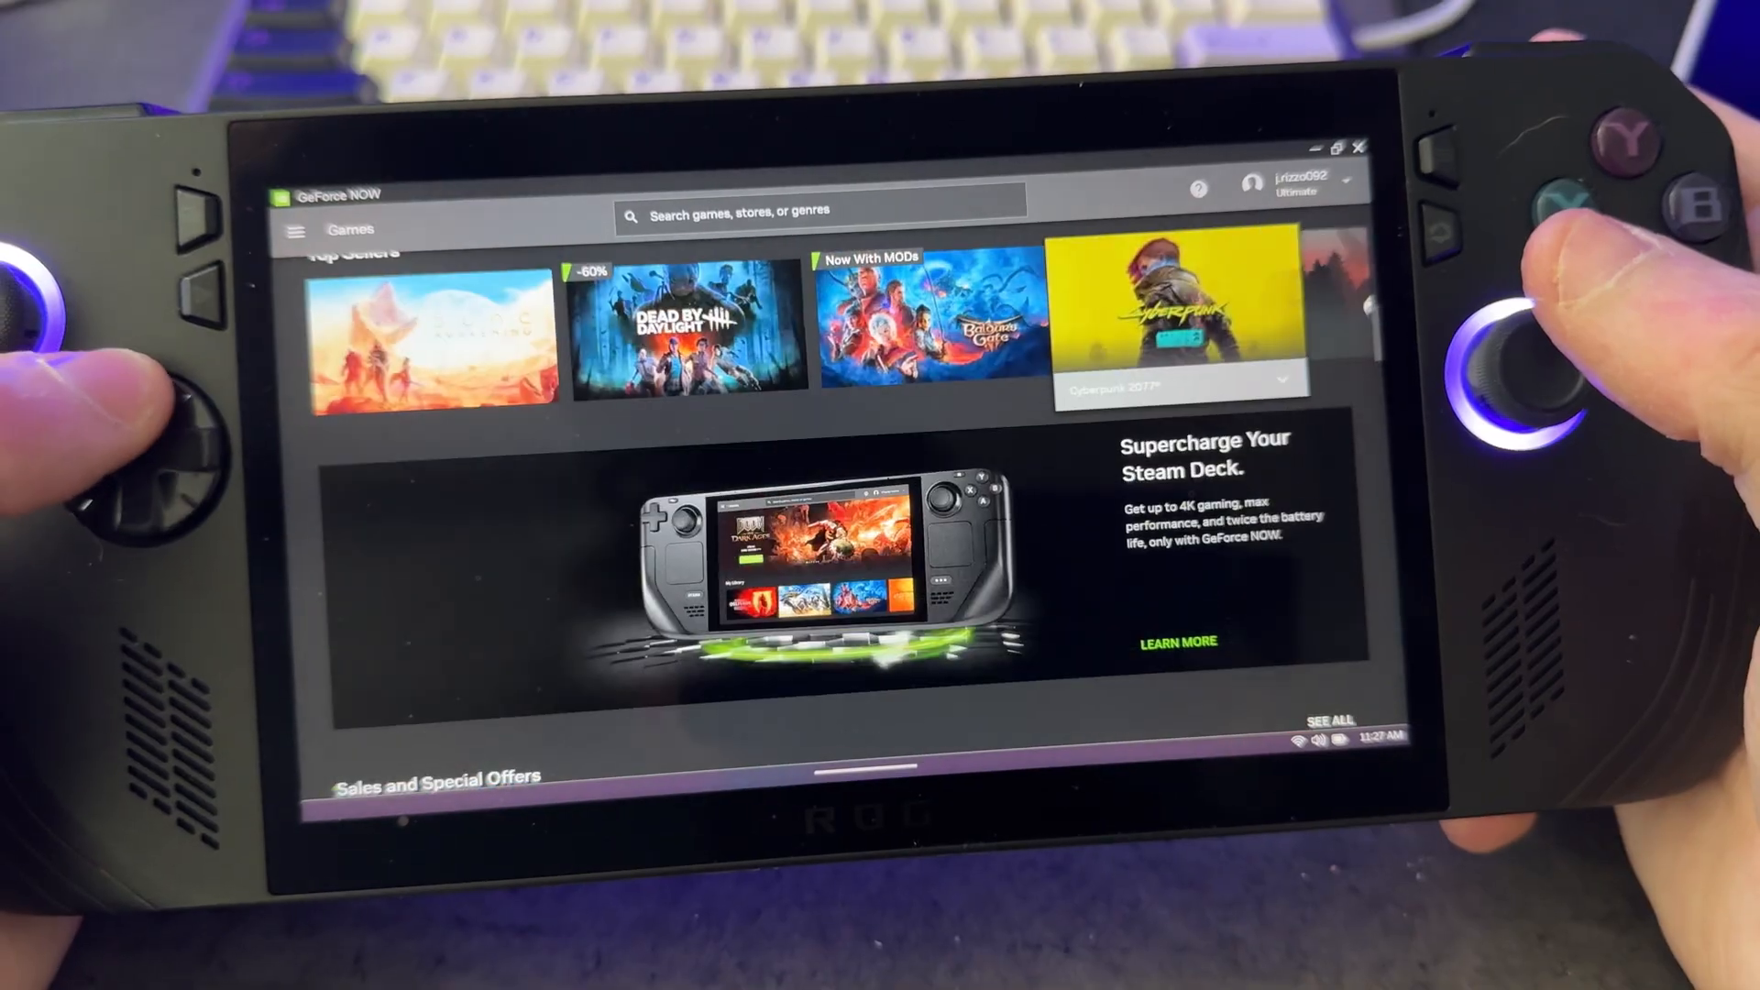
{"action": "scroll", "scroll_direction": "up", "scroll_amount": 3}
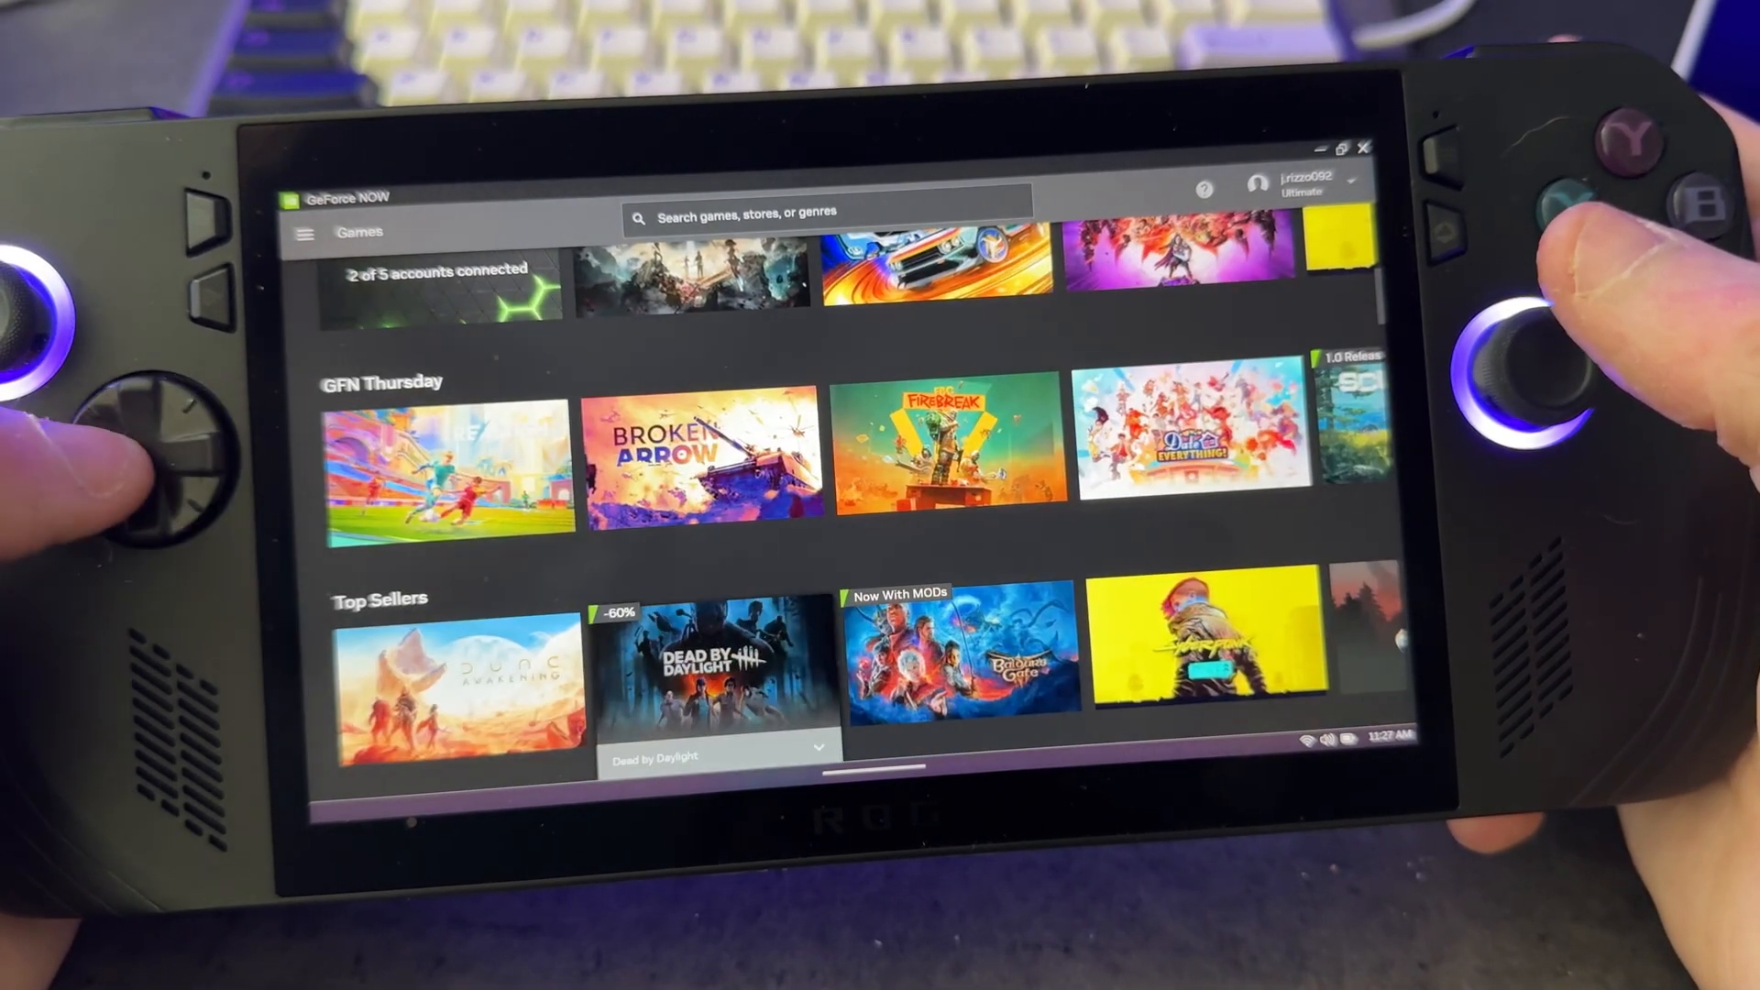
{"action": "scroll", "scroll_direction": "up", "scroll_amount": 3}
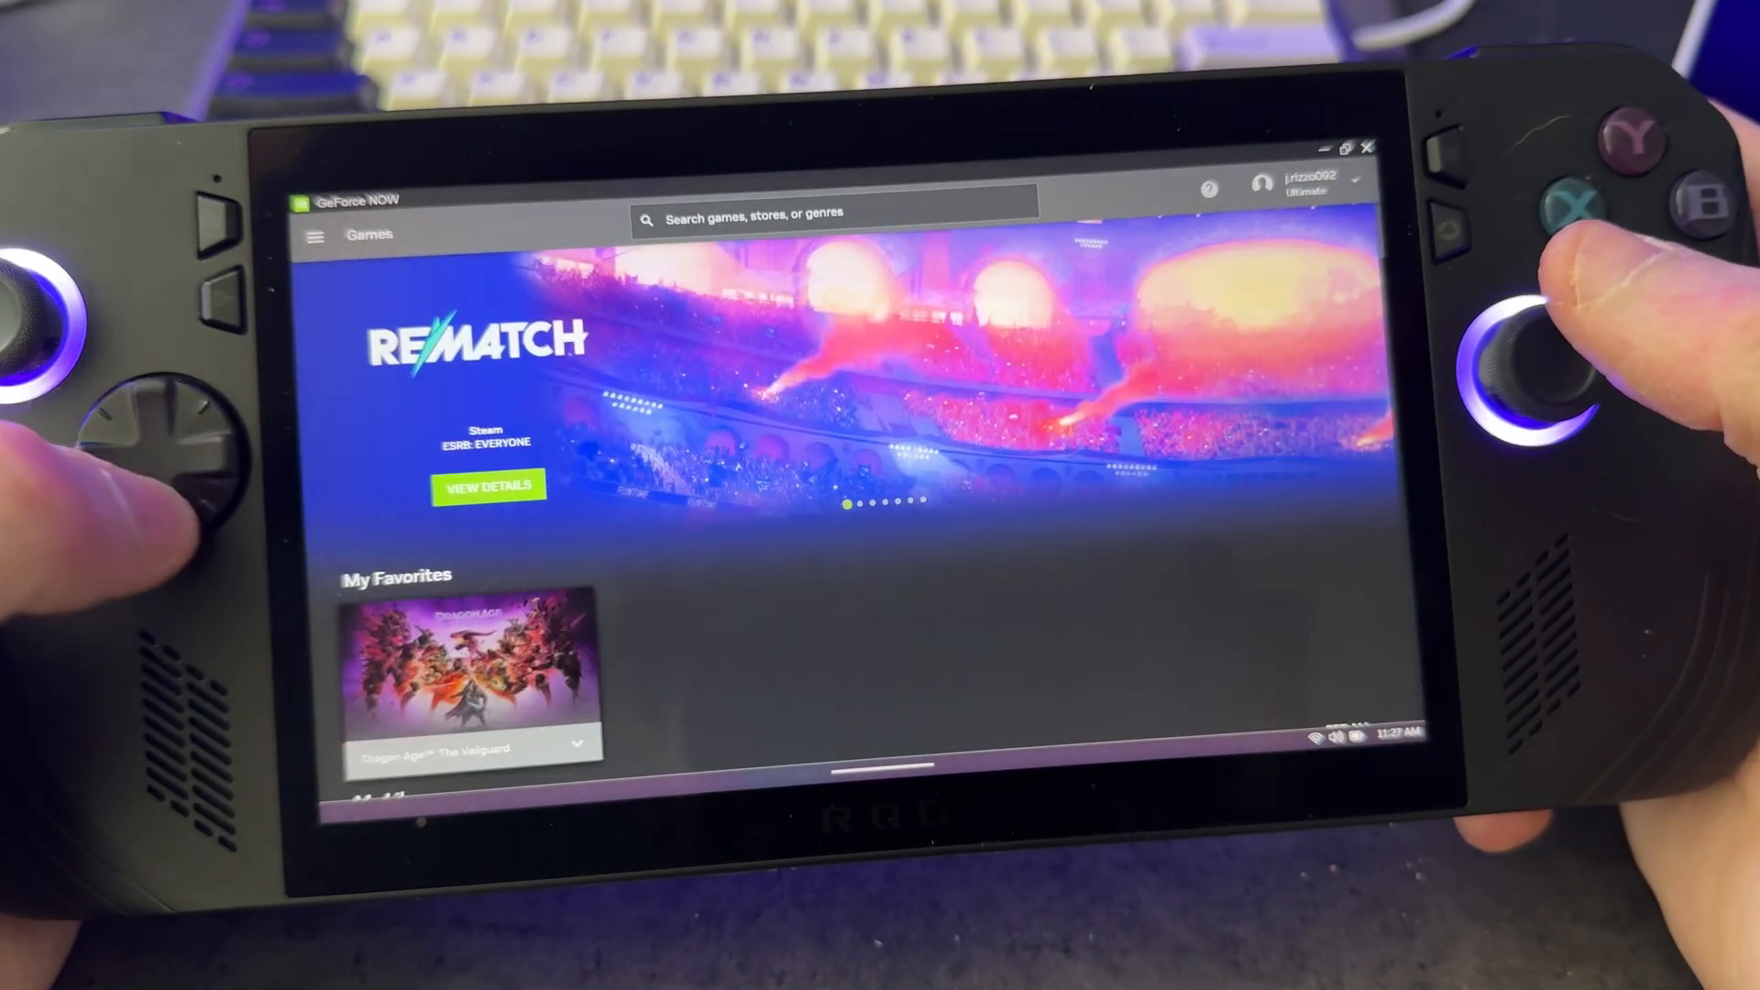
{"action": "scroll", "scroll_direction": "down", "scroll_amount": 3}
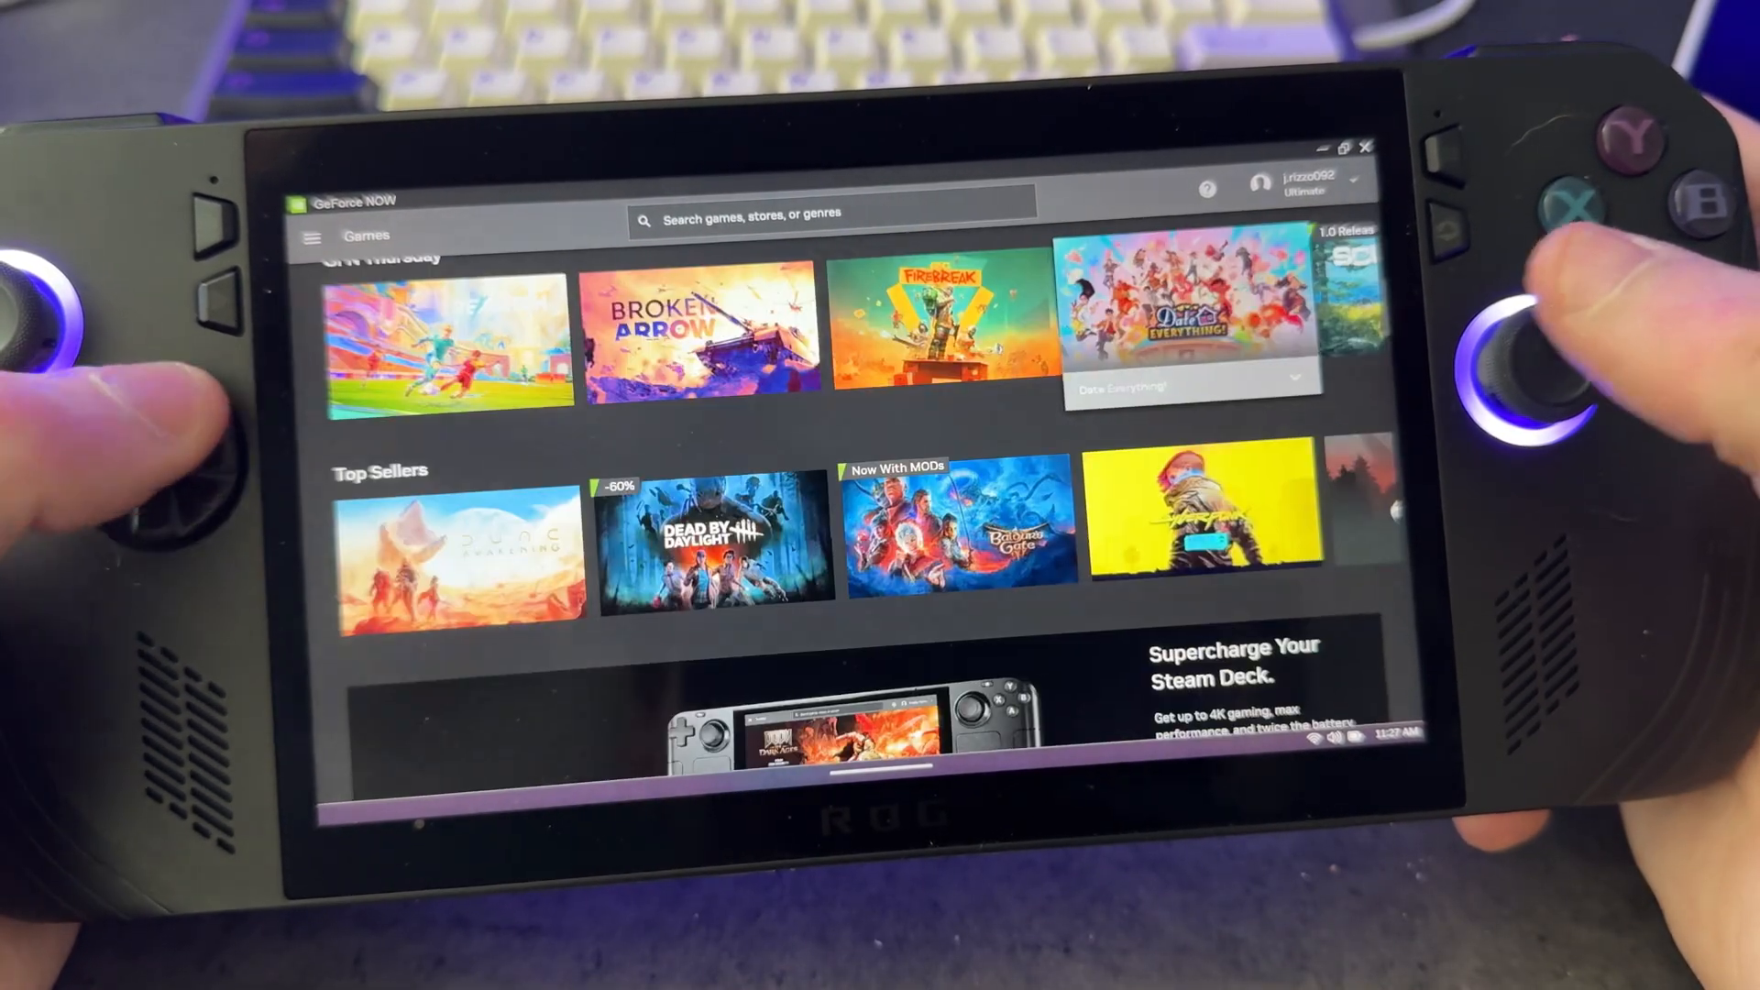
{"action": "scroll", "scroll_direction": "up", "scroll_amount": 3}
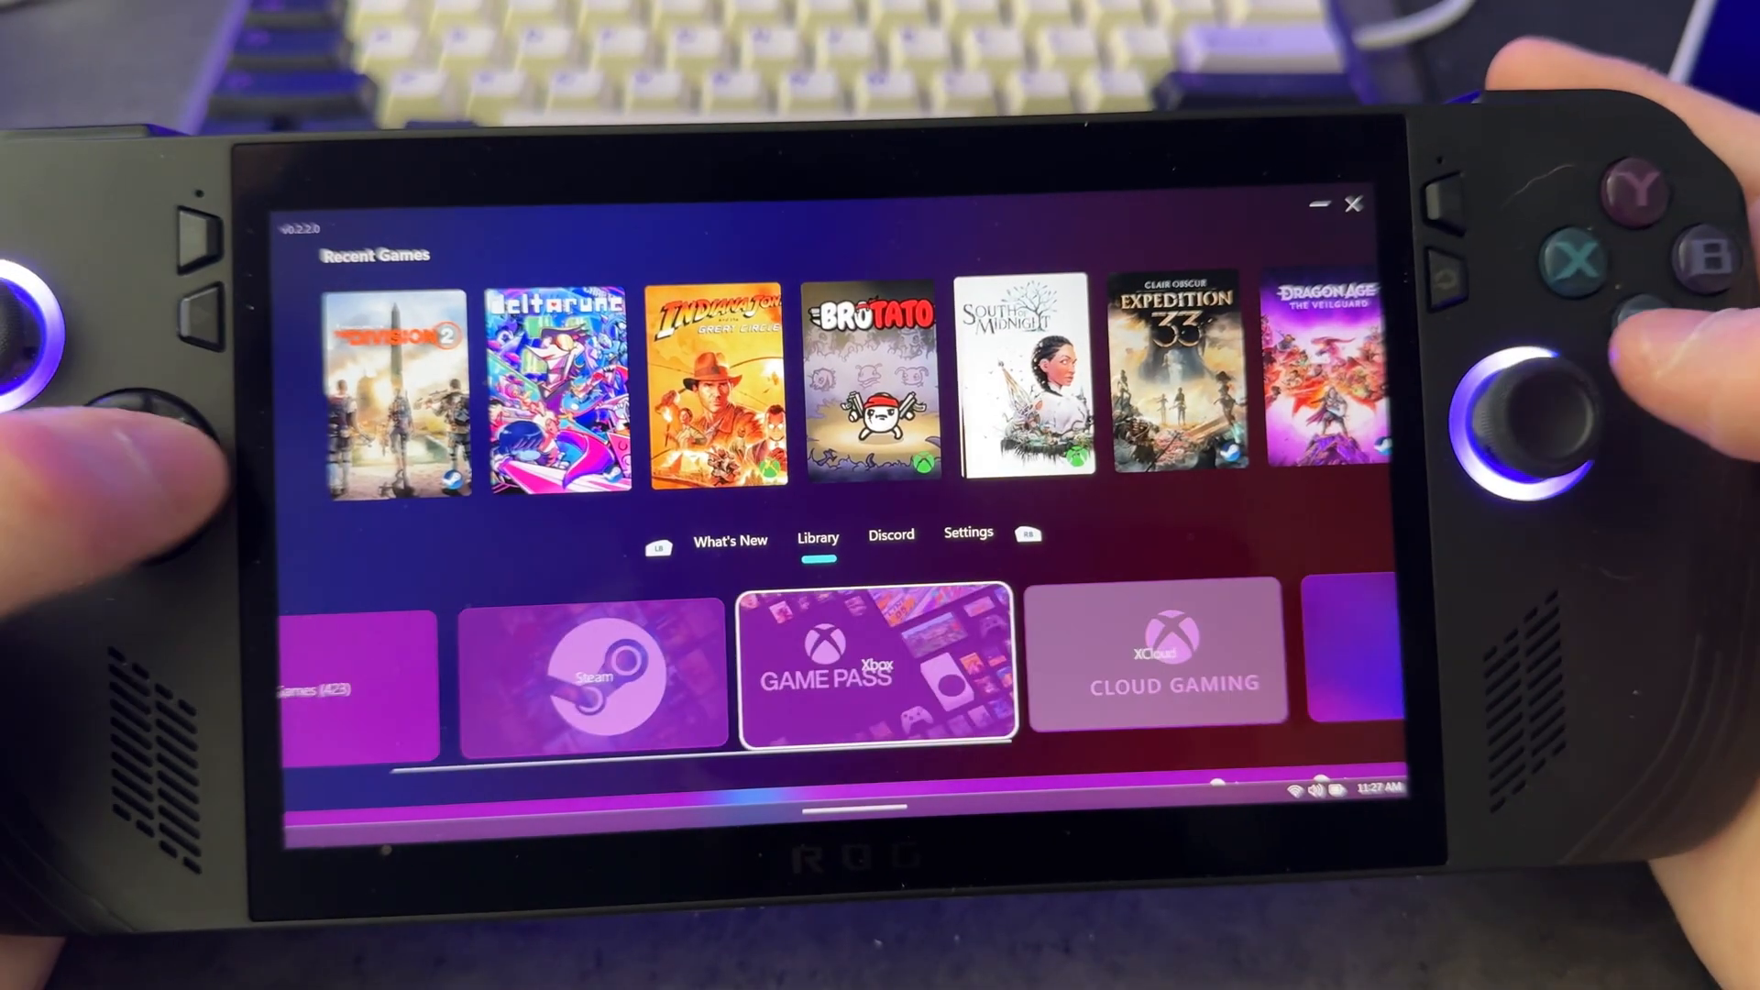
{"action": "scroll", "scroll_direction": "right", "scroll_amount": 3}
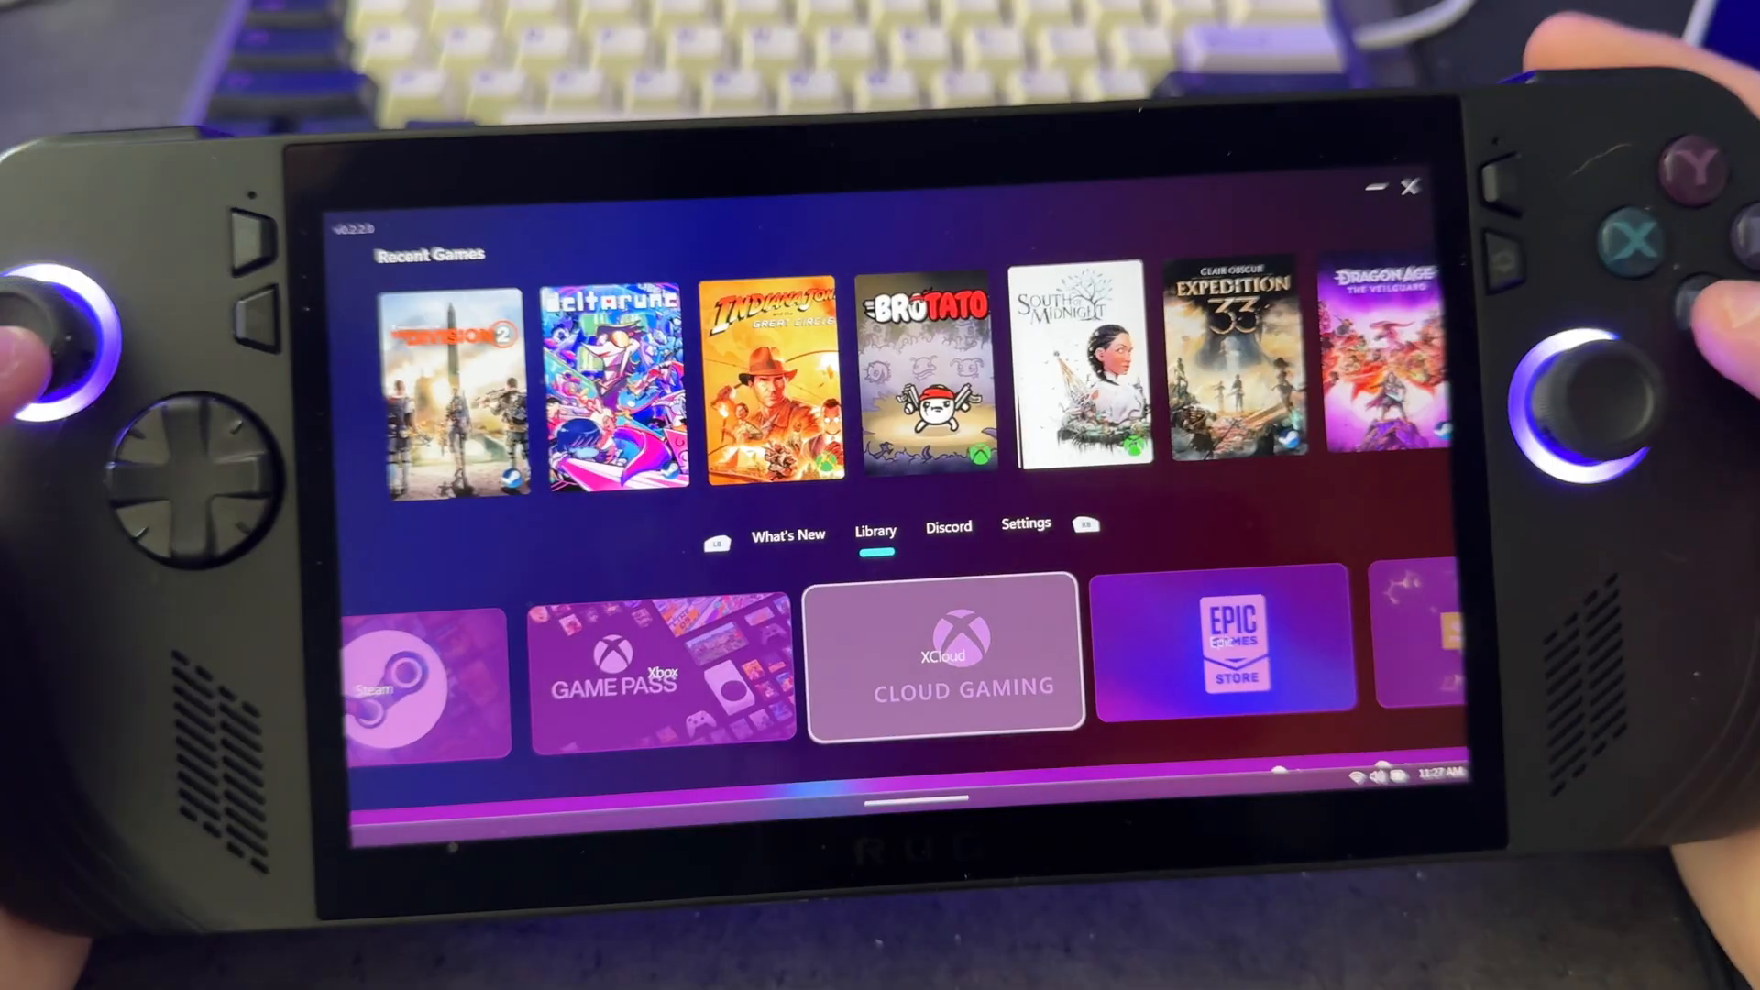
{"action": "left_click", "coordinate": [943, 651]}
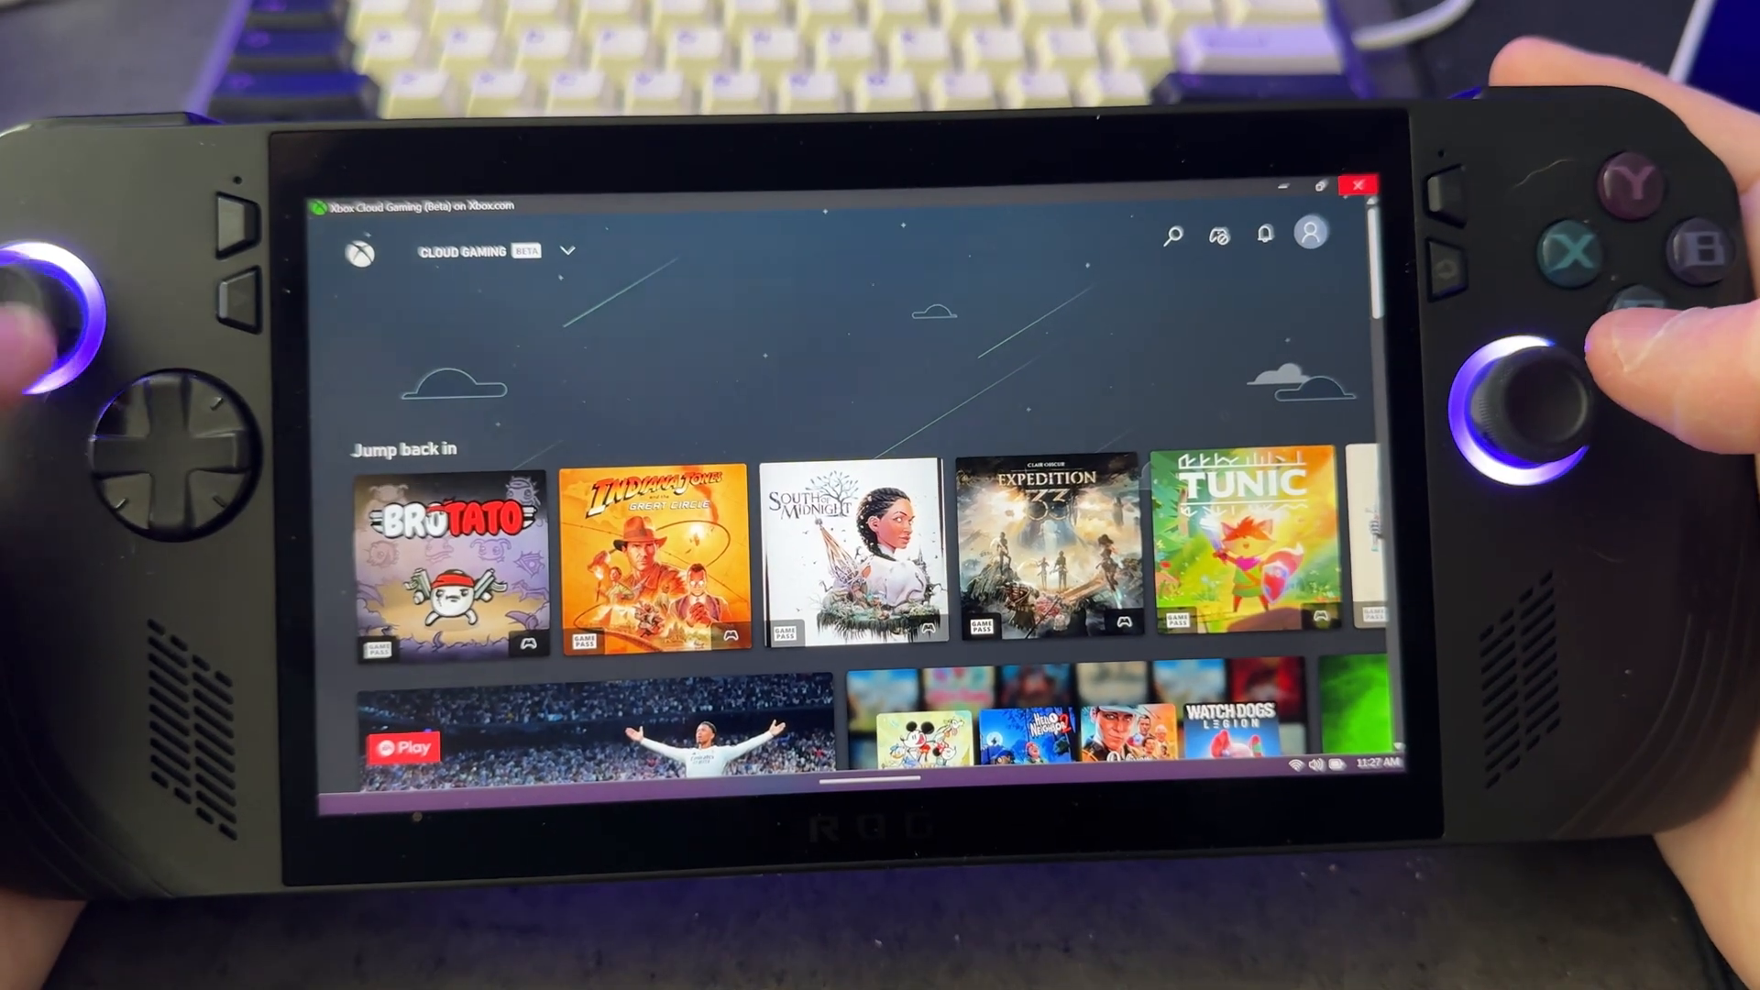
{"action": "scroll", "scroll_direction": "down", "scroll_amount": 3}
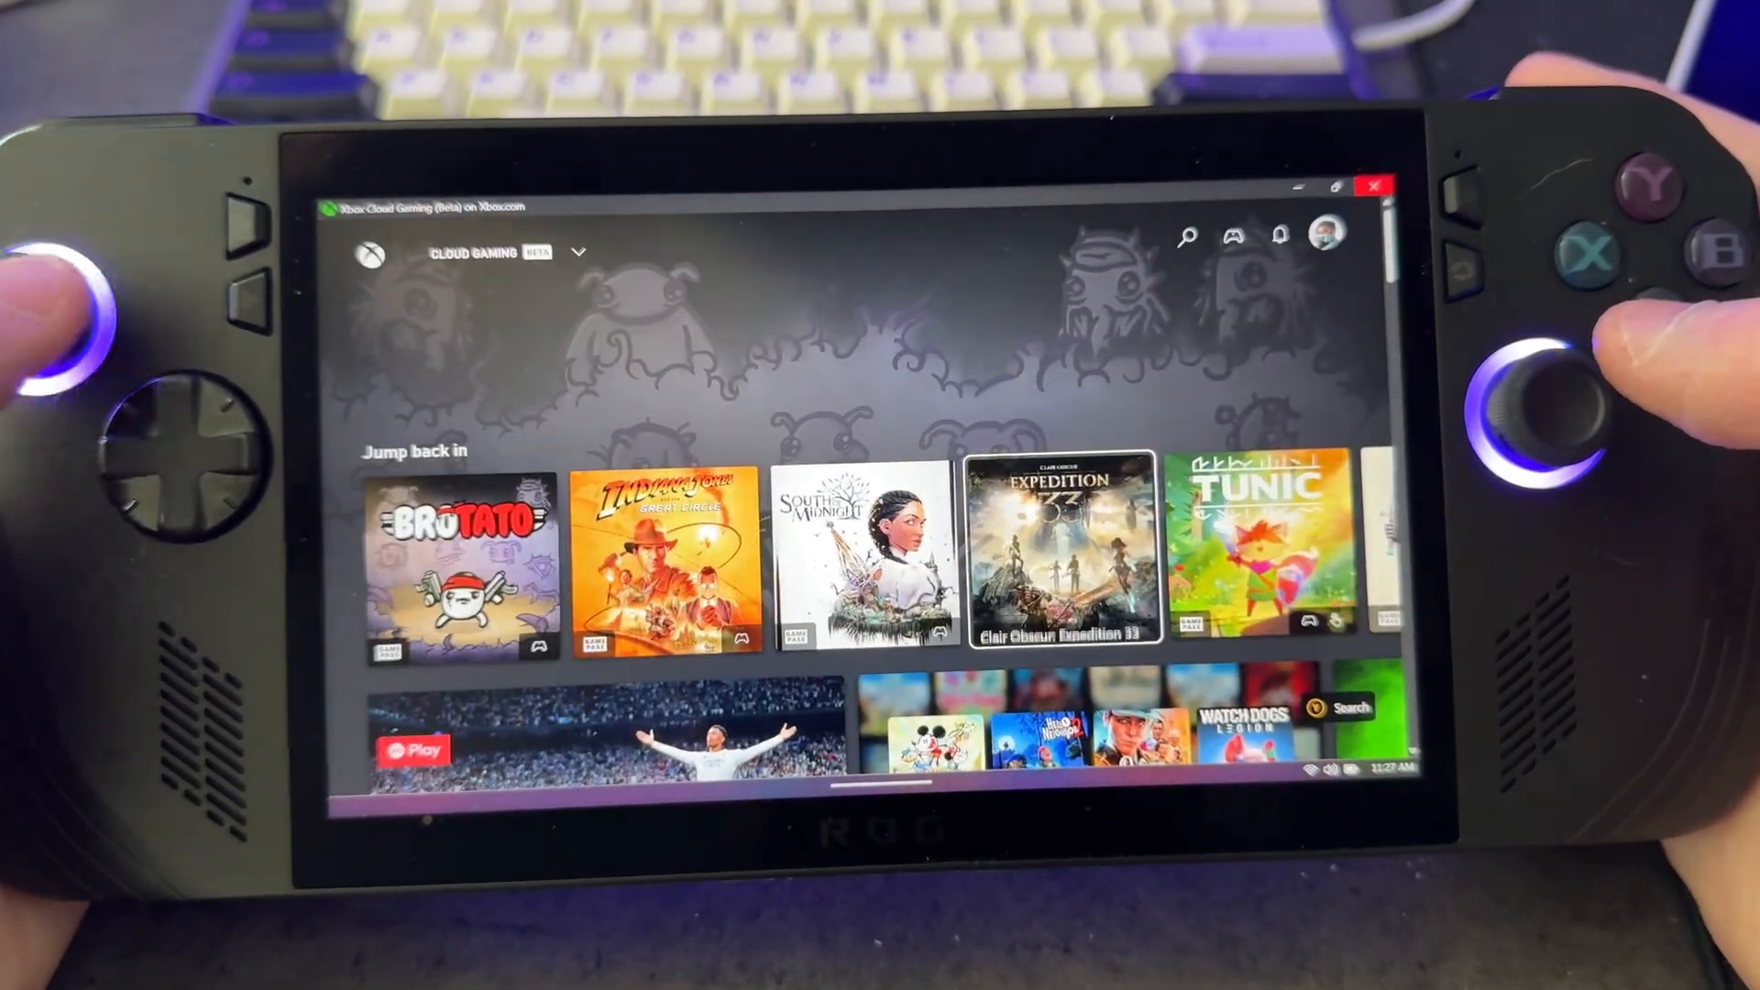
{"action": "scroll", "scroll_direction": "down", "scroll_amount": 3}
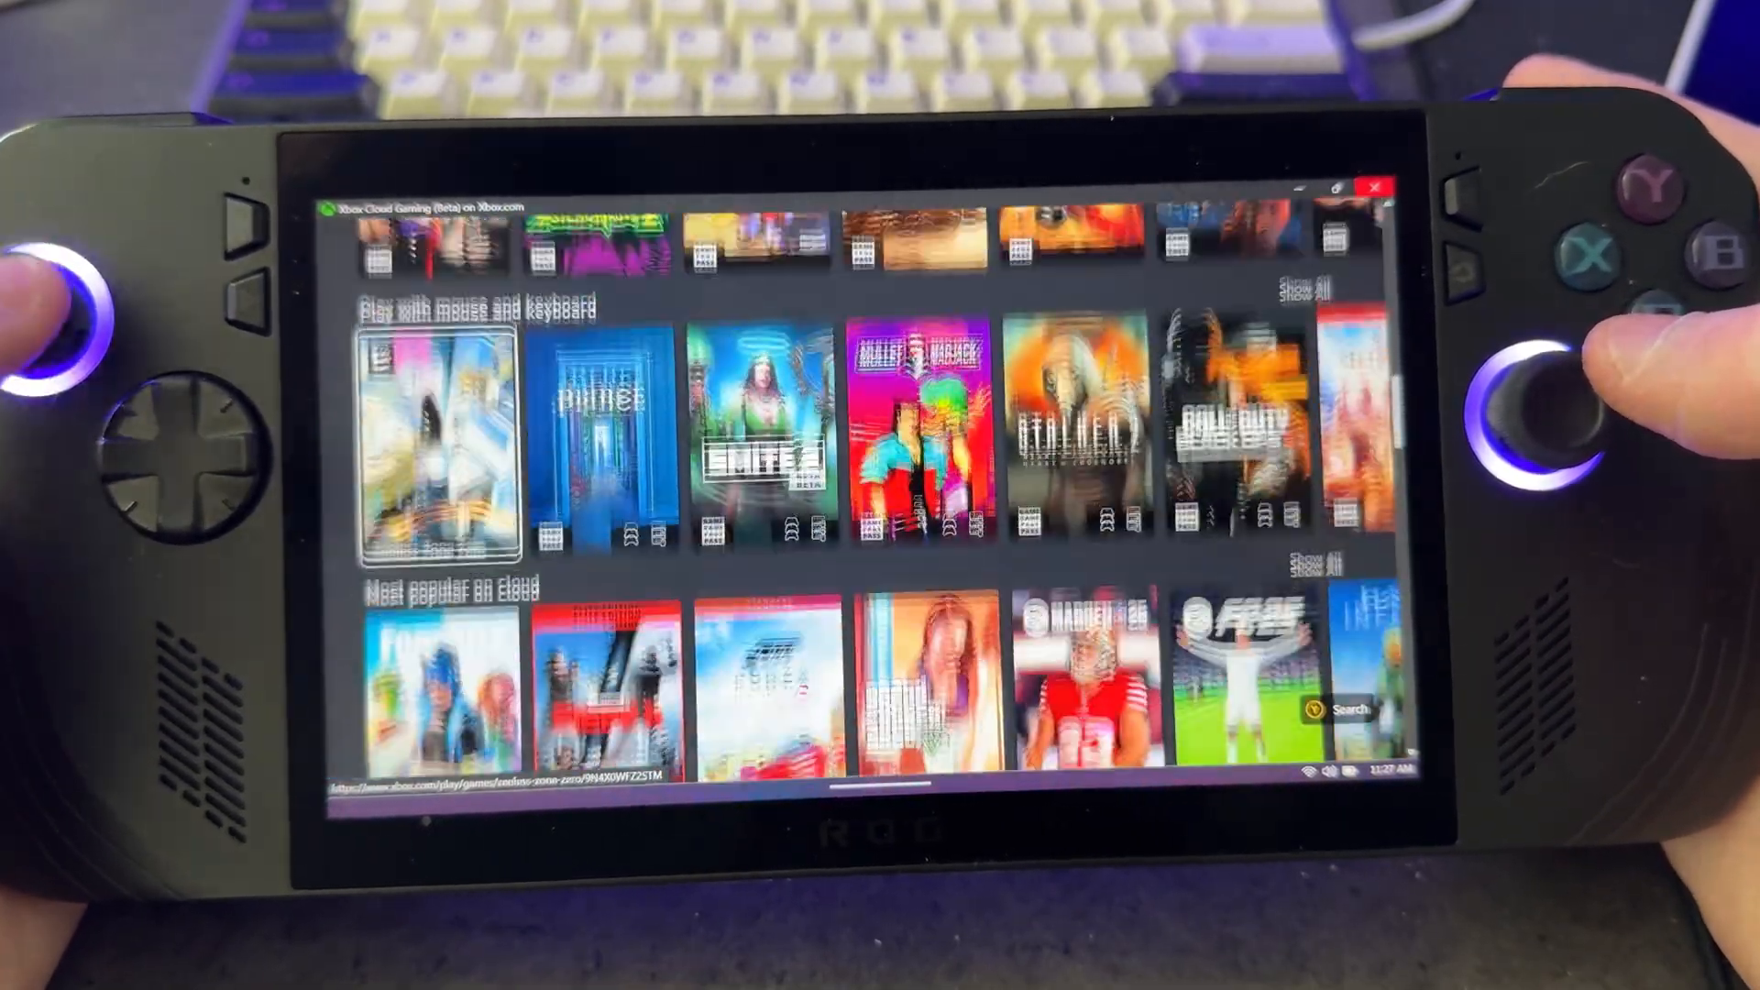
{"action": "scroll", "scroll_direction": "up", "scroll_amount": 3}
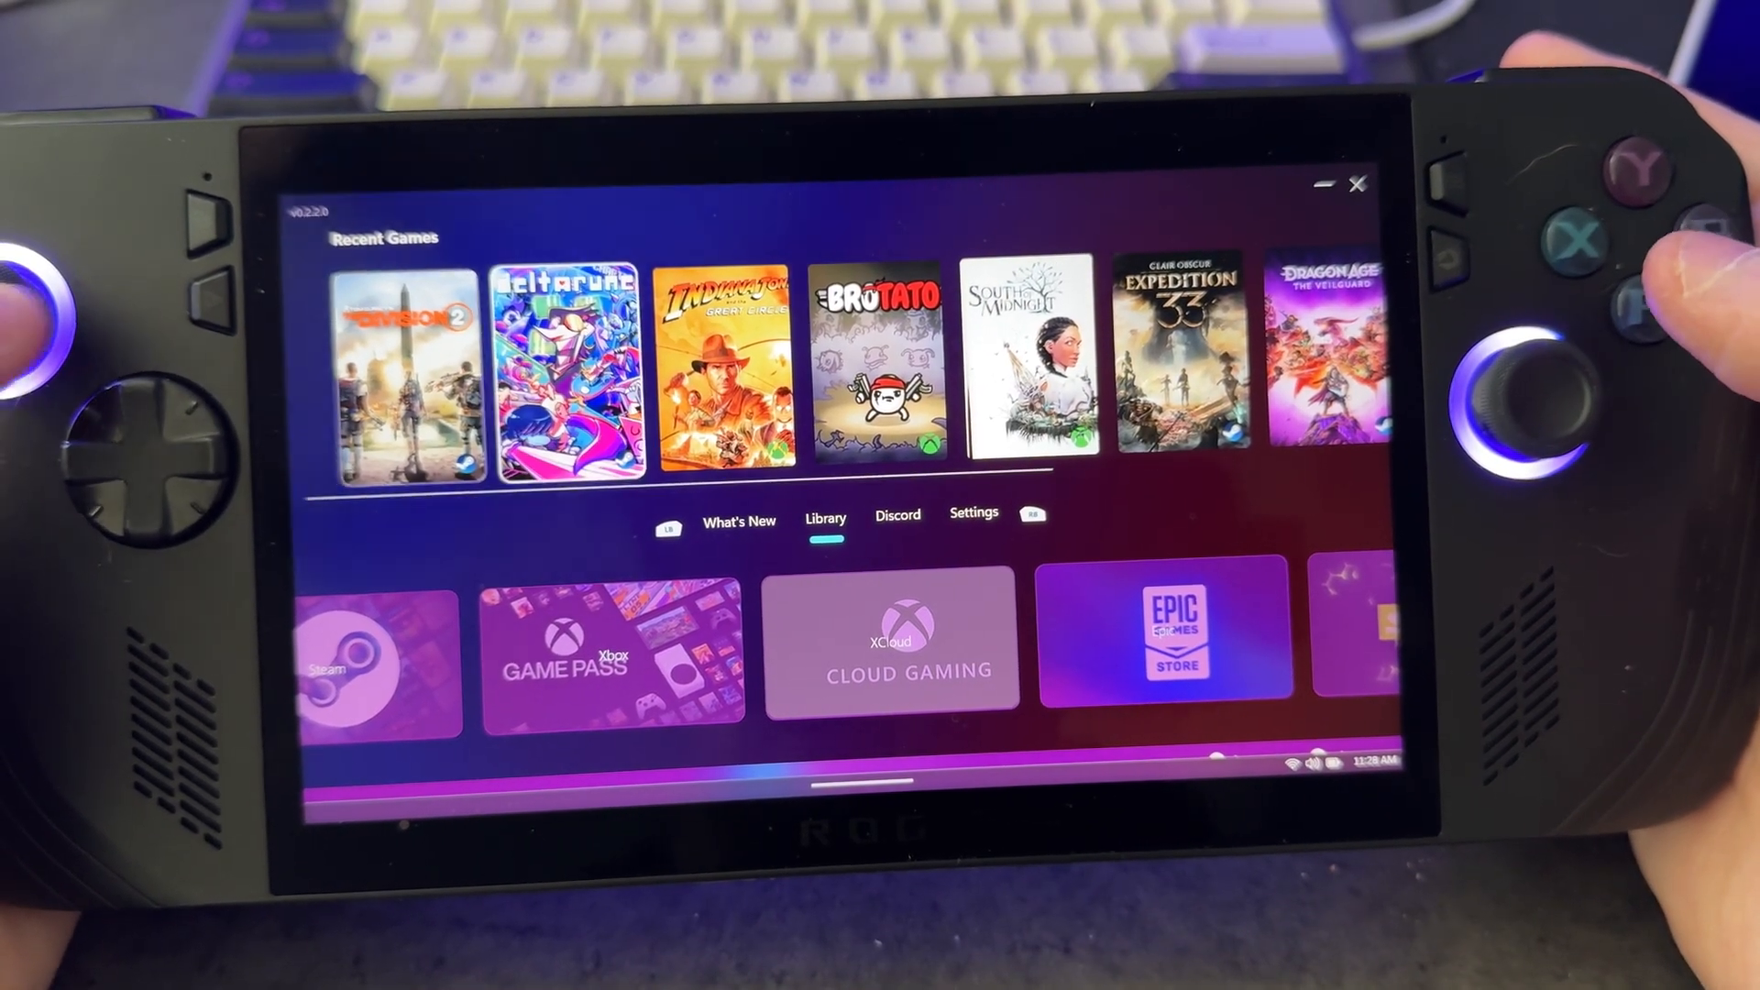
{"action": "scroll", "scroll_direction": "right", "scroll_amount": 3}
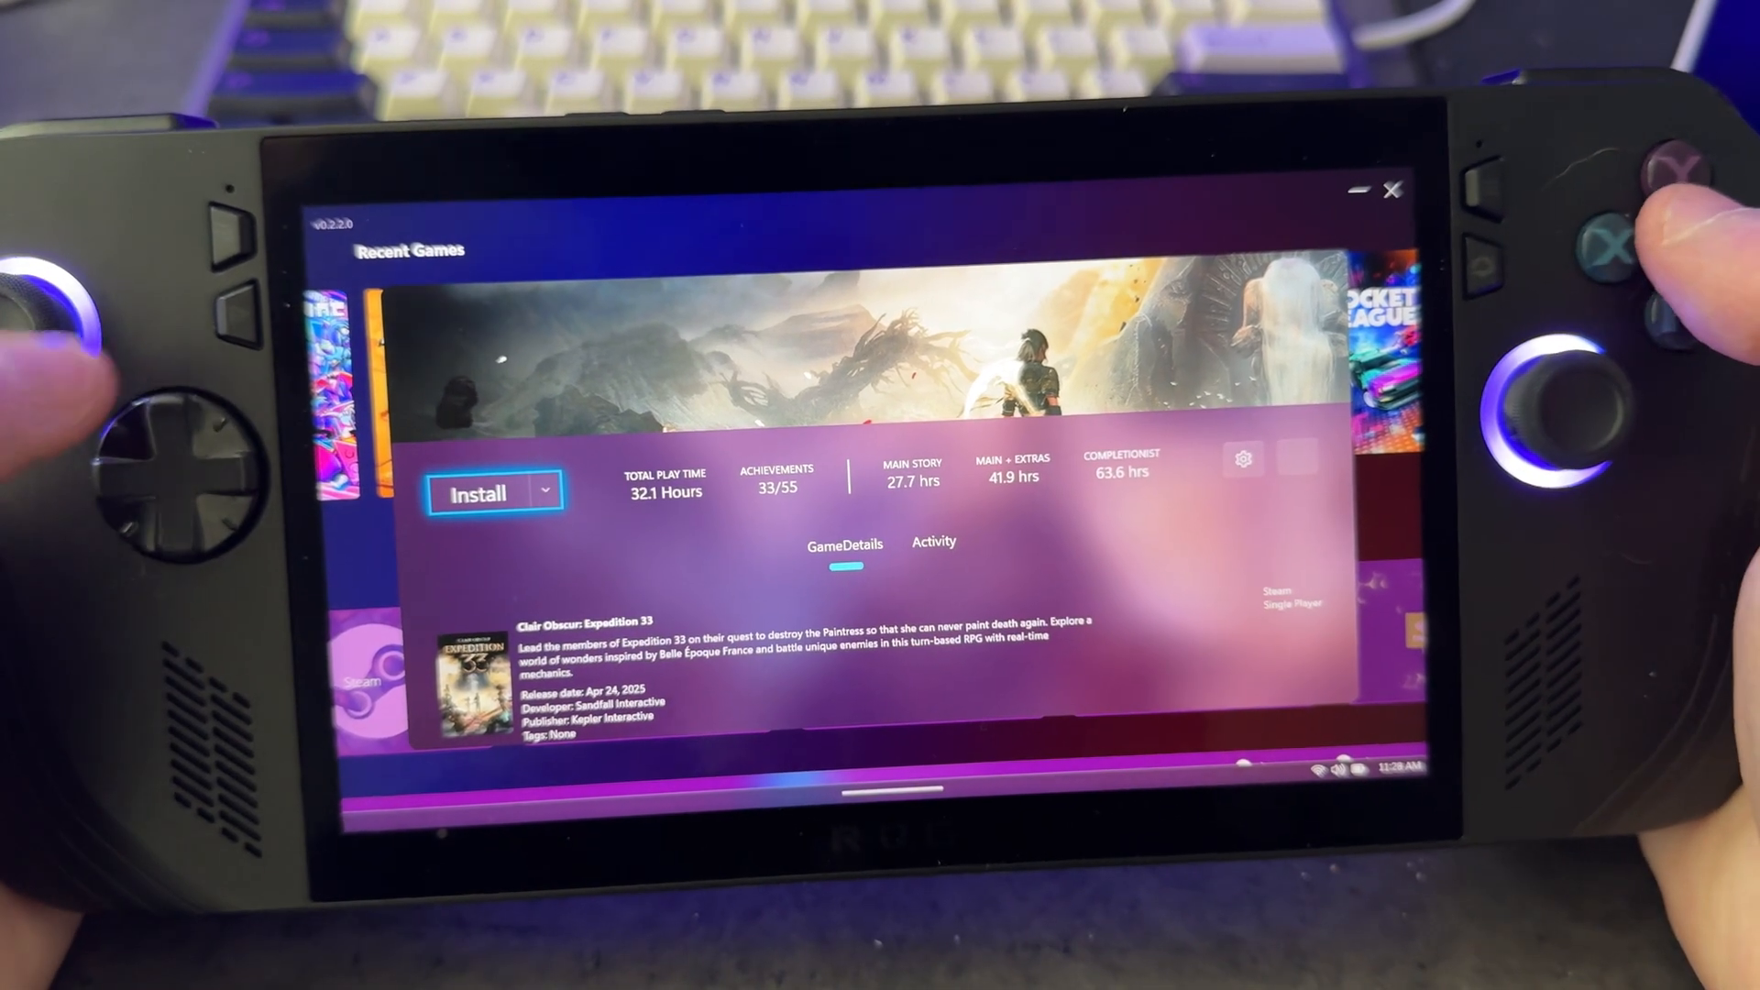
{"action": "left_click", "coordinate": [539, 492]}
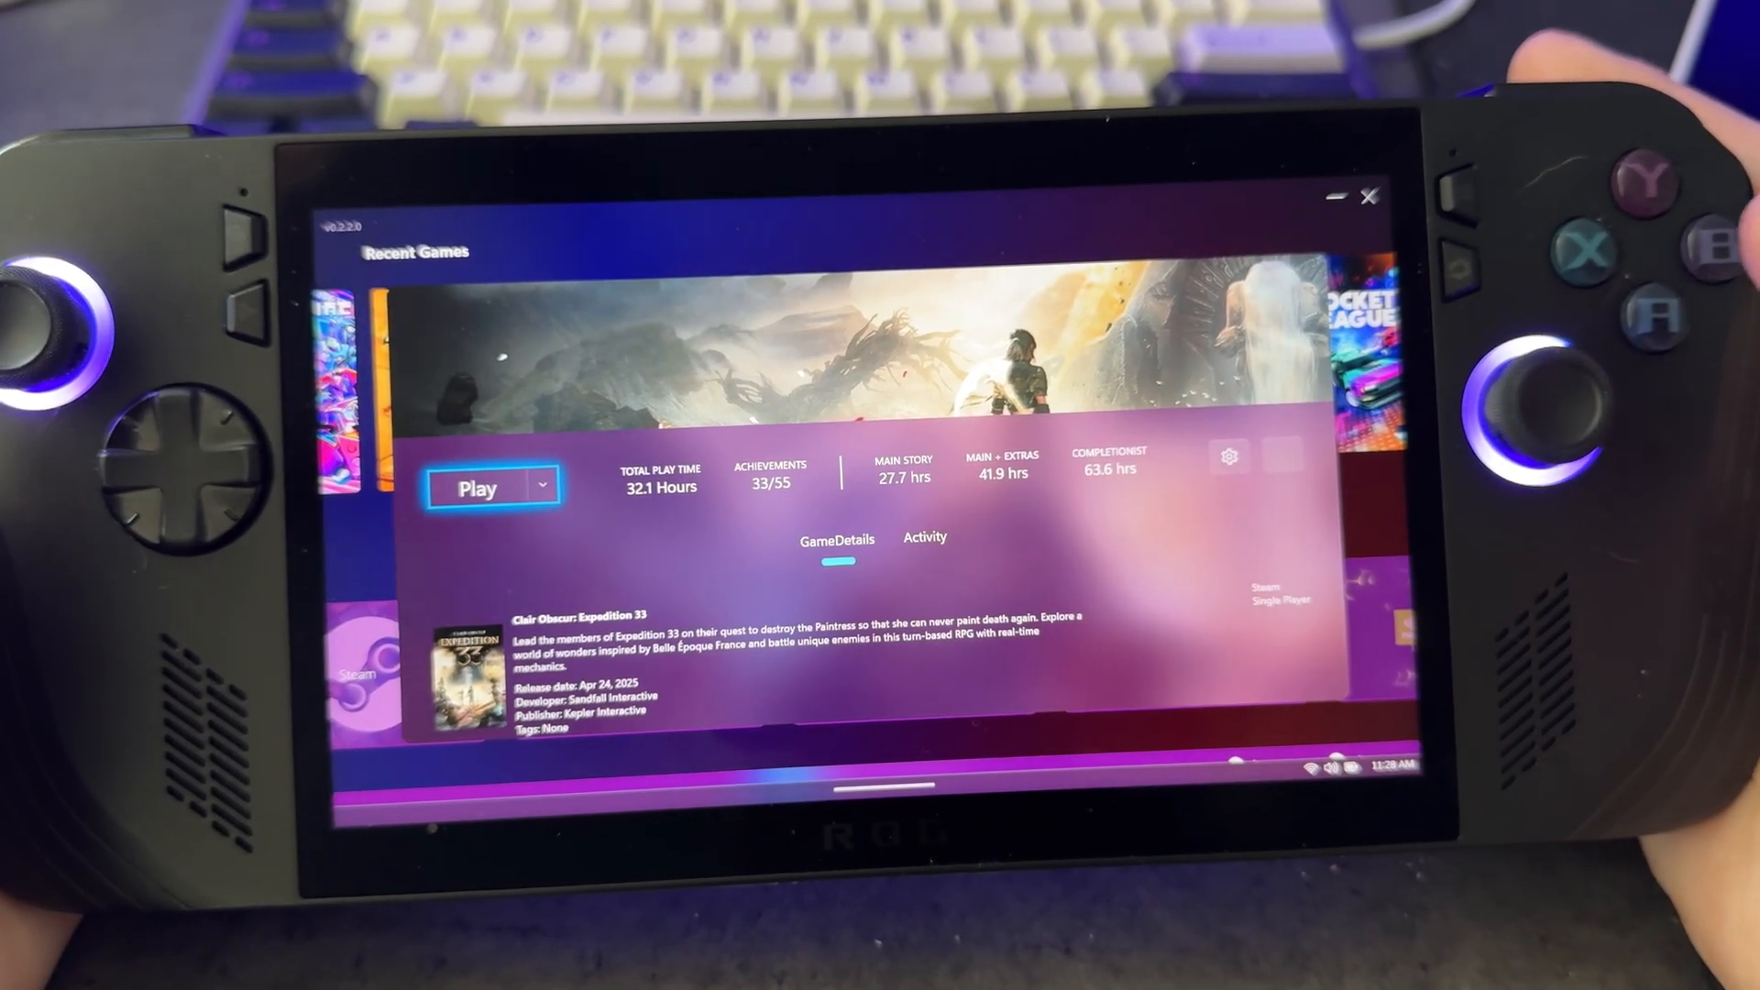
{"action": "left_click", "coordinate": [547, 486]}
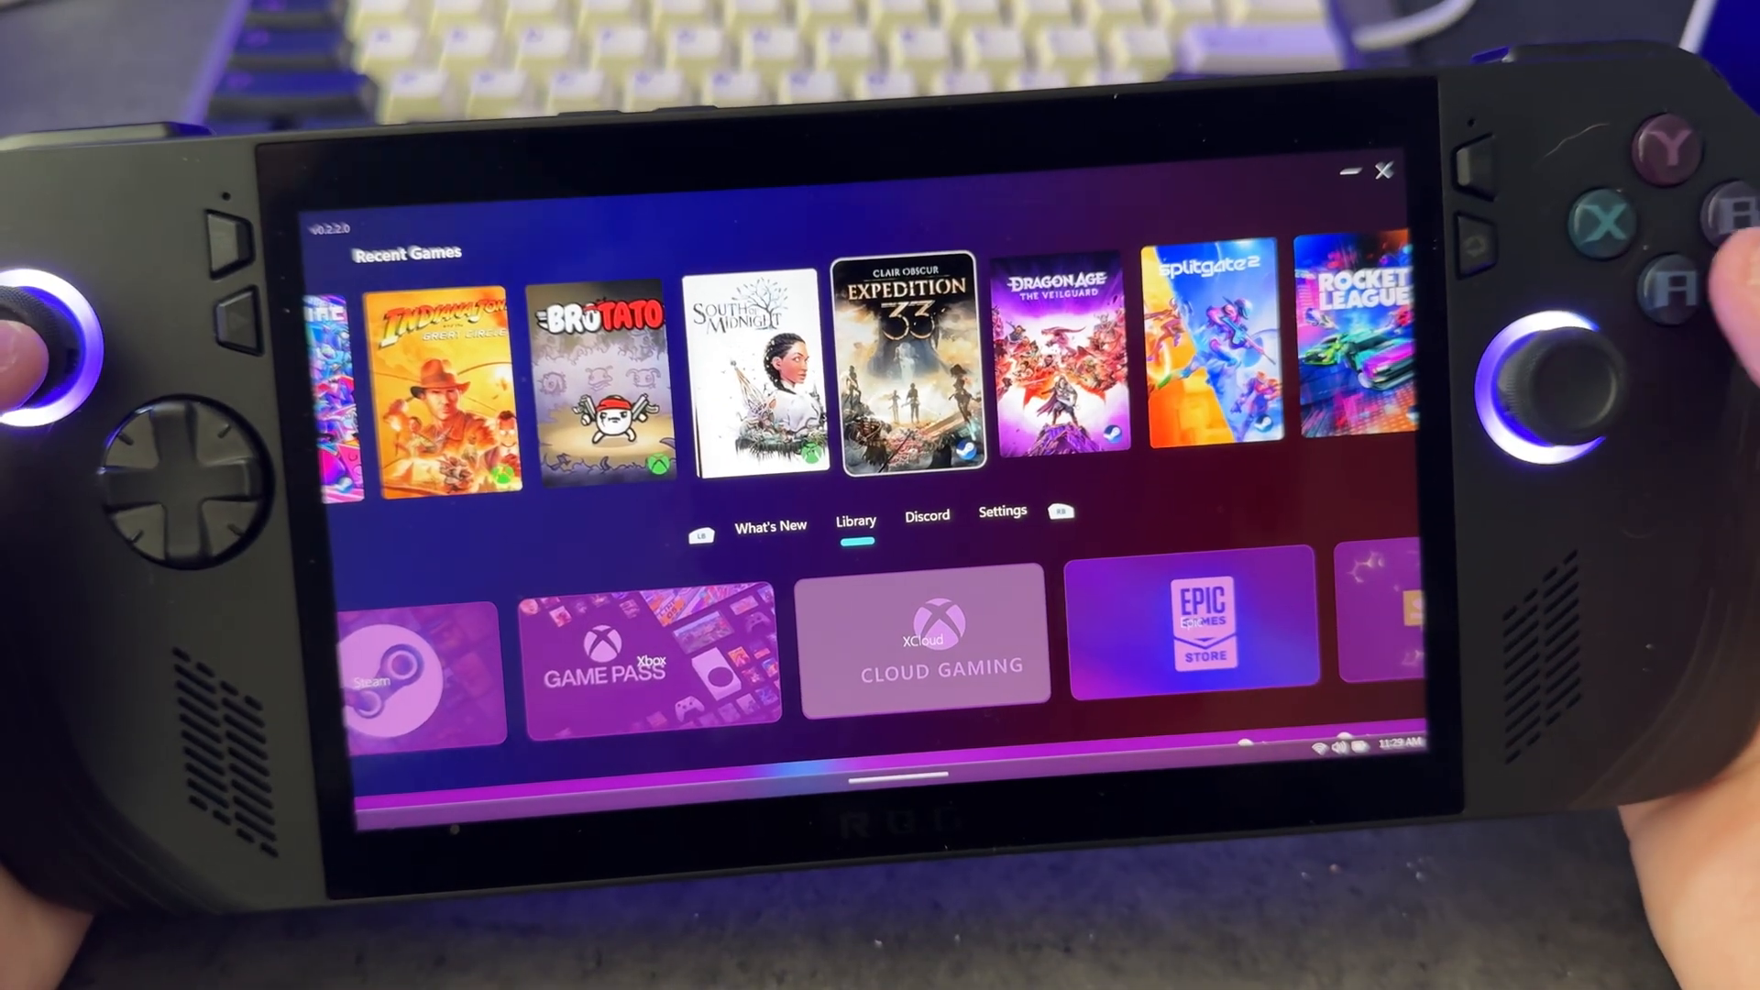
- Launch Indiana Jones and the Great Circle with the Play via xCloud option
{"action": "scroll", "scroll_direction": "left", "scroll_amount": 3}
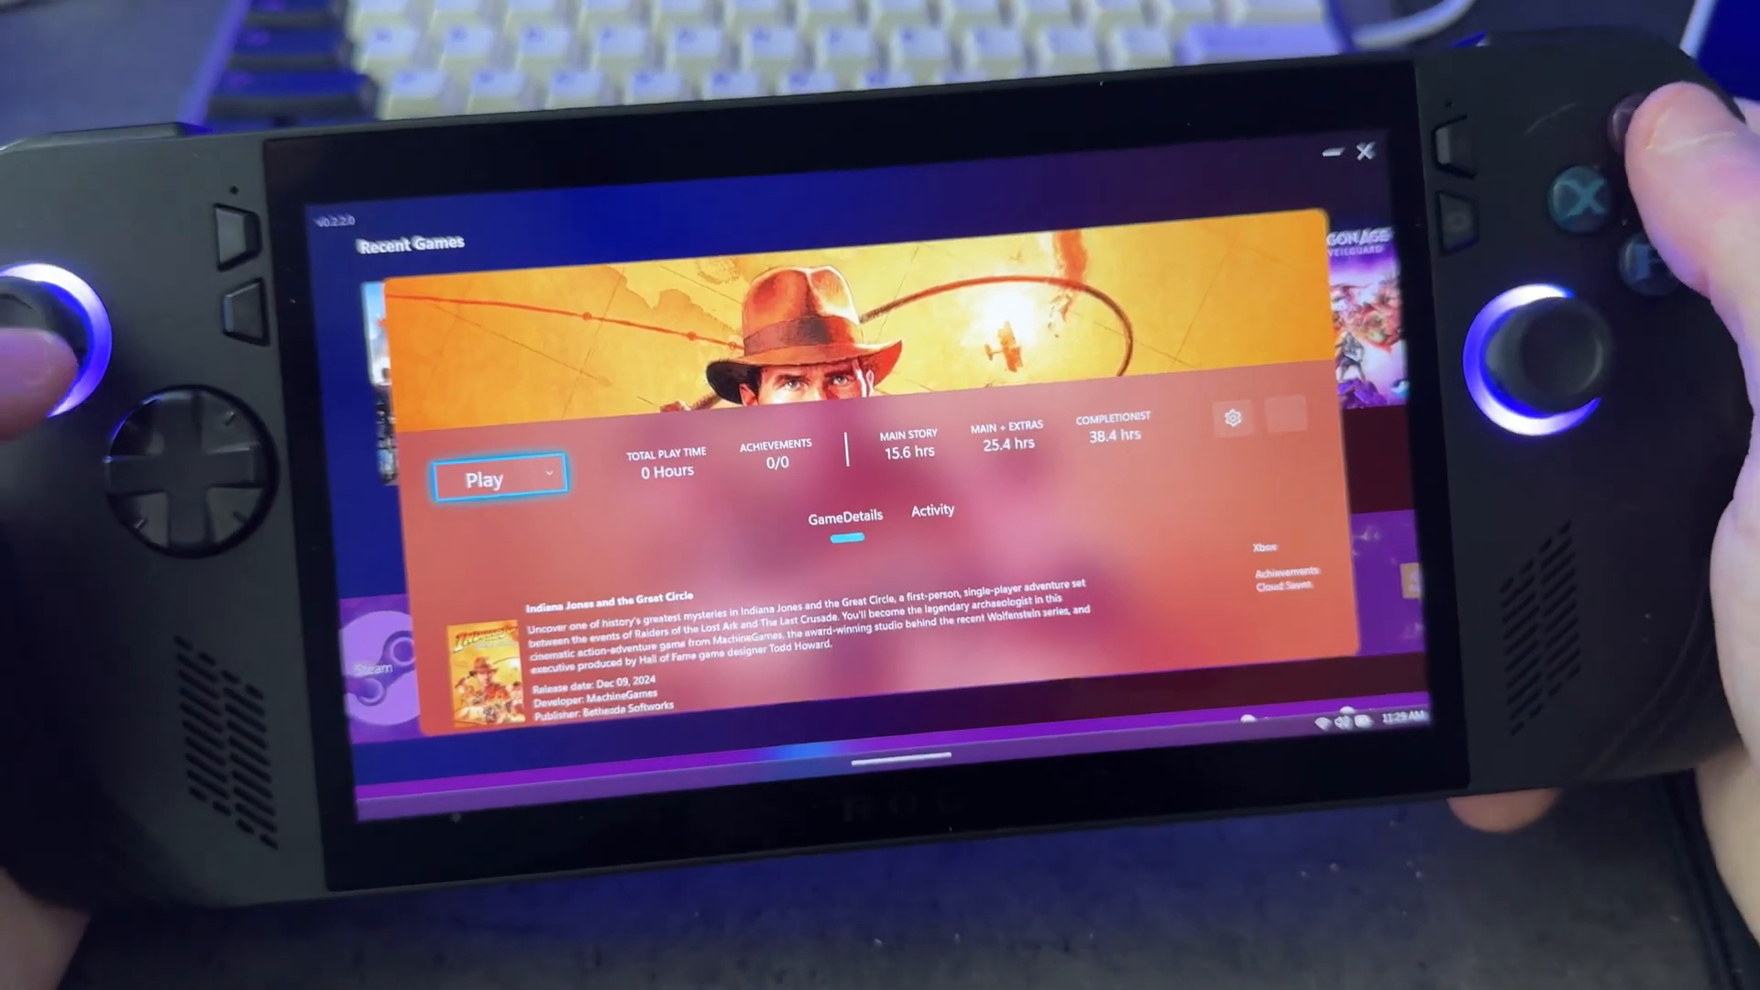
{"action": "left_click", "coordinate": [547, 477]}
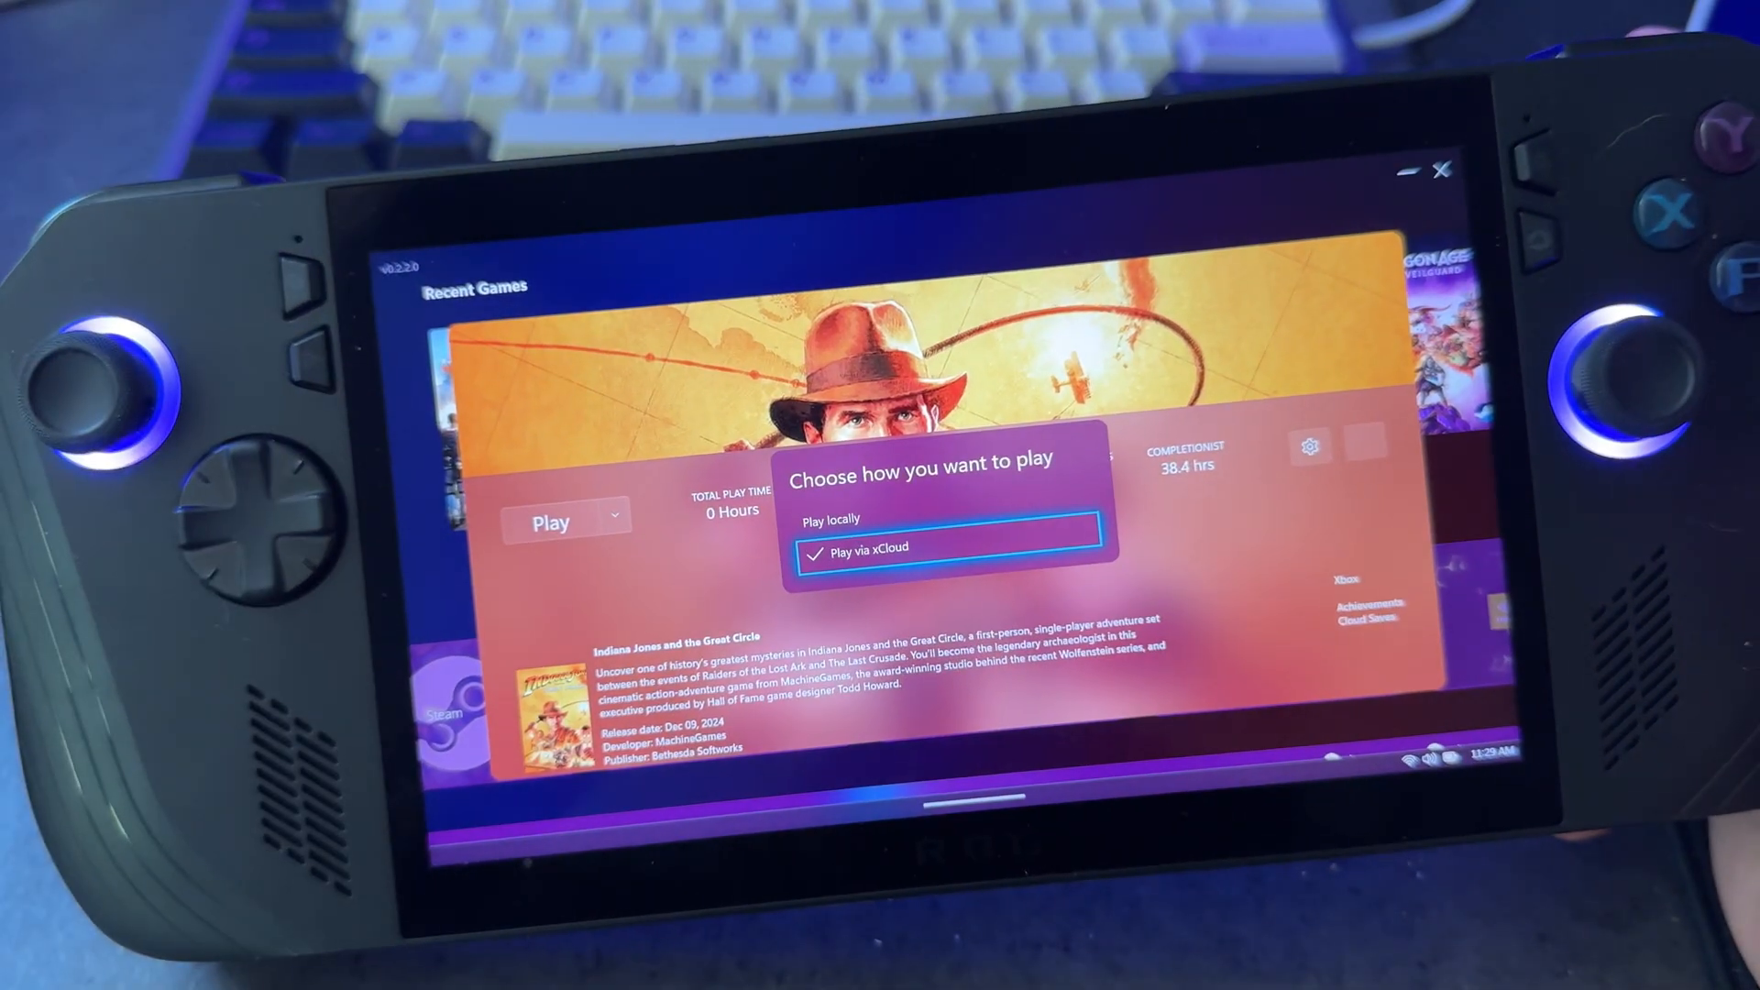
{"action": "left_click", "coordinate": [831, 519]}
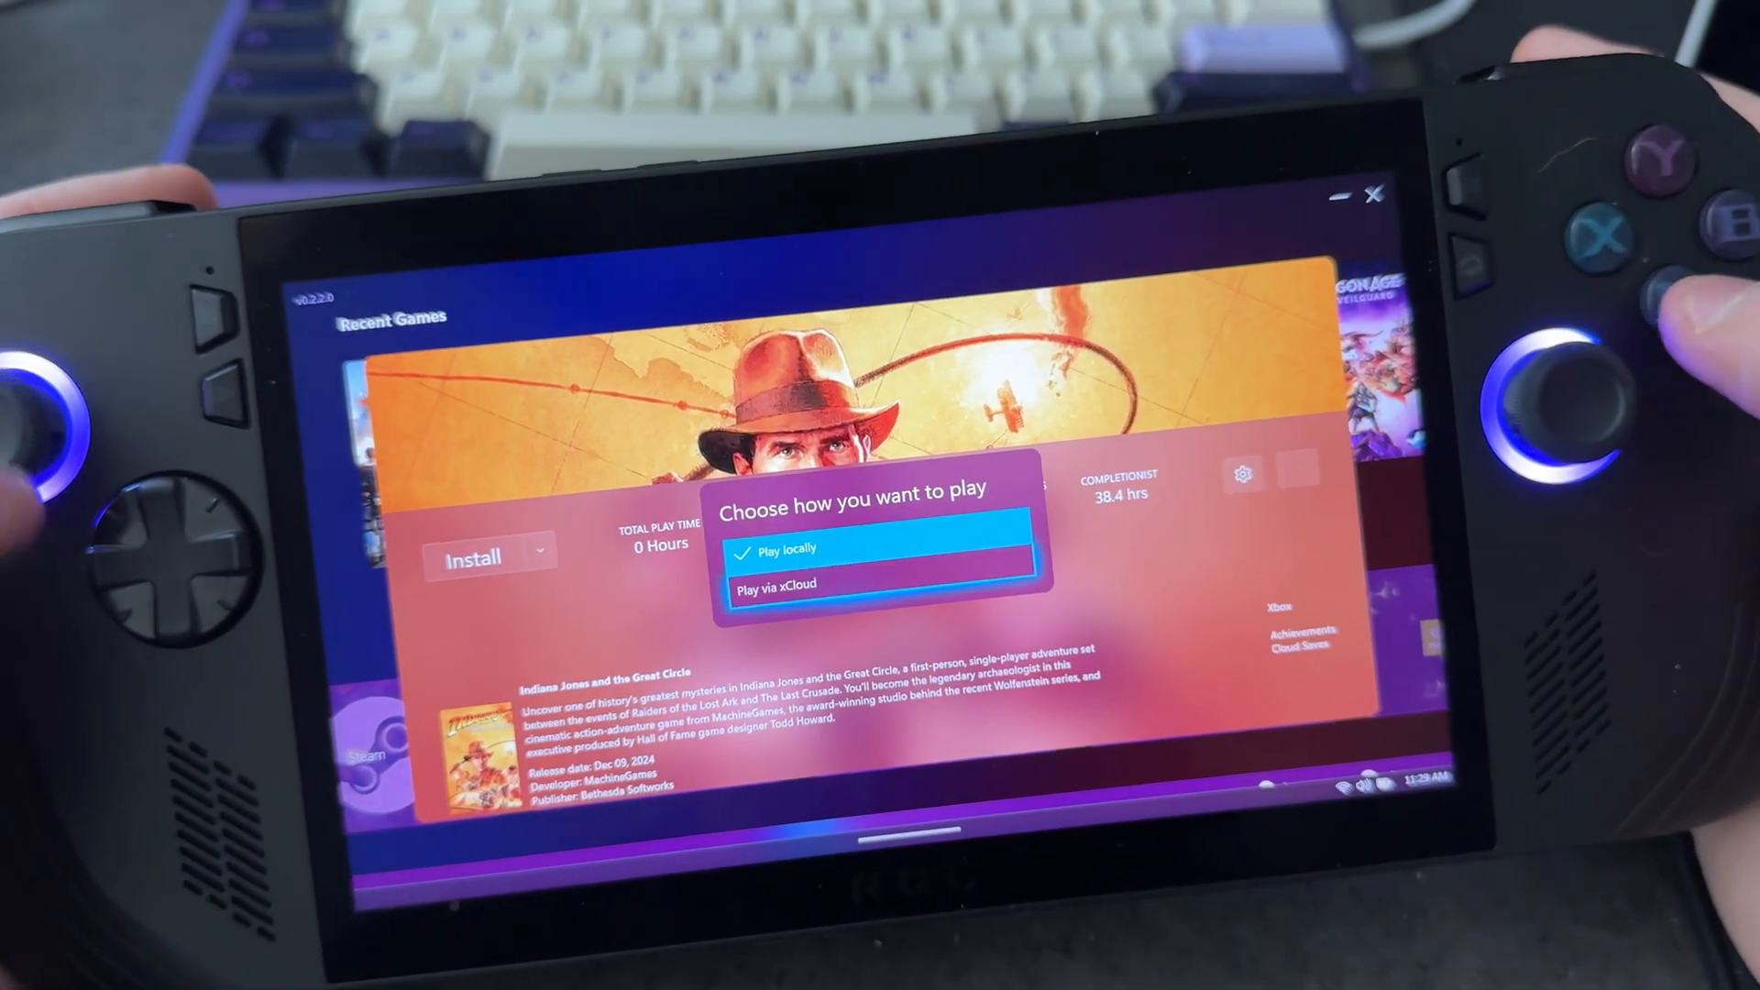
{"action": "left_click", "coordinate": [798, 583]}
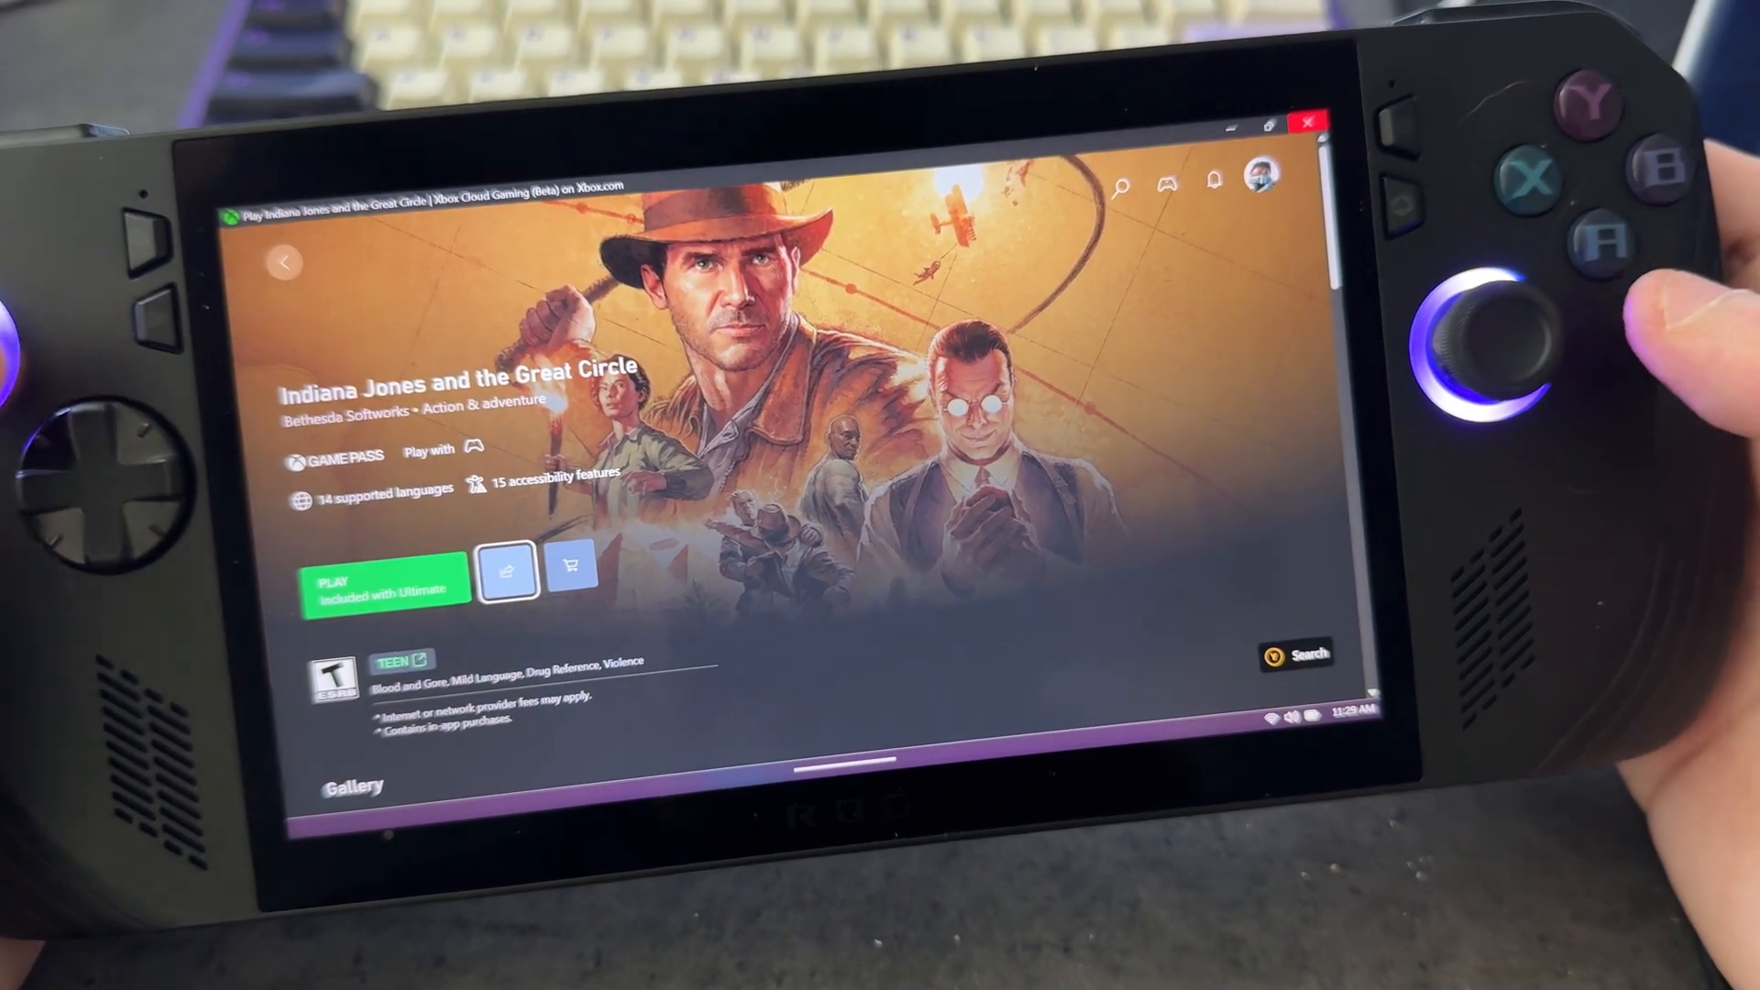
- Return from the game page to the Xbox Cloud Gaming home with Jump back in titles
{"action": "left_click", "coordinate": [383, 583]}
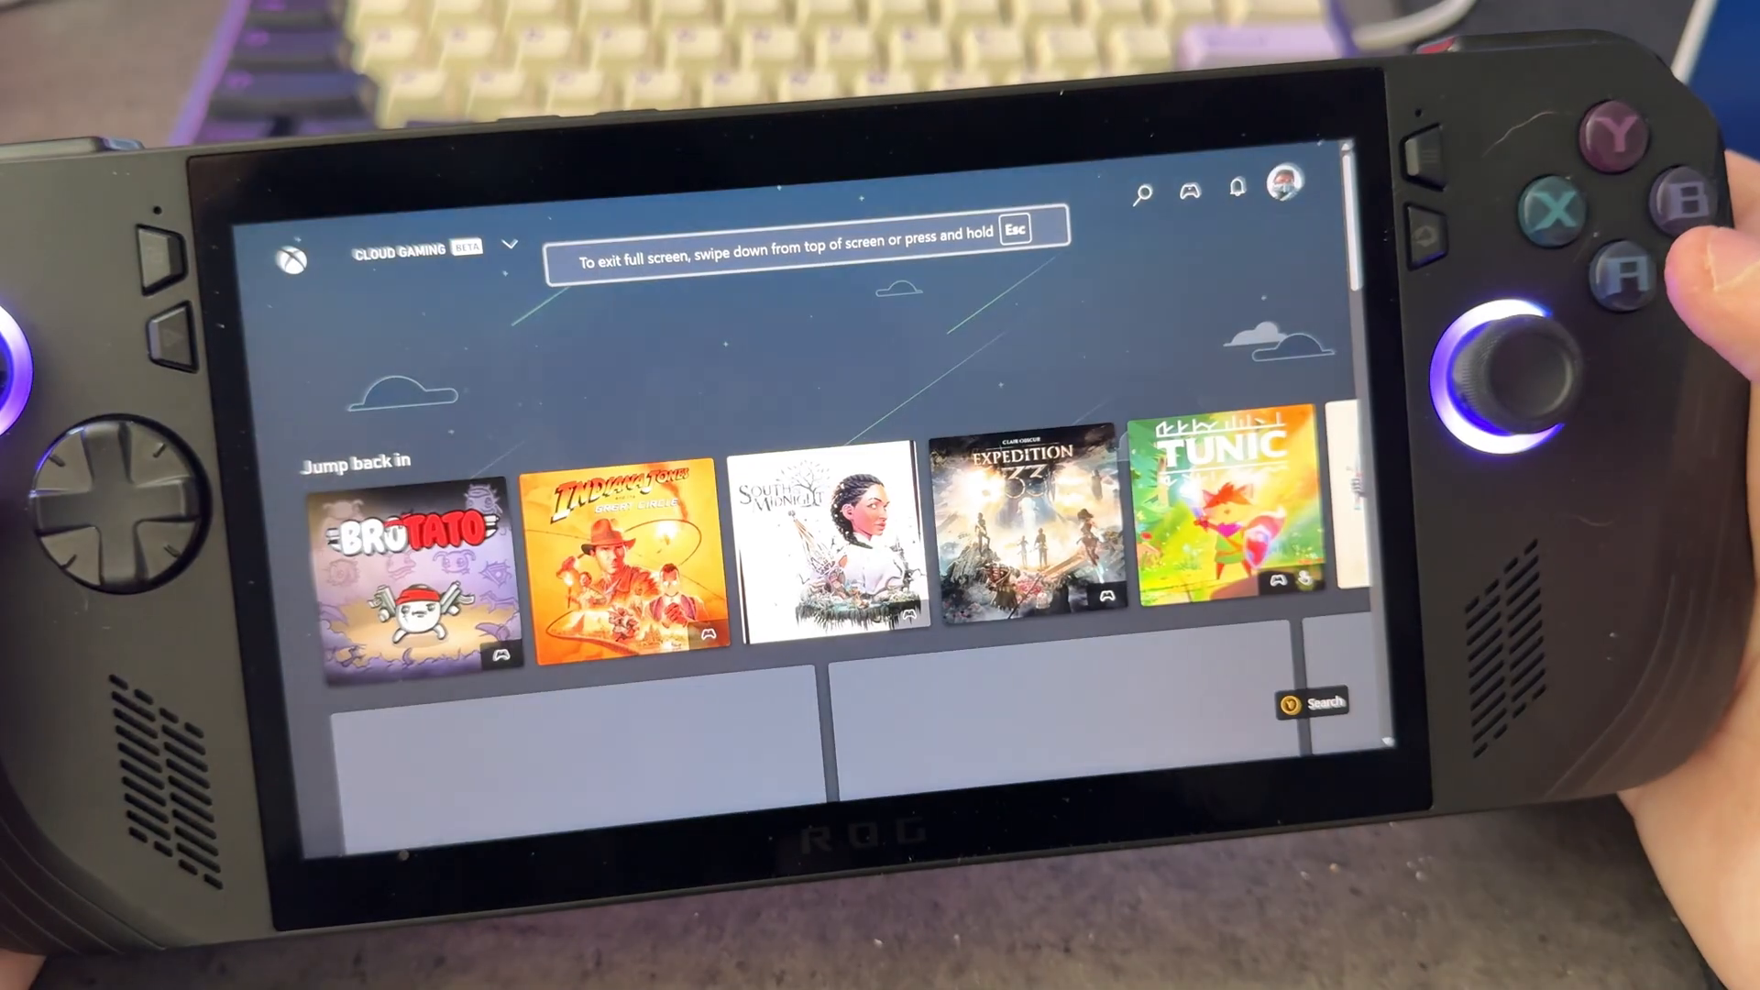
{"action": "scroll", "scroll_direction": "down", "scroll_amount": 3}
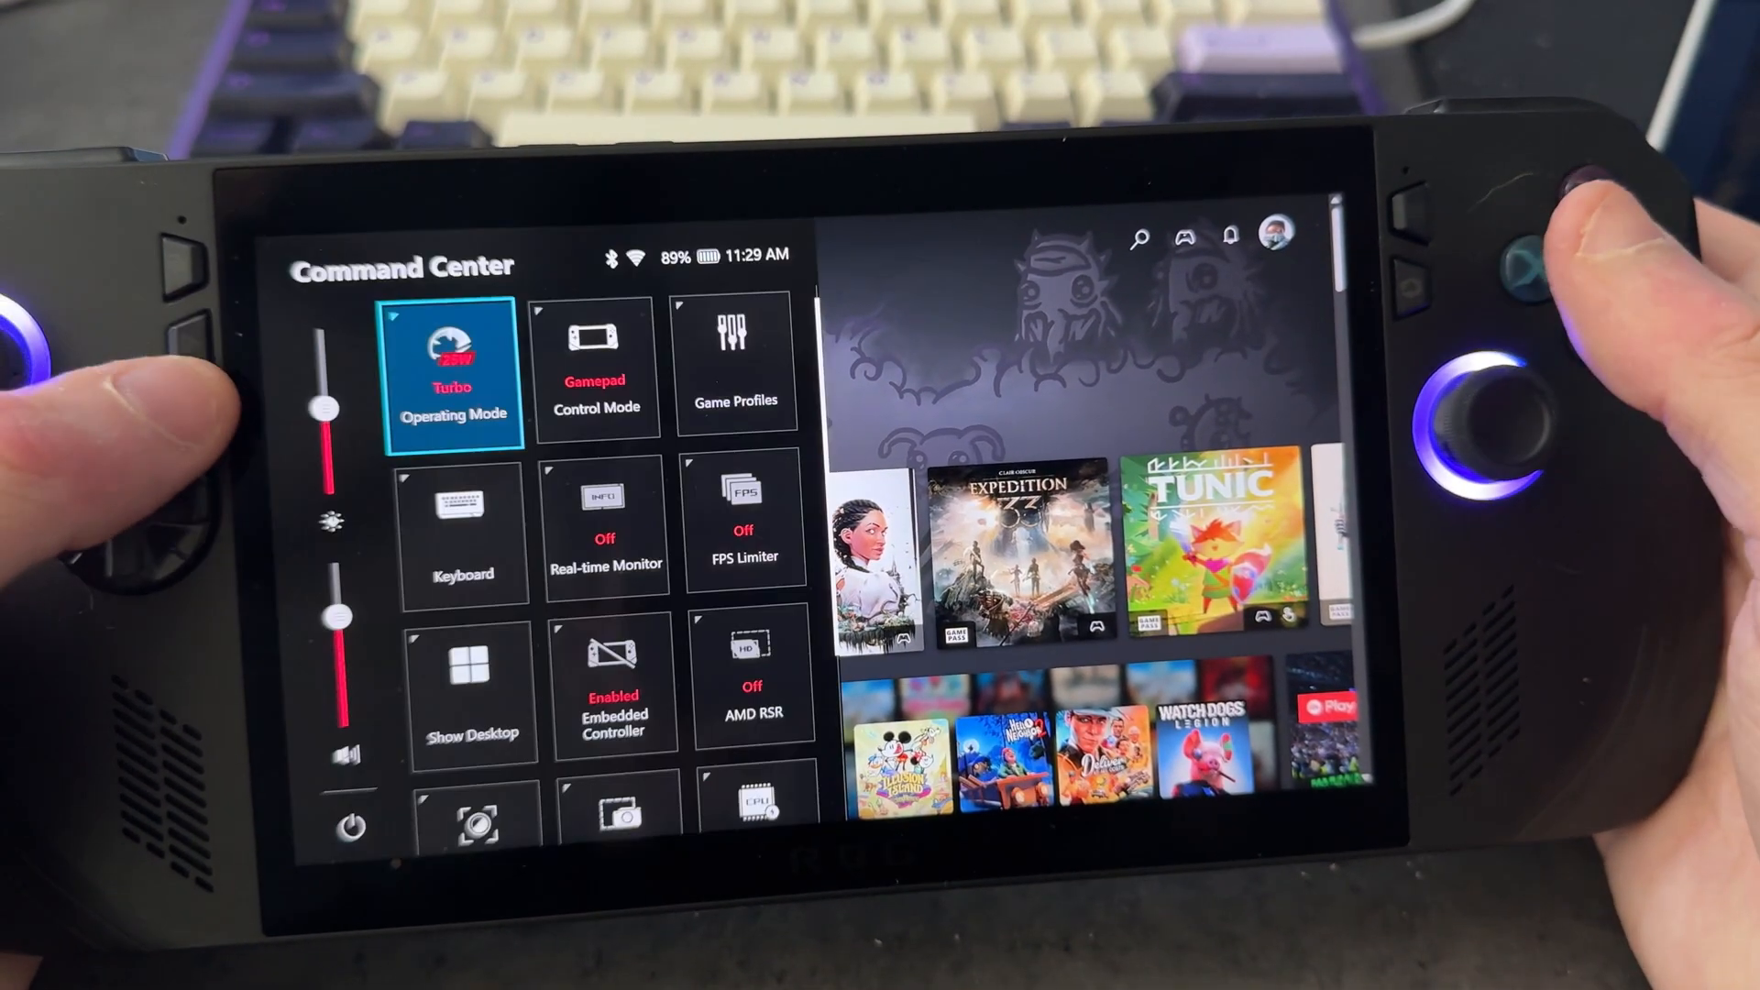
- End the cloud gaming session from Command Center with End Task, returning to WinHance
{"action": "scroll", "scroll_direction": "down", "scroll_amount": 3}
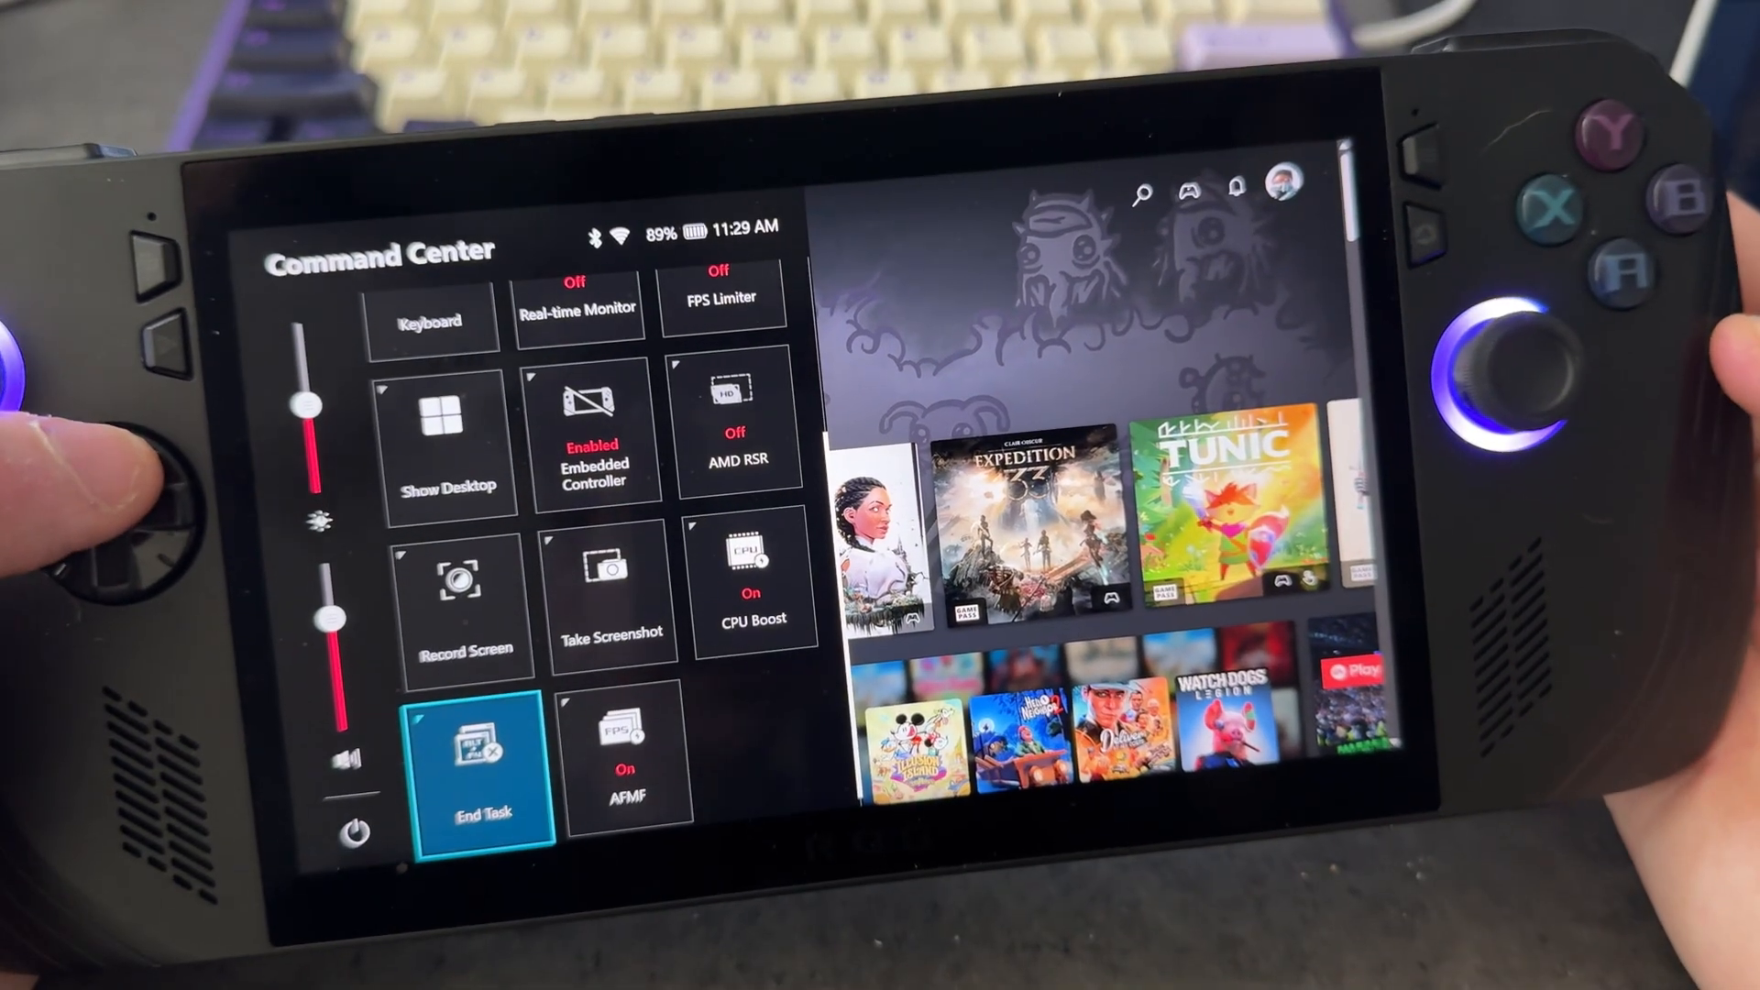
{"action": "left_click", "coordinate": [482, 763]}
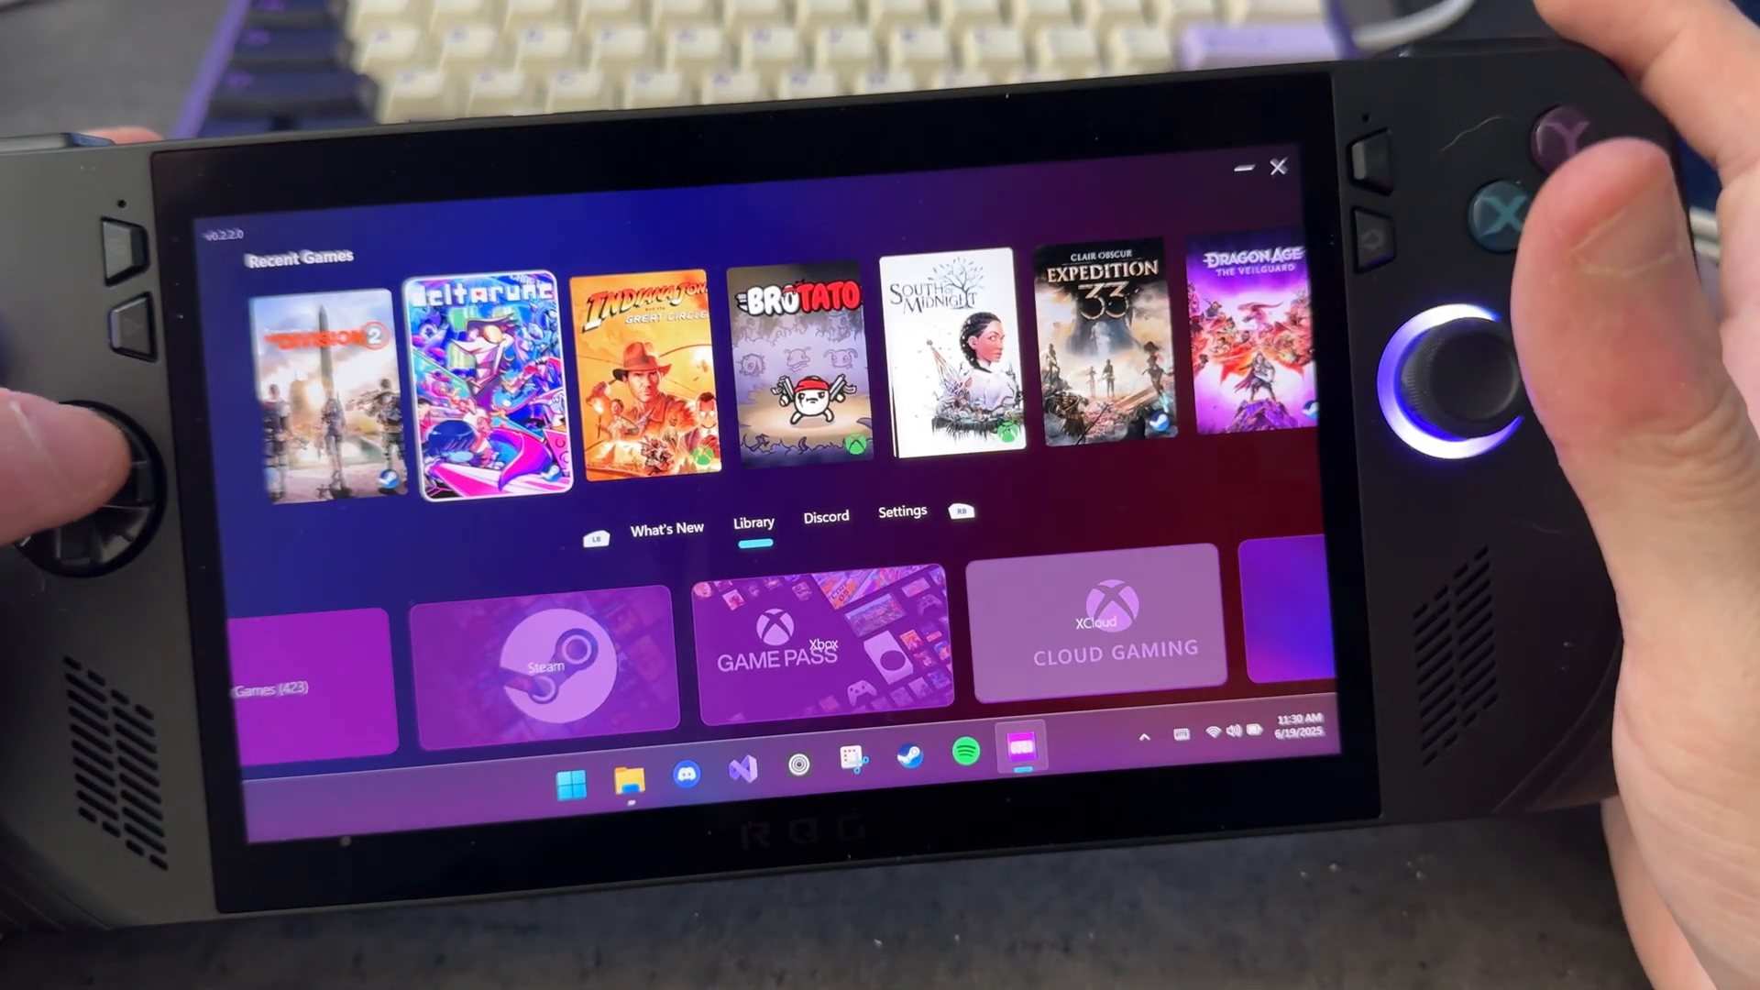
- Cycle past Discord and Settings, then show the Library filtered to Xbox games
{"action": "left_click", "coordinate": [825, 513]}
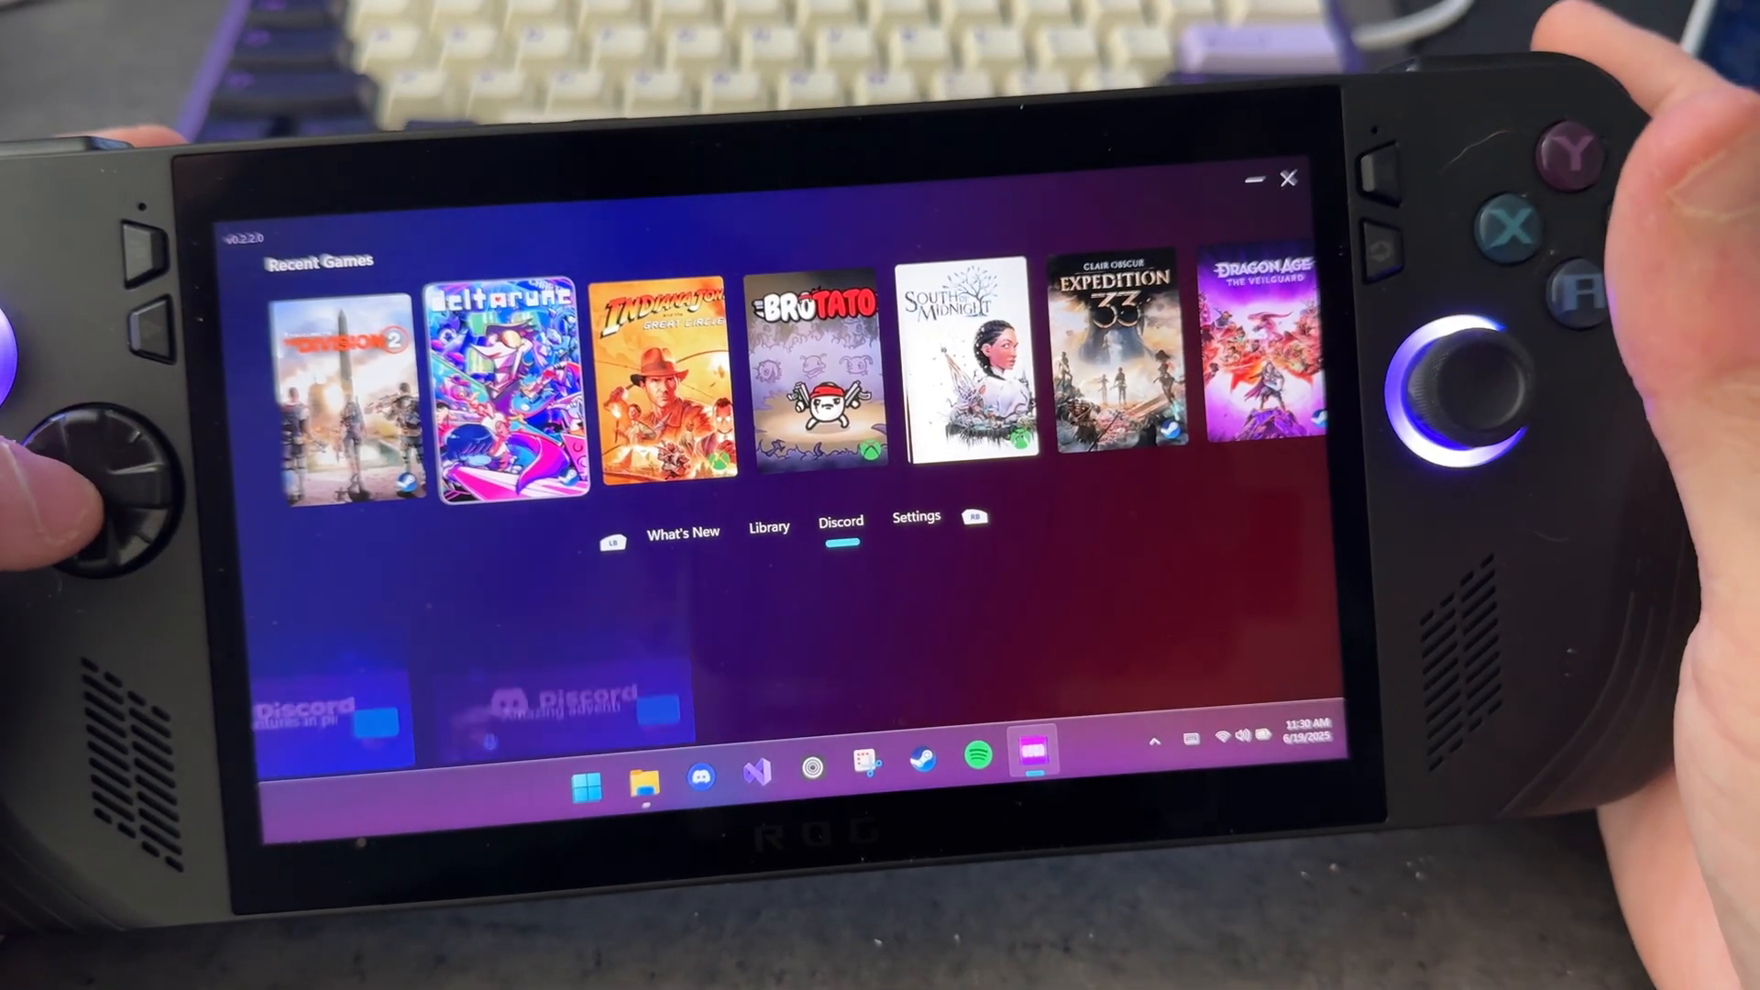
{"action": "left_click", "coordinate": [917, 519]}
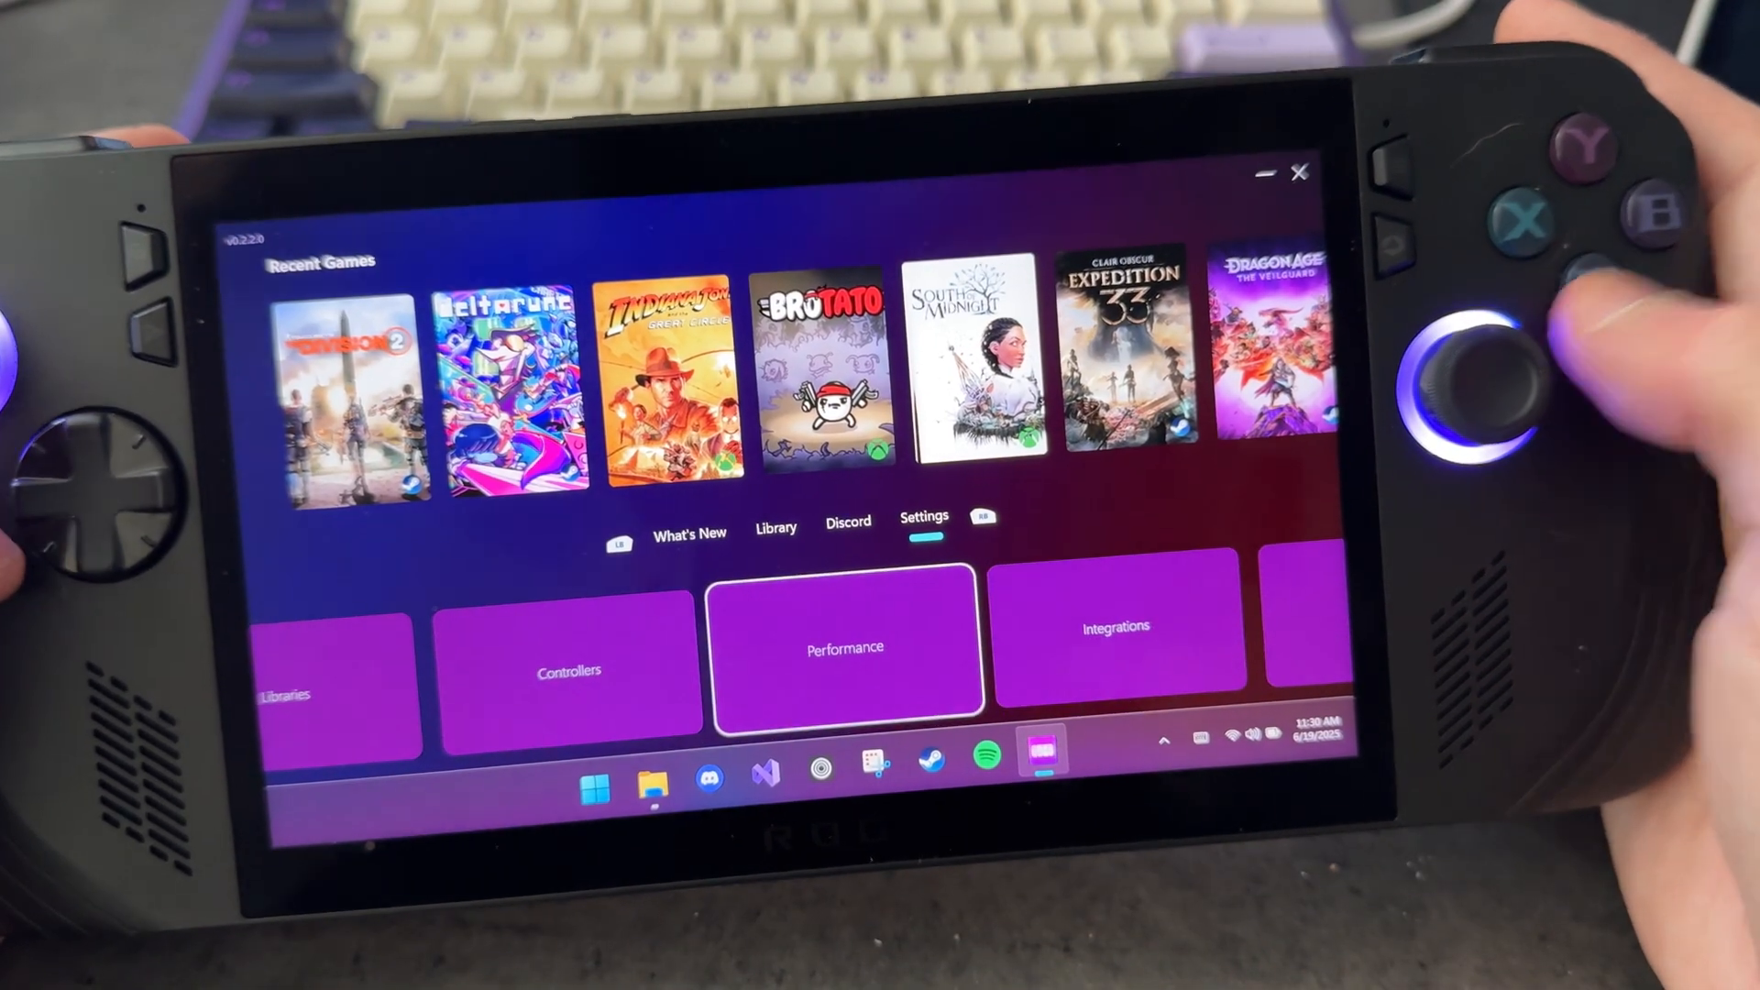
{"action": "left_click", "coordinate": [845, 650]}
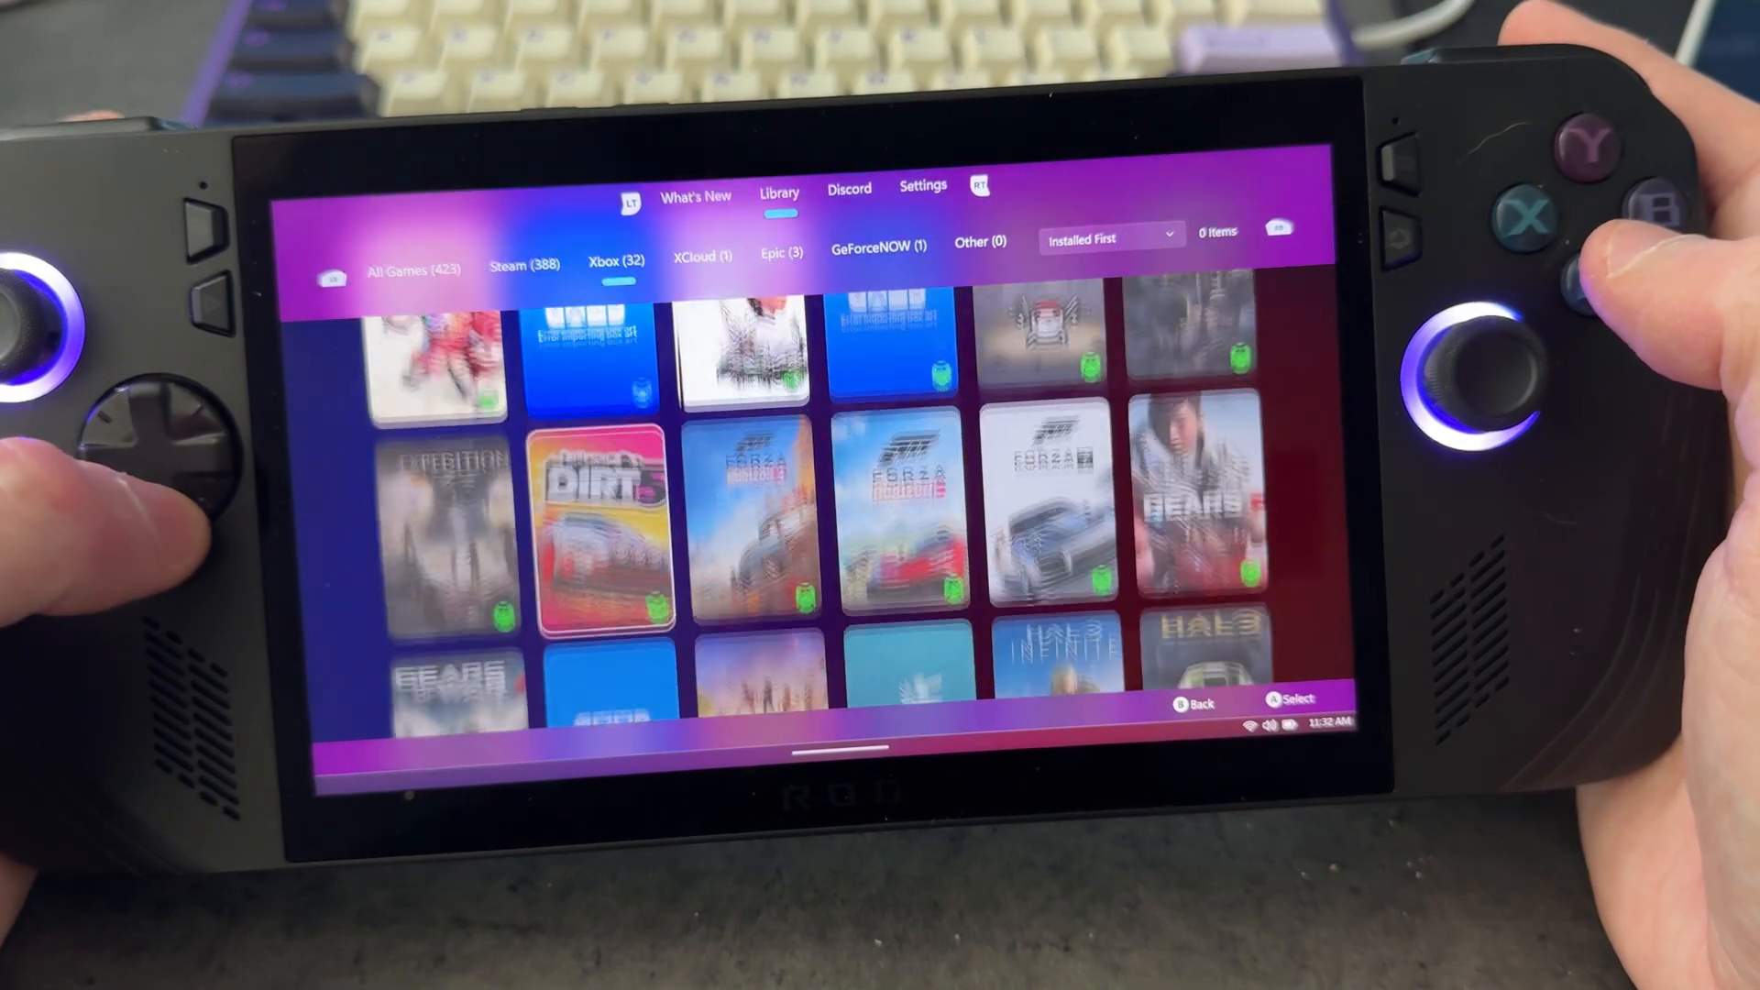
- Open the per-game settings window for Gears of War: Ultimate Edition
{"action": "scroll", "scroll_direction": "down", "scroll_amount": 3}
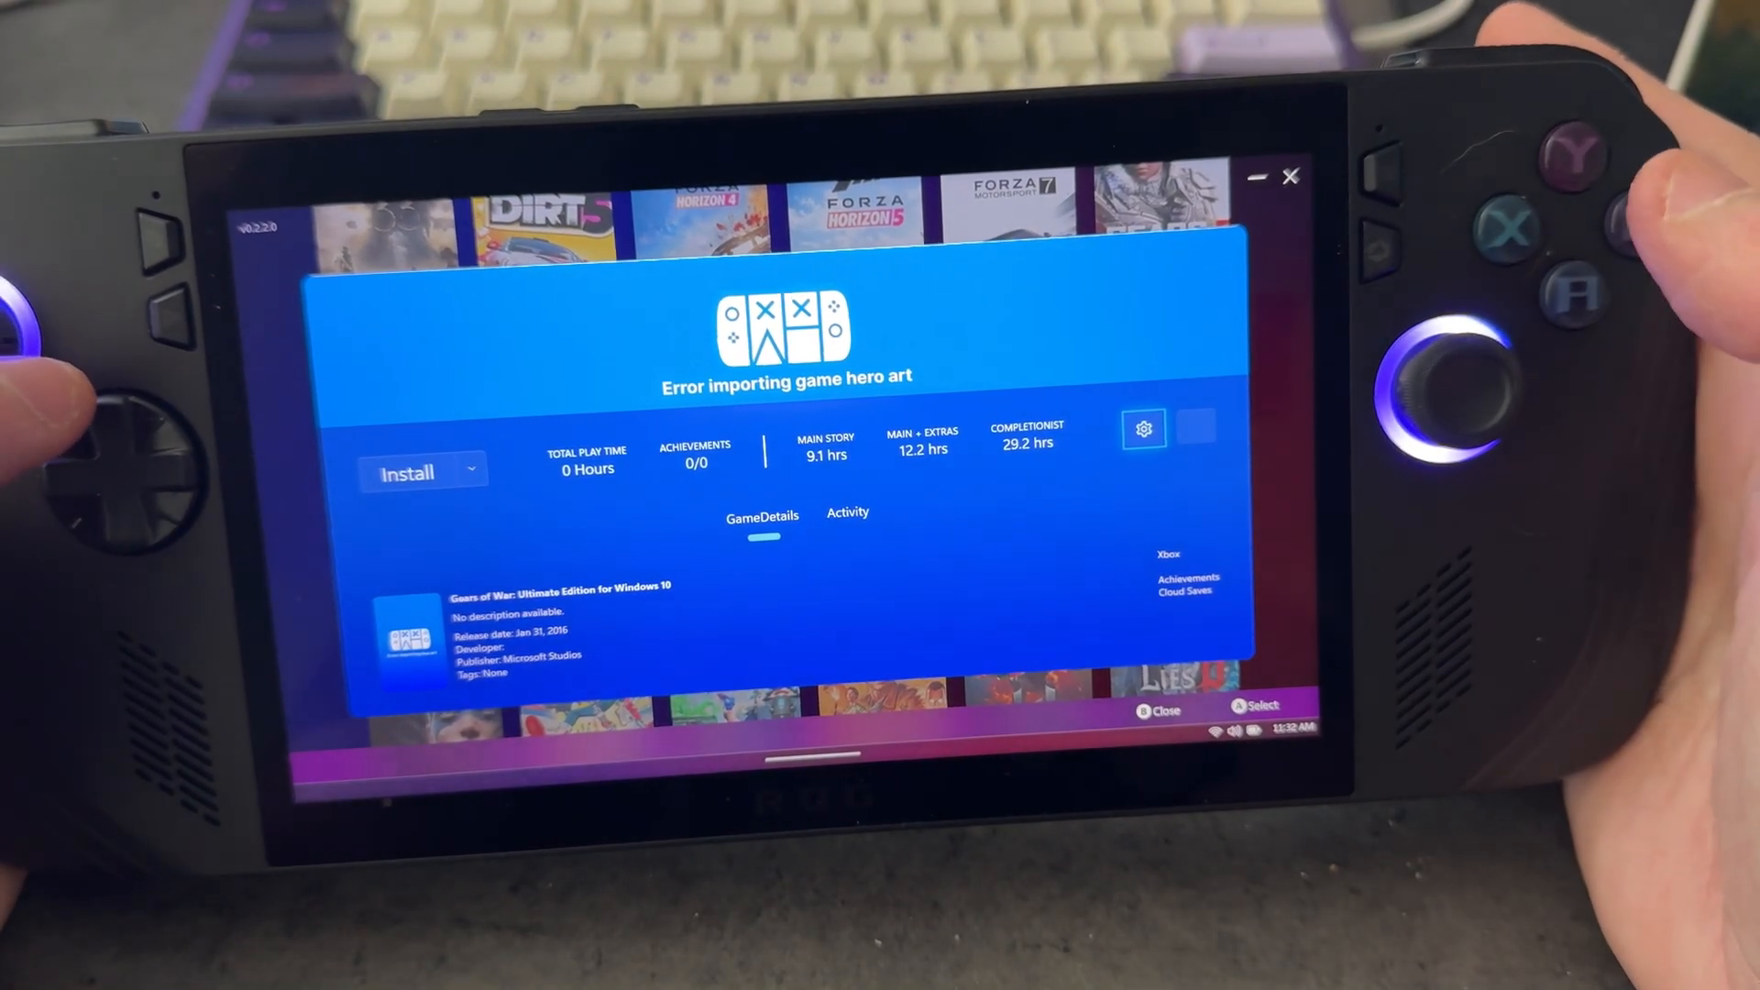
{"action": "left_click", "coordinate": [1144, 429]}
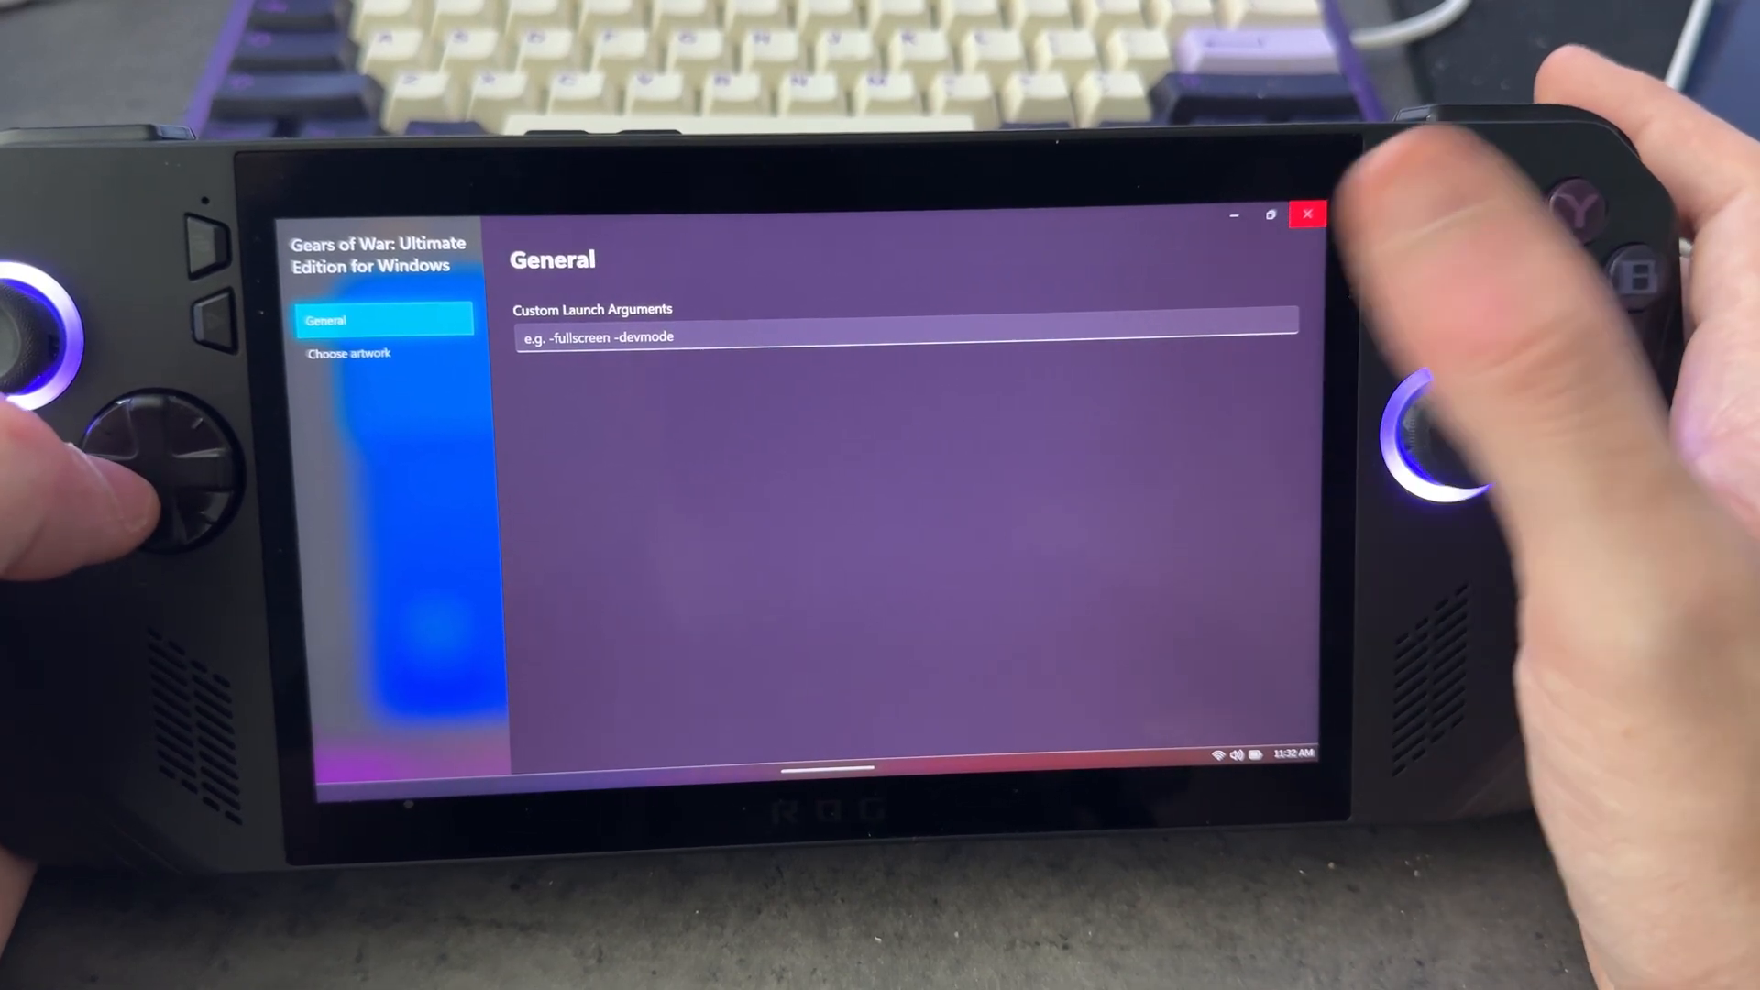
- Show the Choose artwork page and select the current hero art to replace
{"action": "left_click", "coordinate": [348, 354]}
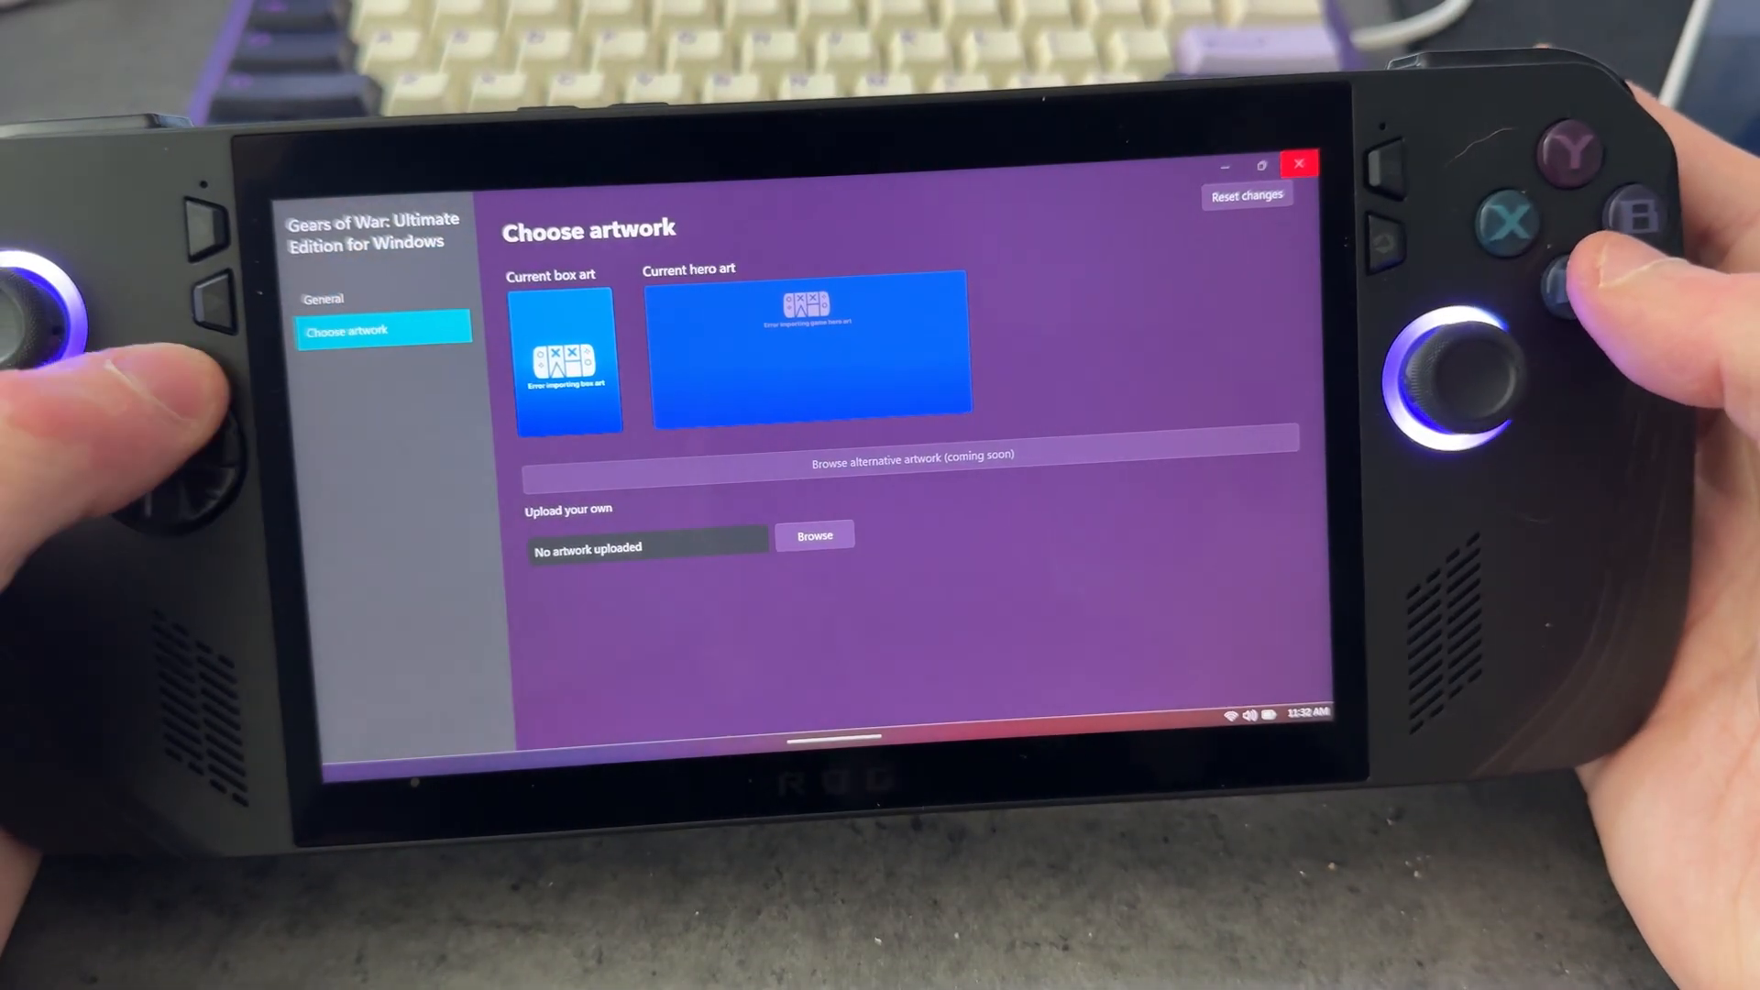
{"action": "left_click", "coordinate": [815, 536]}
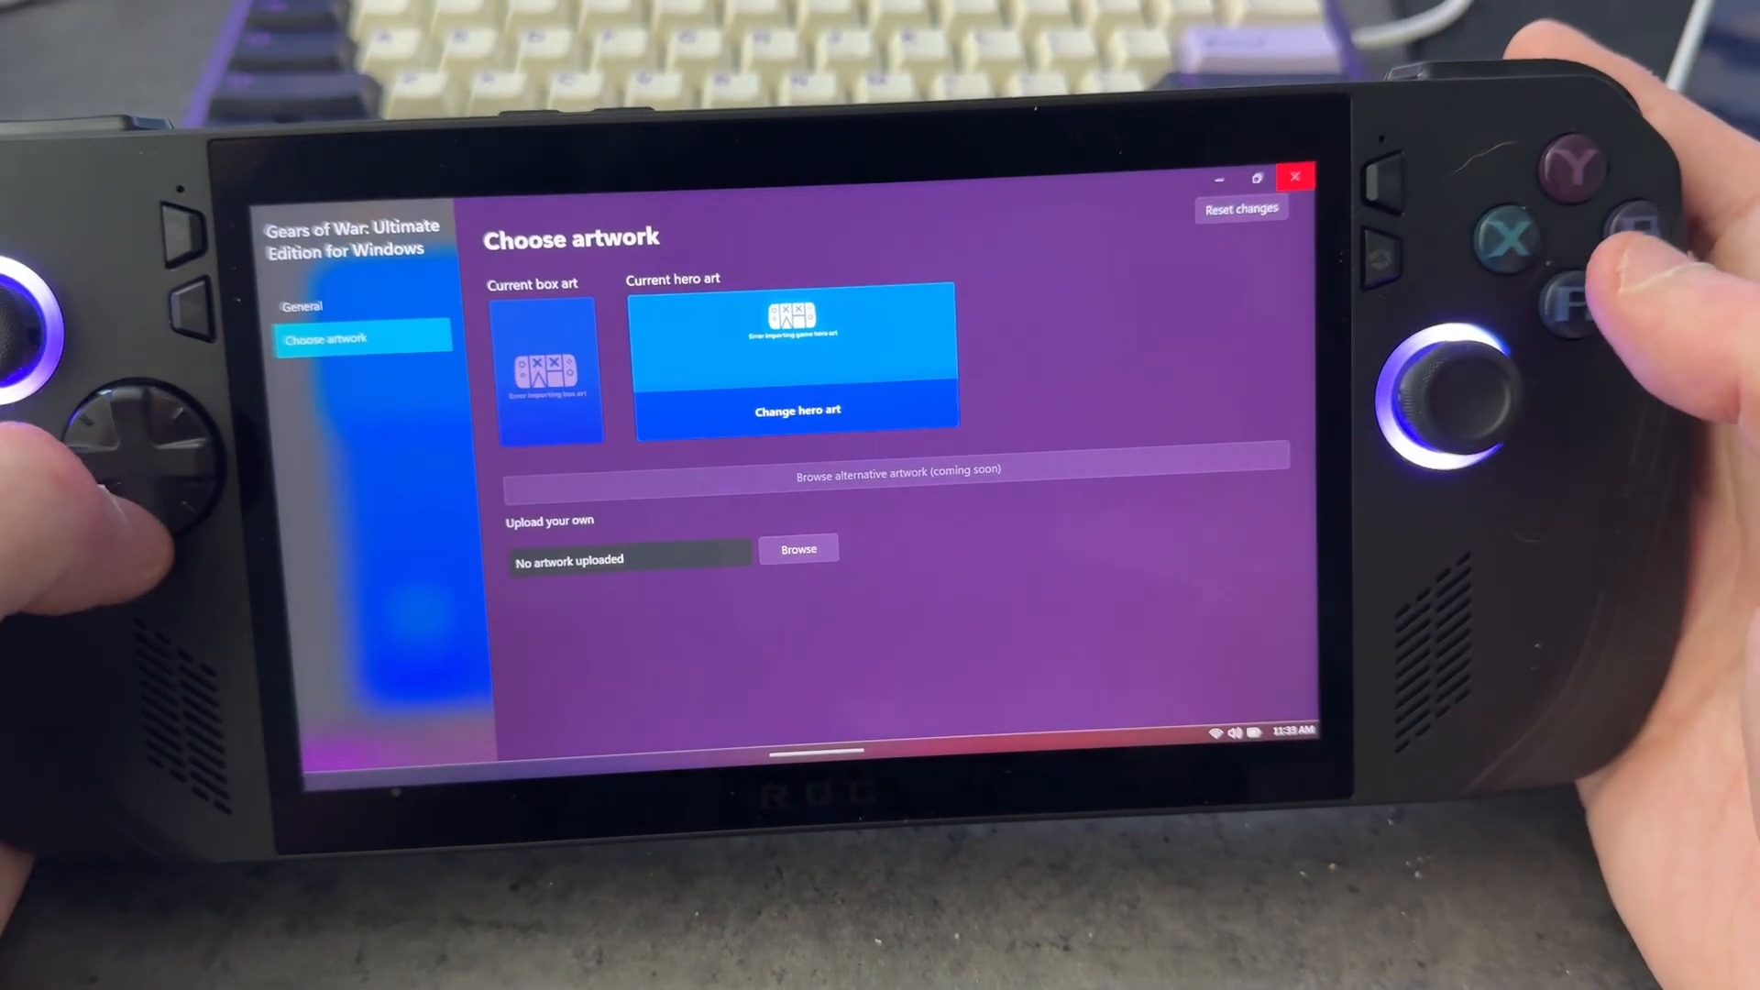
- Upload a custom hero art image chosen from the Pictures folder
{"action": "left_click", "coordinate": [798, 549]}
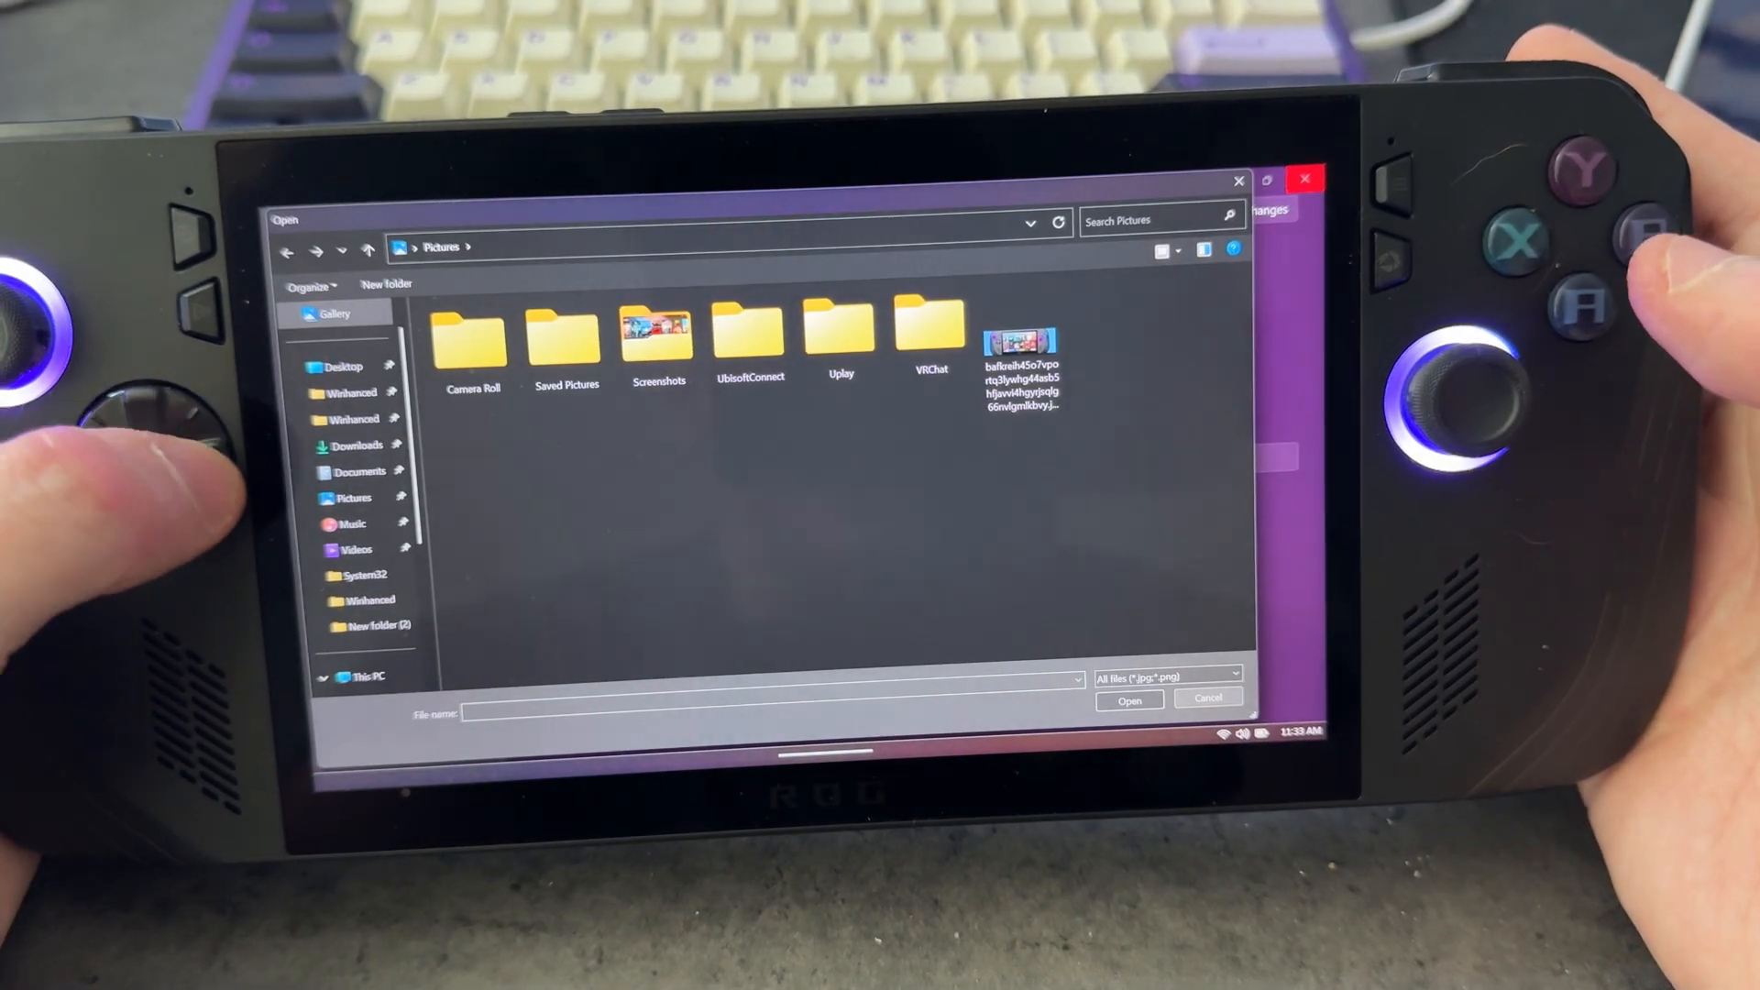
{"action": "left_click", "coordinate": [1020, 348]}
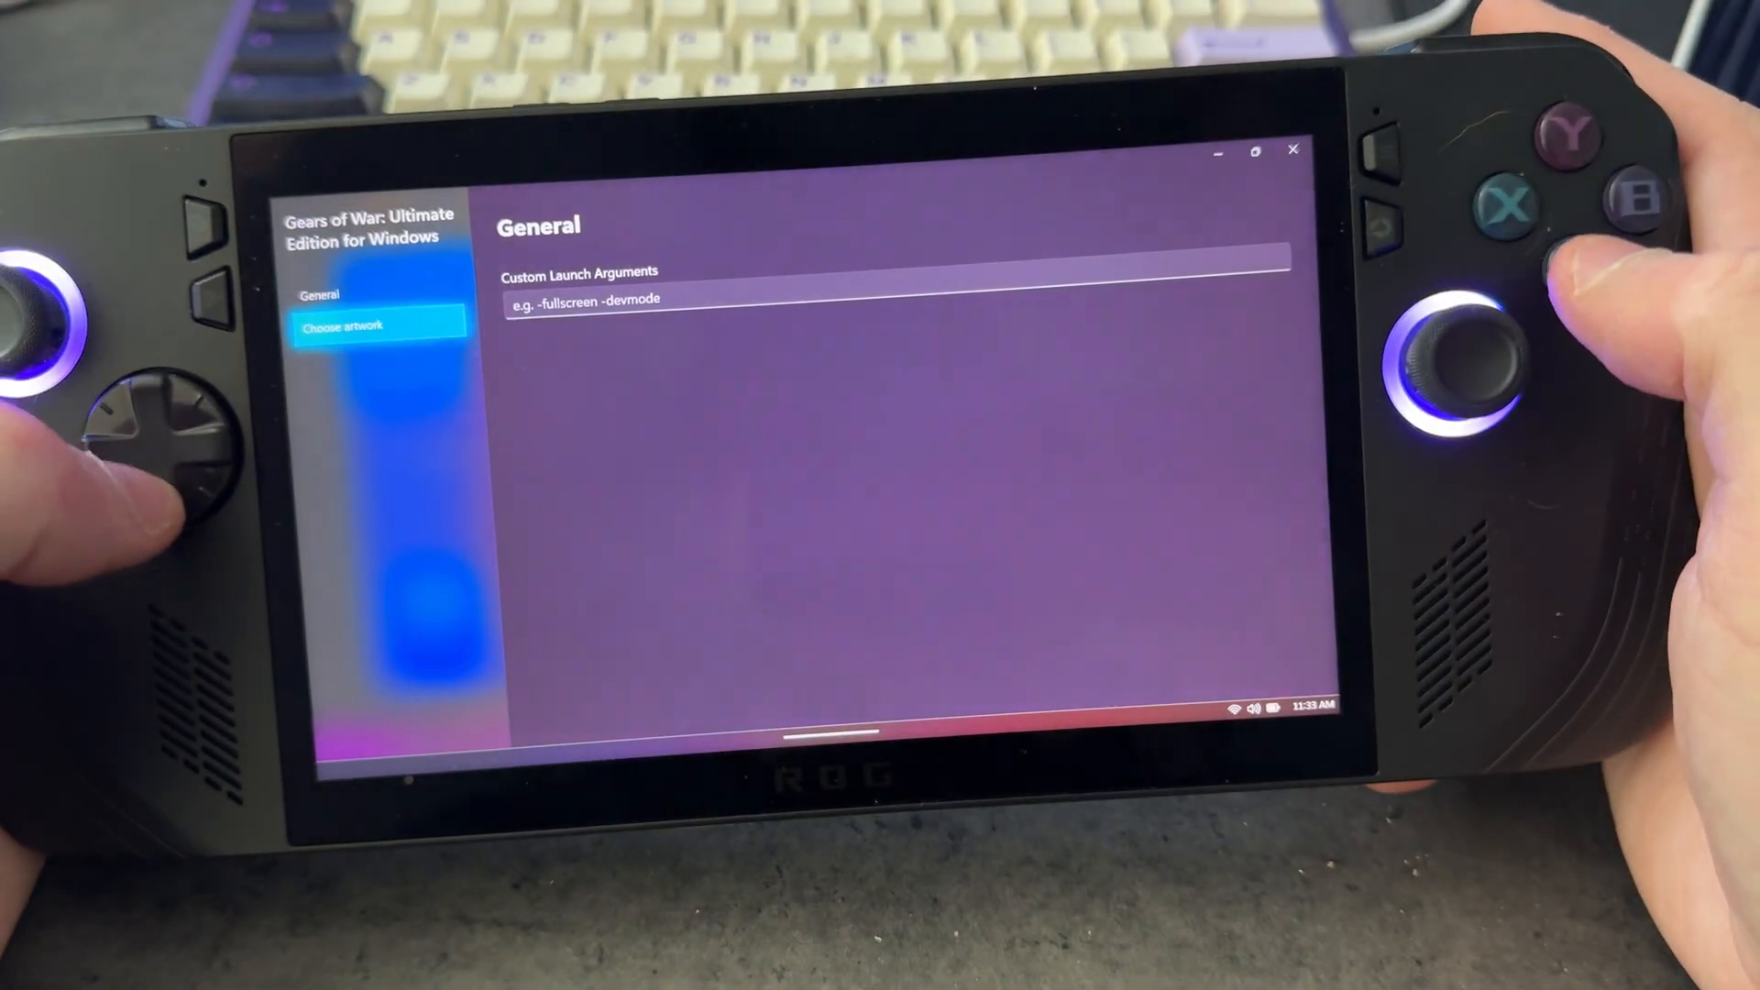
- Close the Gears of War settings window to return to the launcher home
{"action": "left_click", "coordinate": [347, 326]}
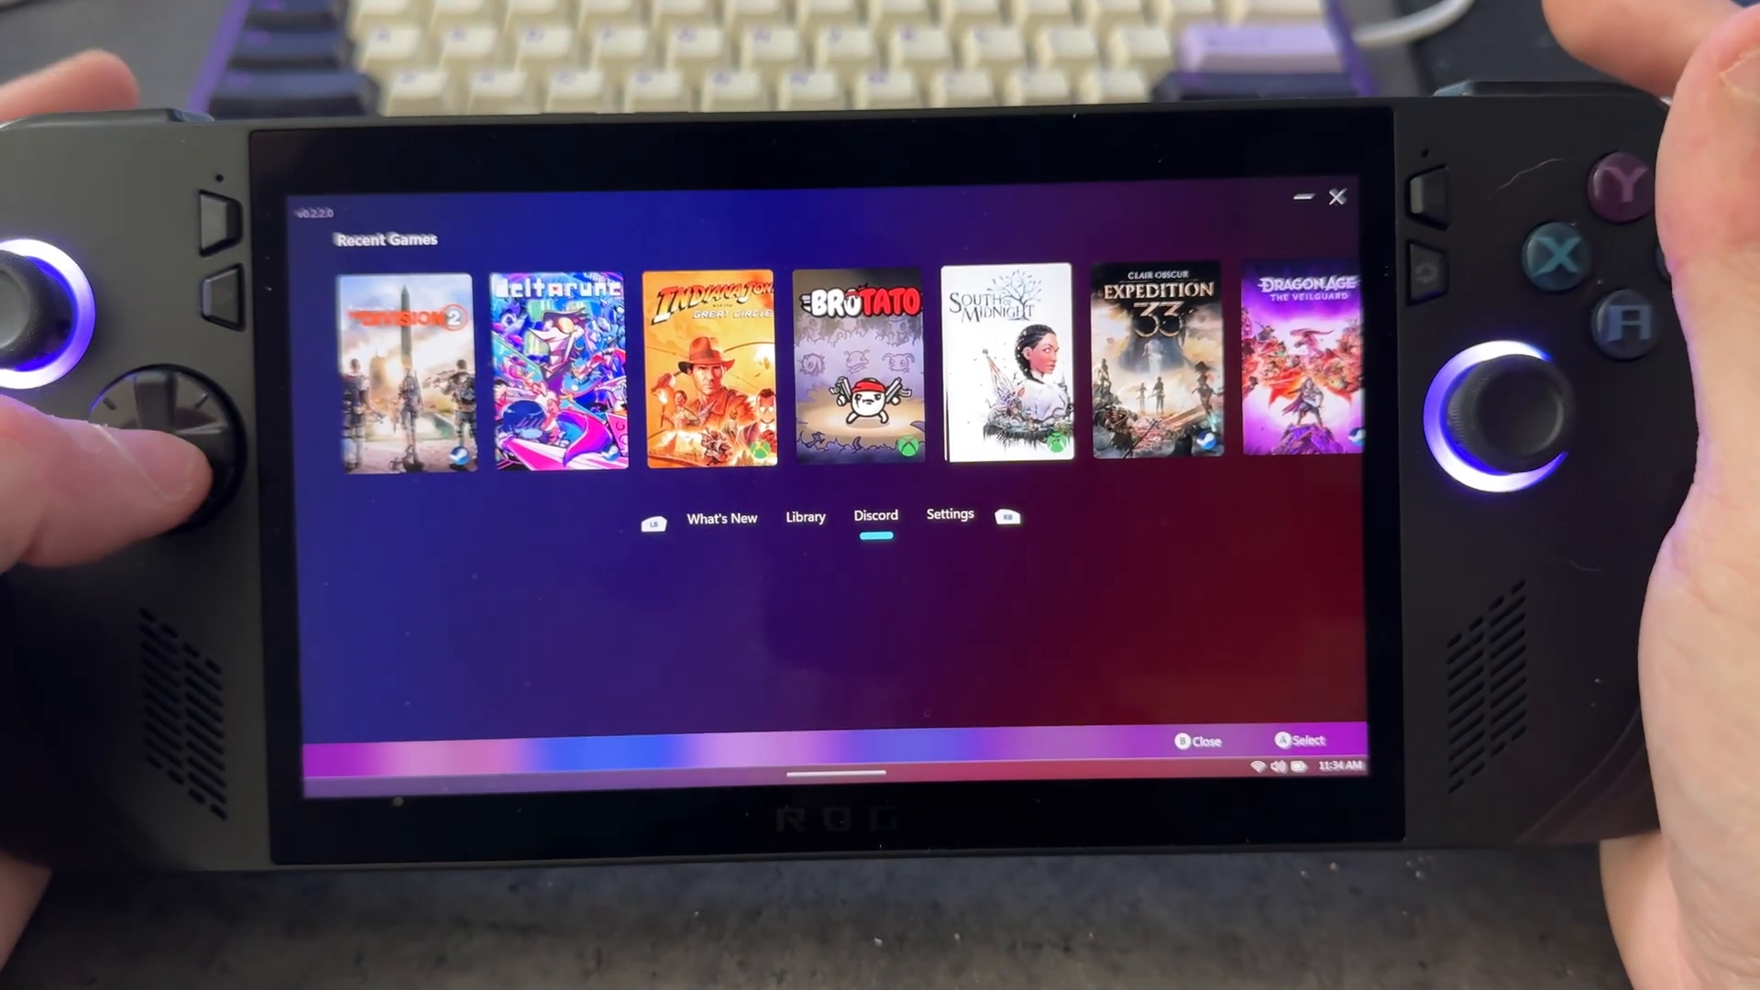
- Cycle through Settings, Discord and Library to land on the What's New news feed
{"action": "left_click", "coordinate": [950, 517]}
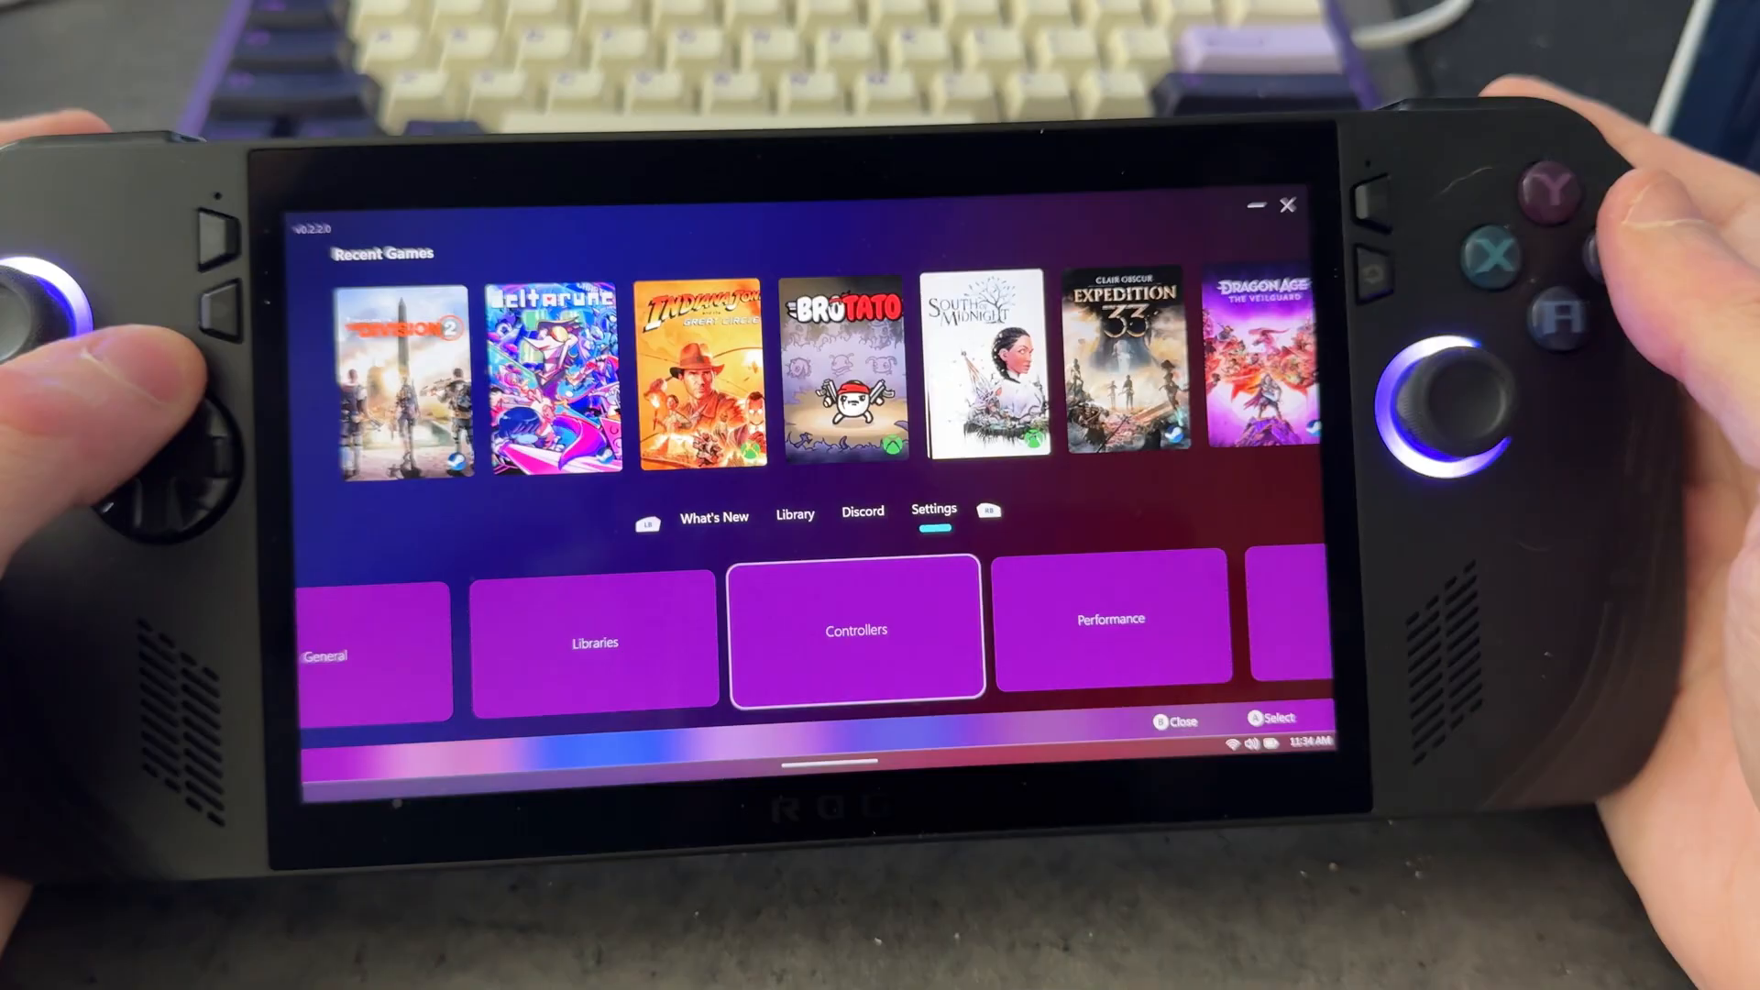
{"action": "left_click", "coordinate": [862, 515]}
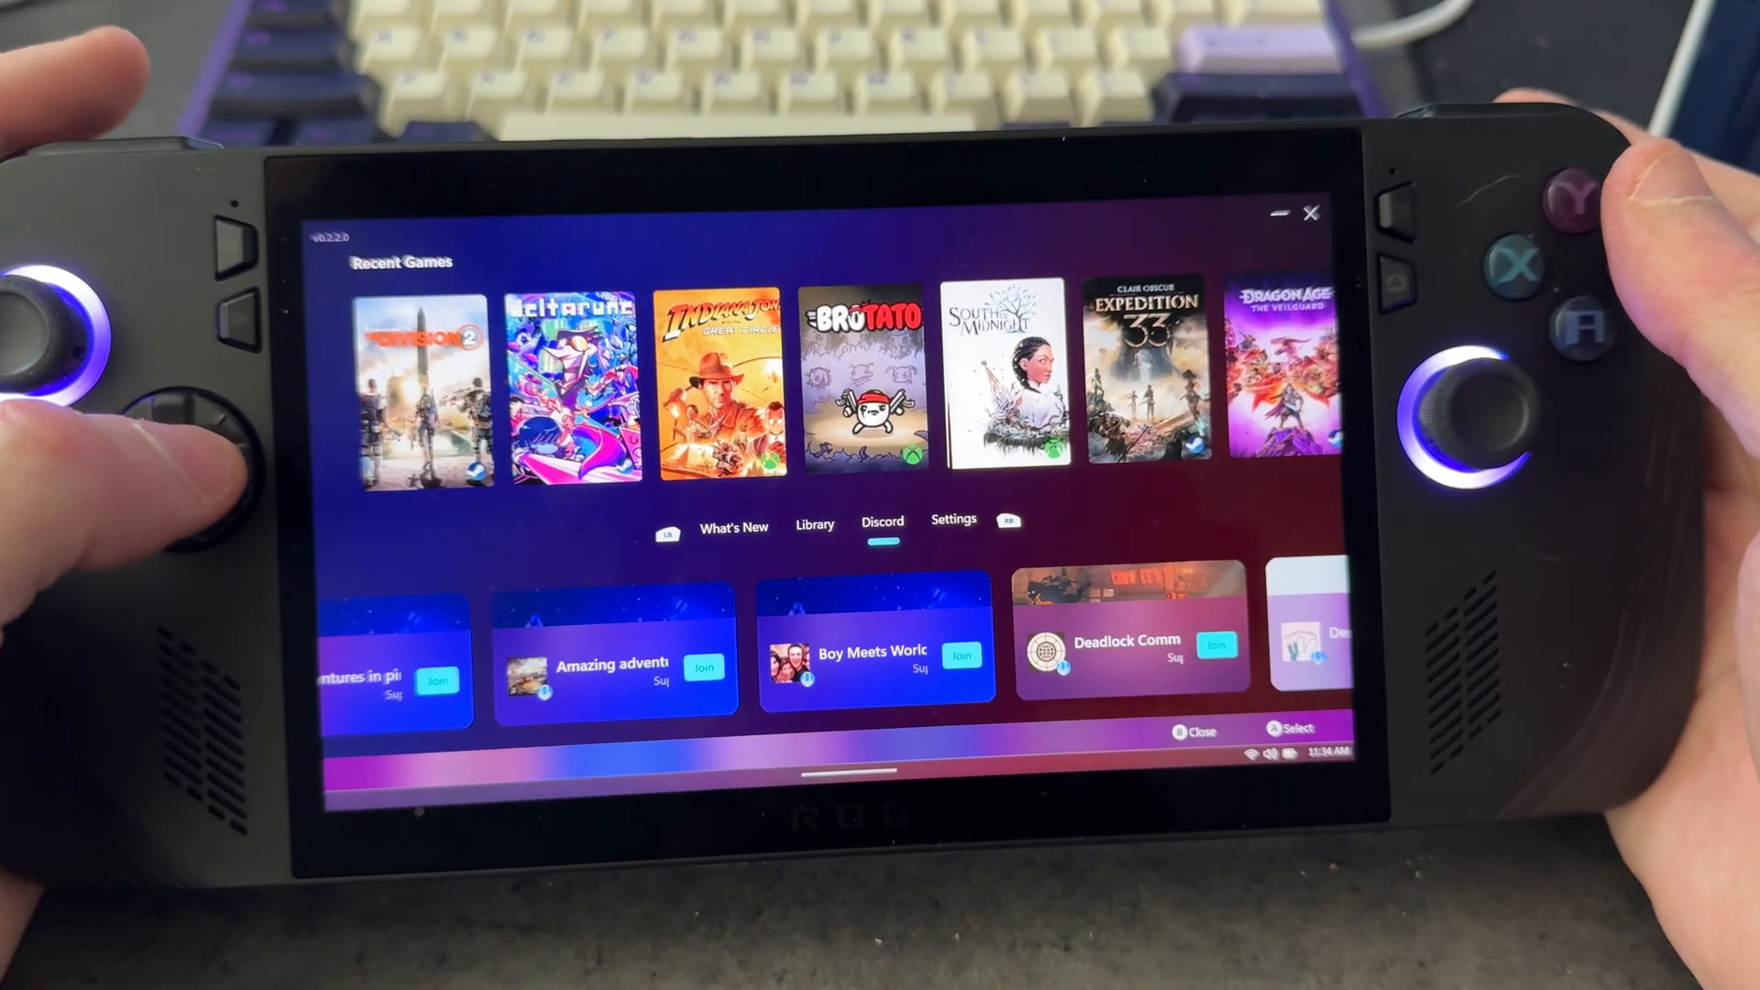
{"action": "left_click", "coordinate": [815, 525]}
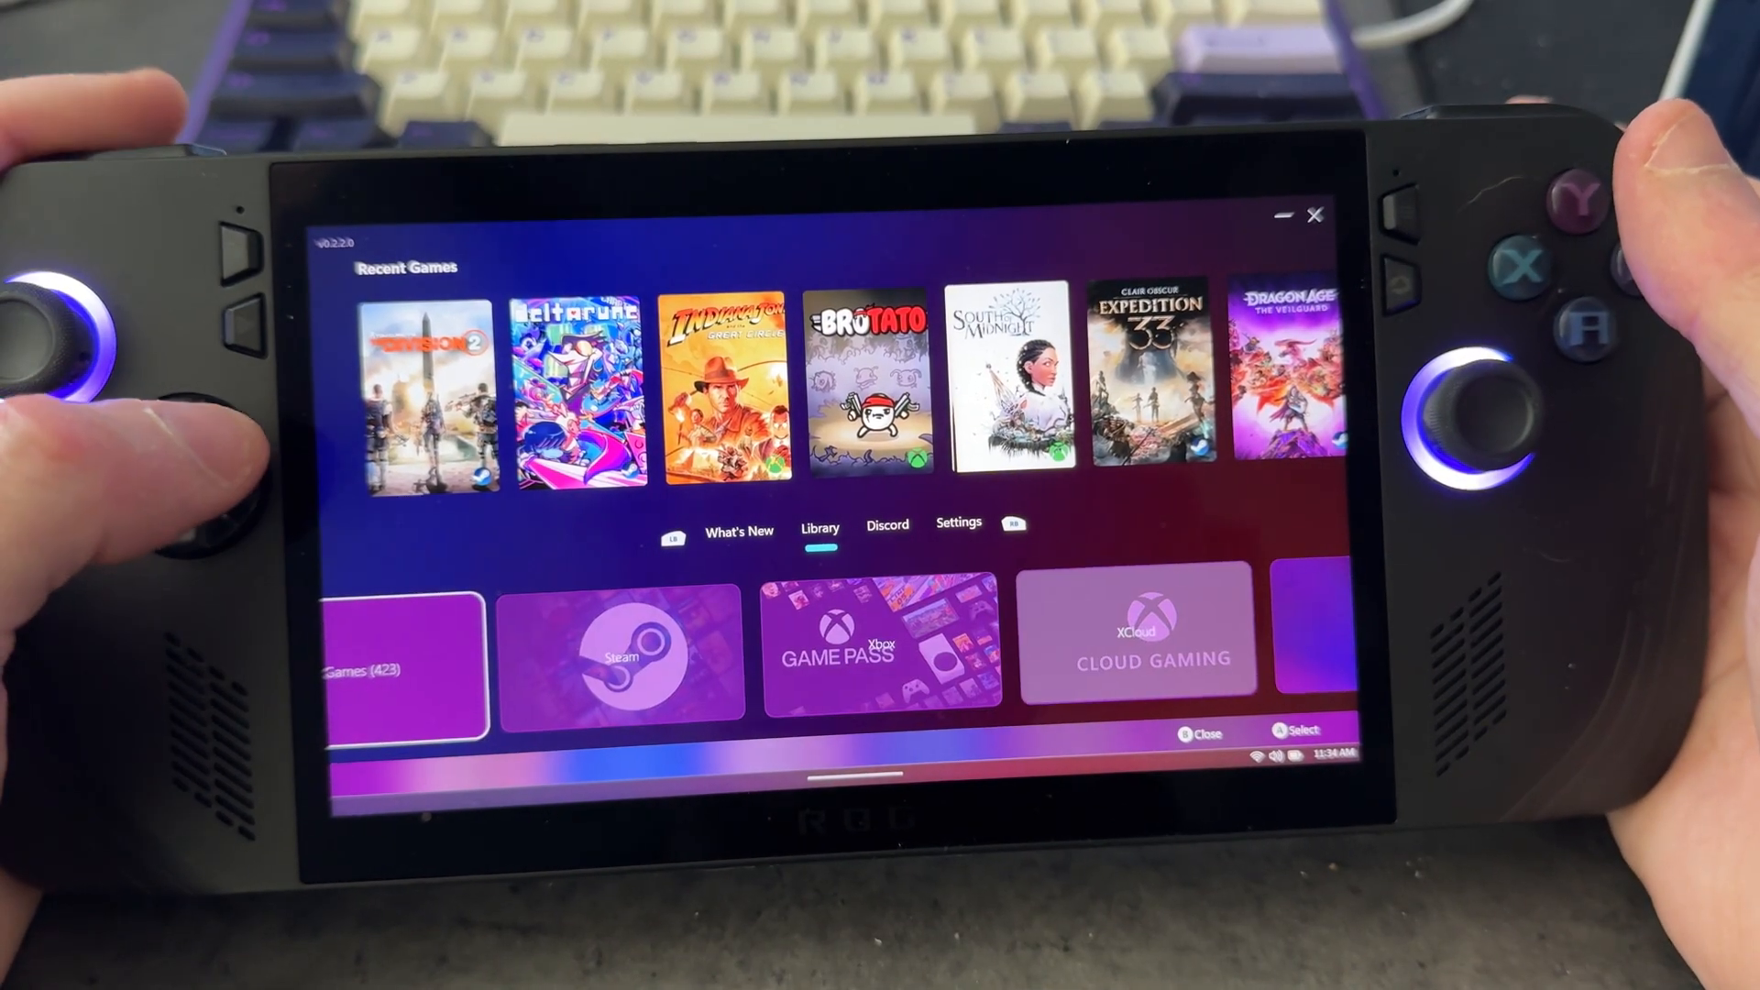
{"action": "left_click", "coordinate": [737, 530]}
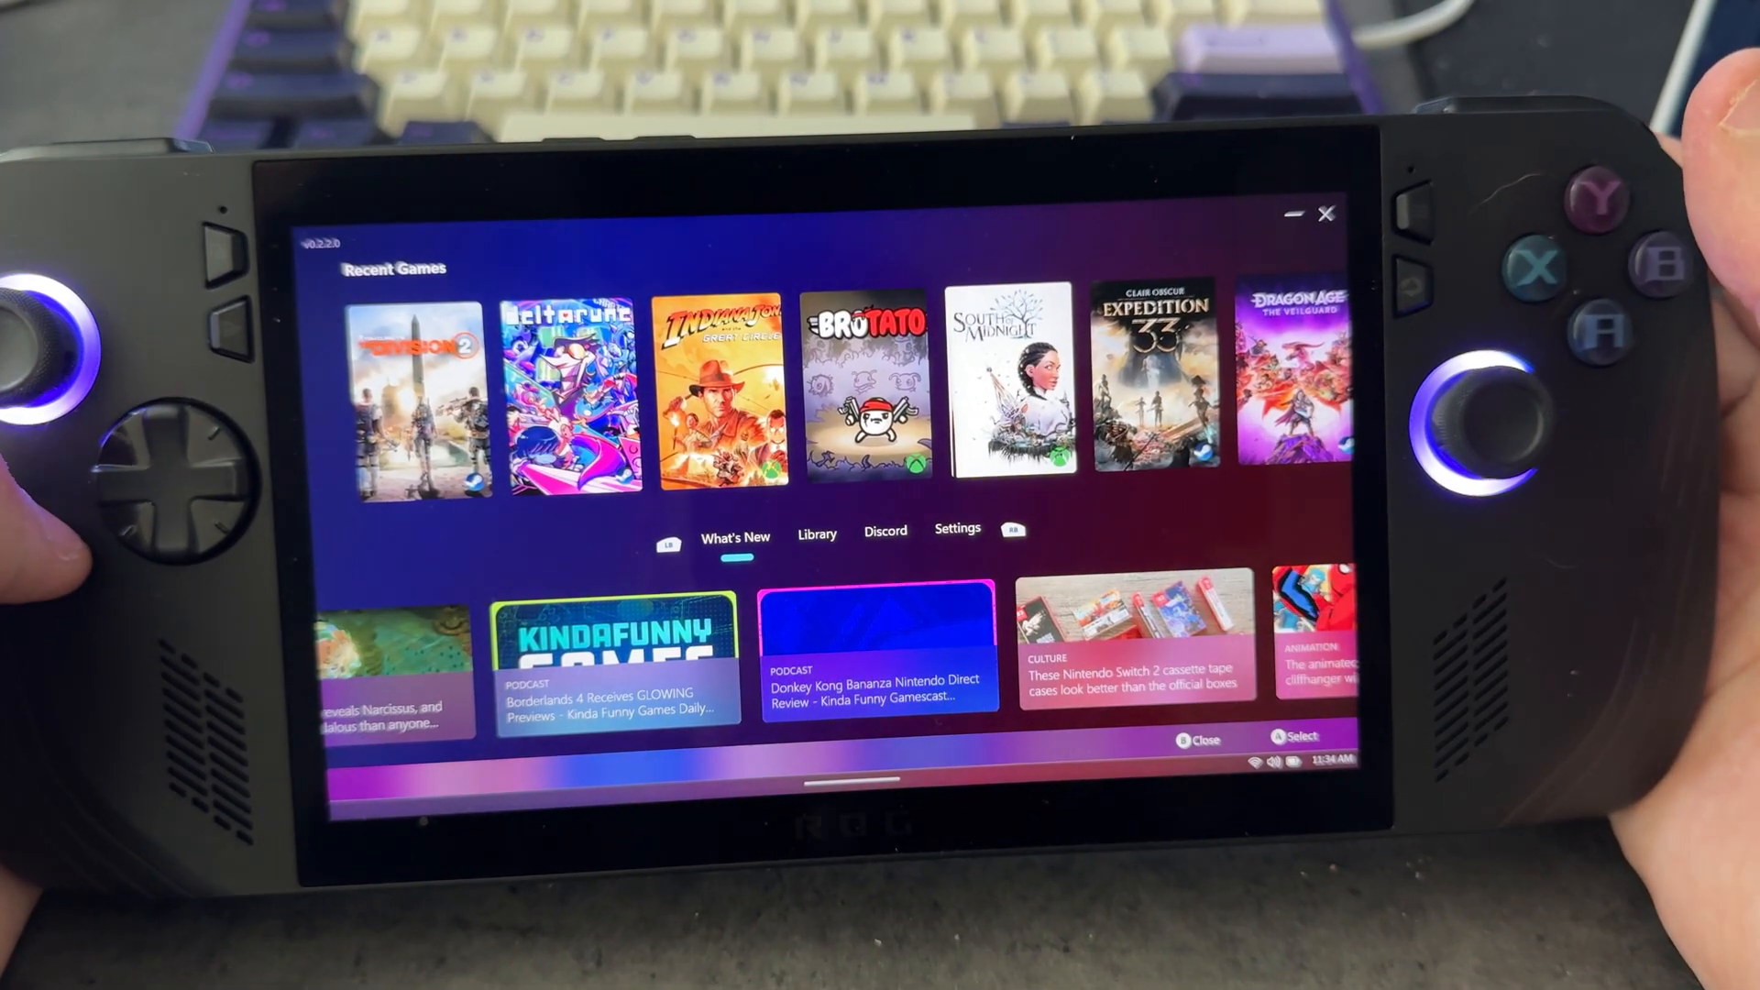